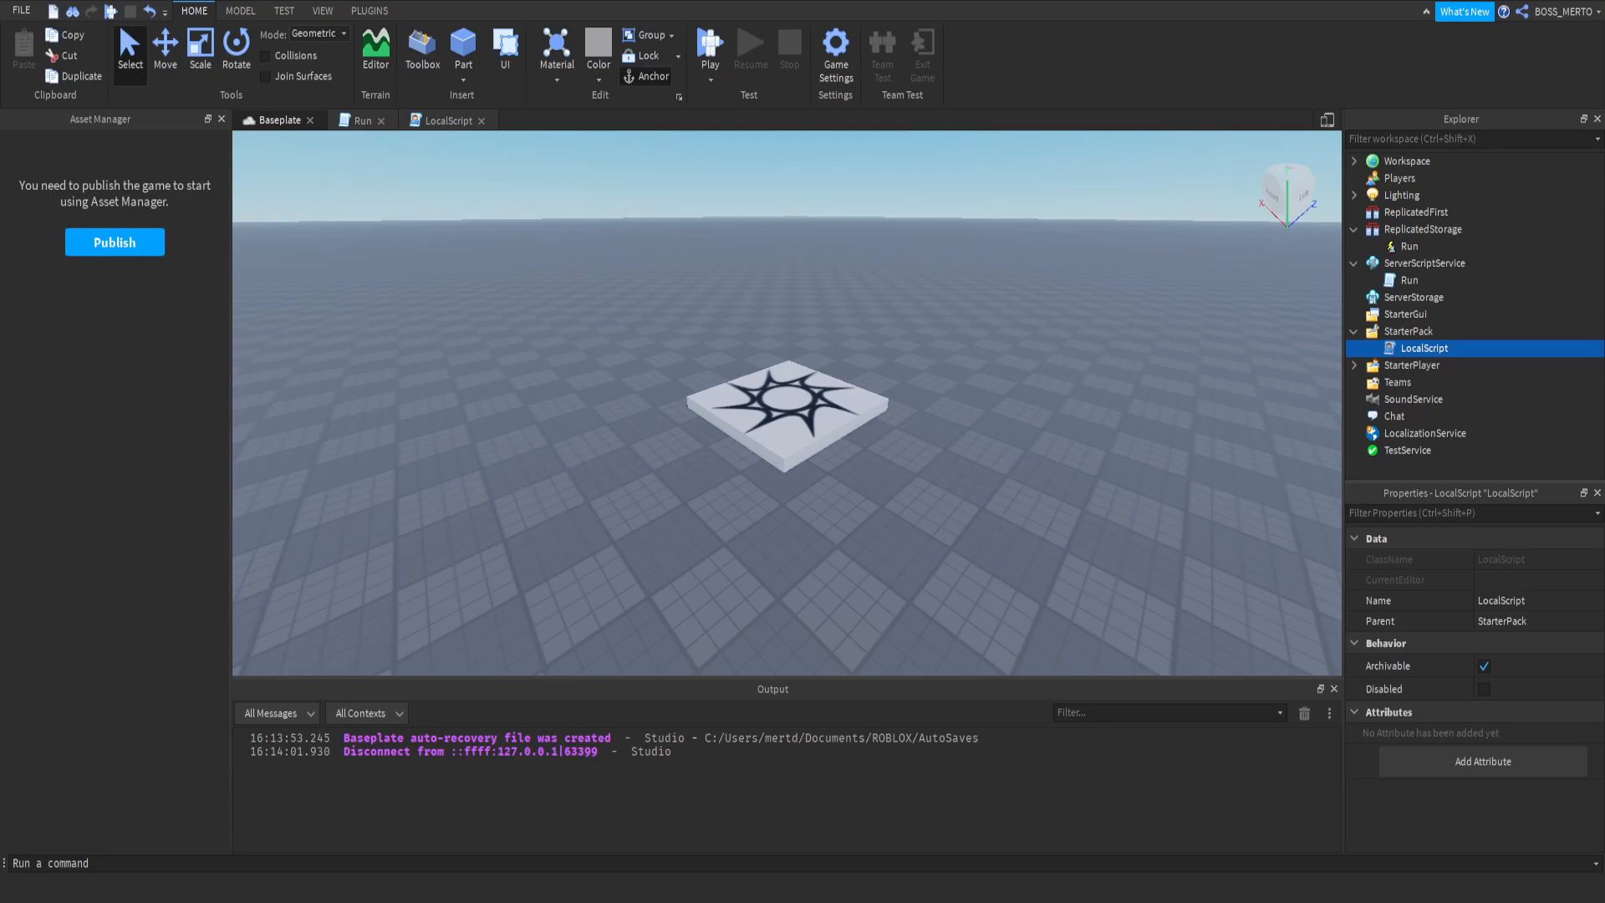
{"action": "mouse_move", "coordinate": [1409, 247]}
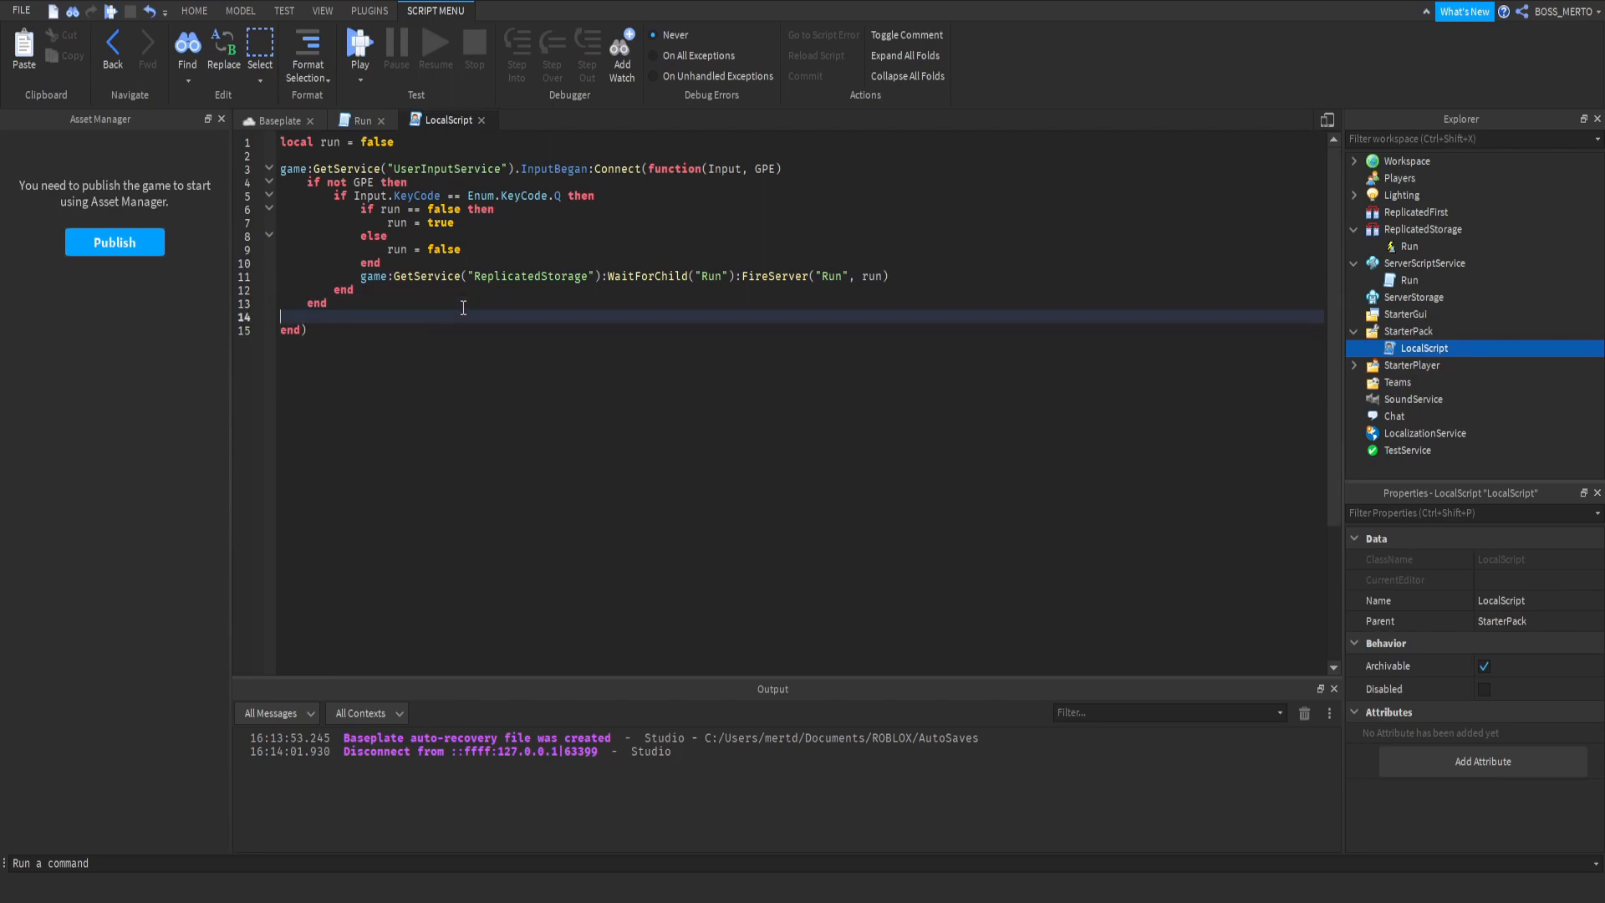
- Duplicate the Q-key handler, switch the copy to InputEnded, and start a play test
{"action": "key", "text": "Enter"}
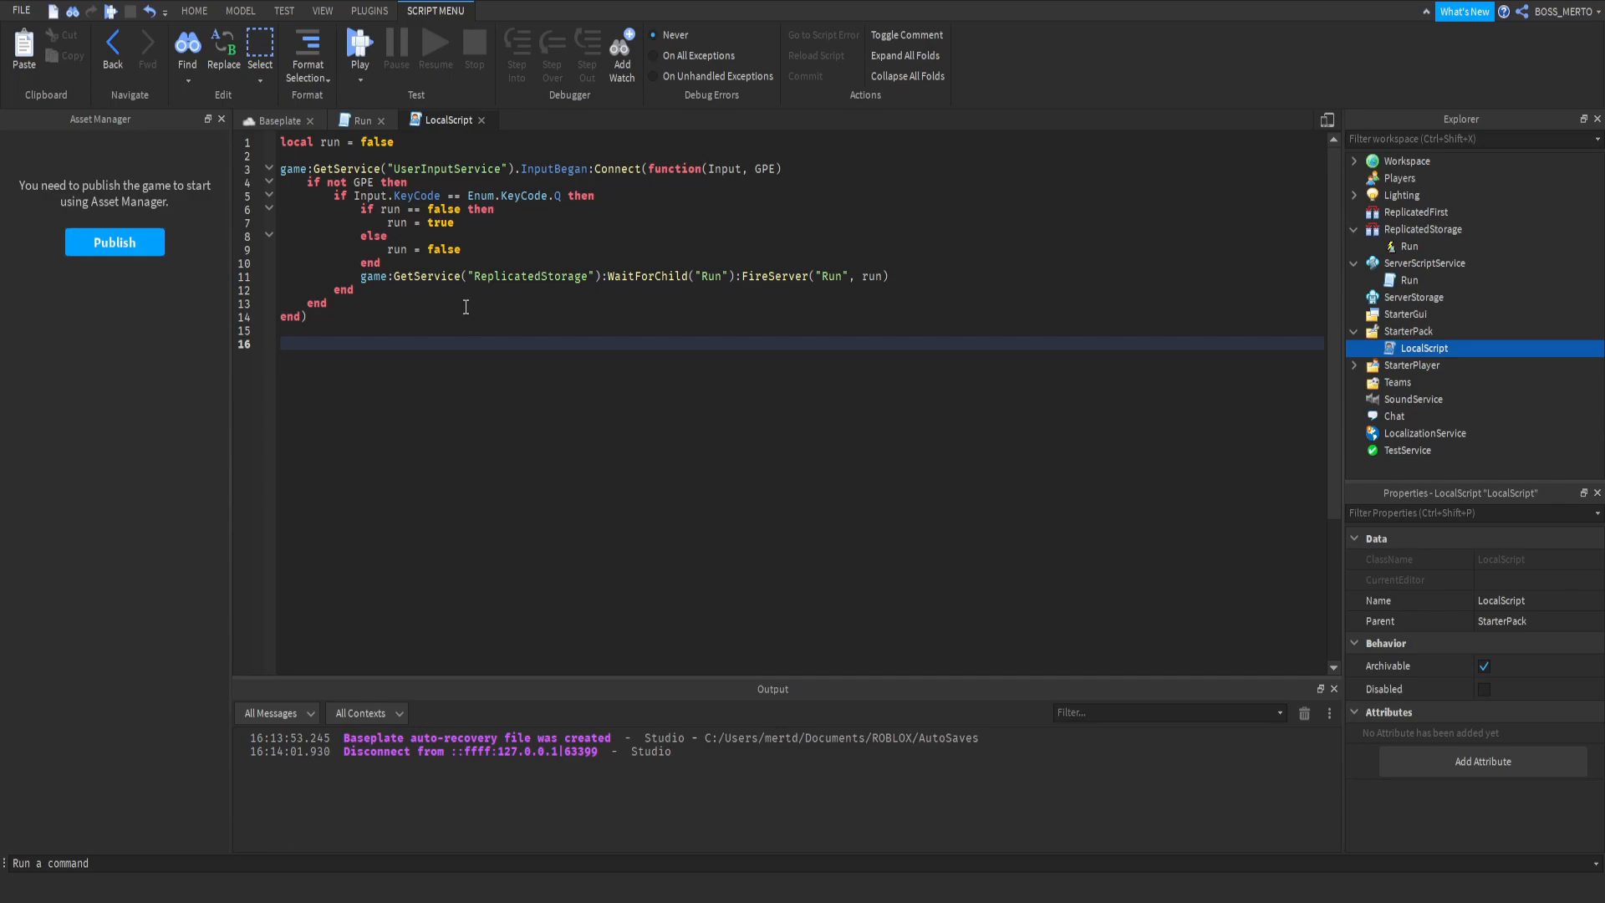
{"action": "double_click", "coordinate": [558, 168]}
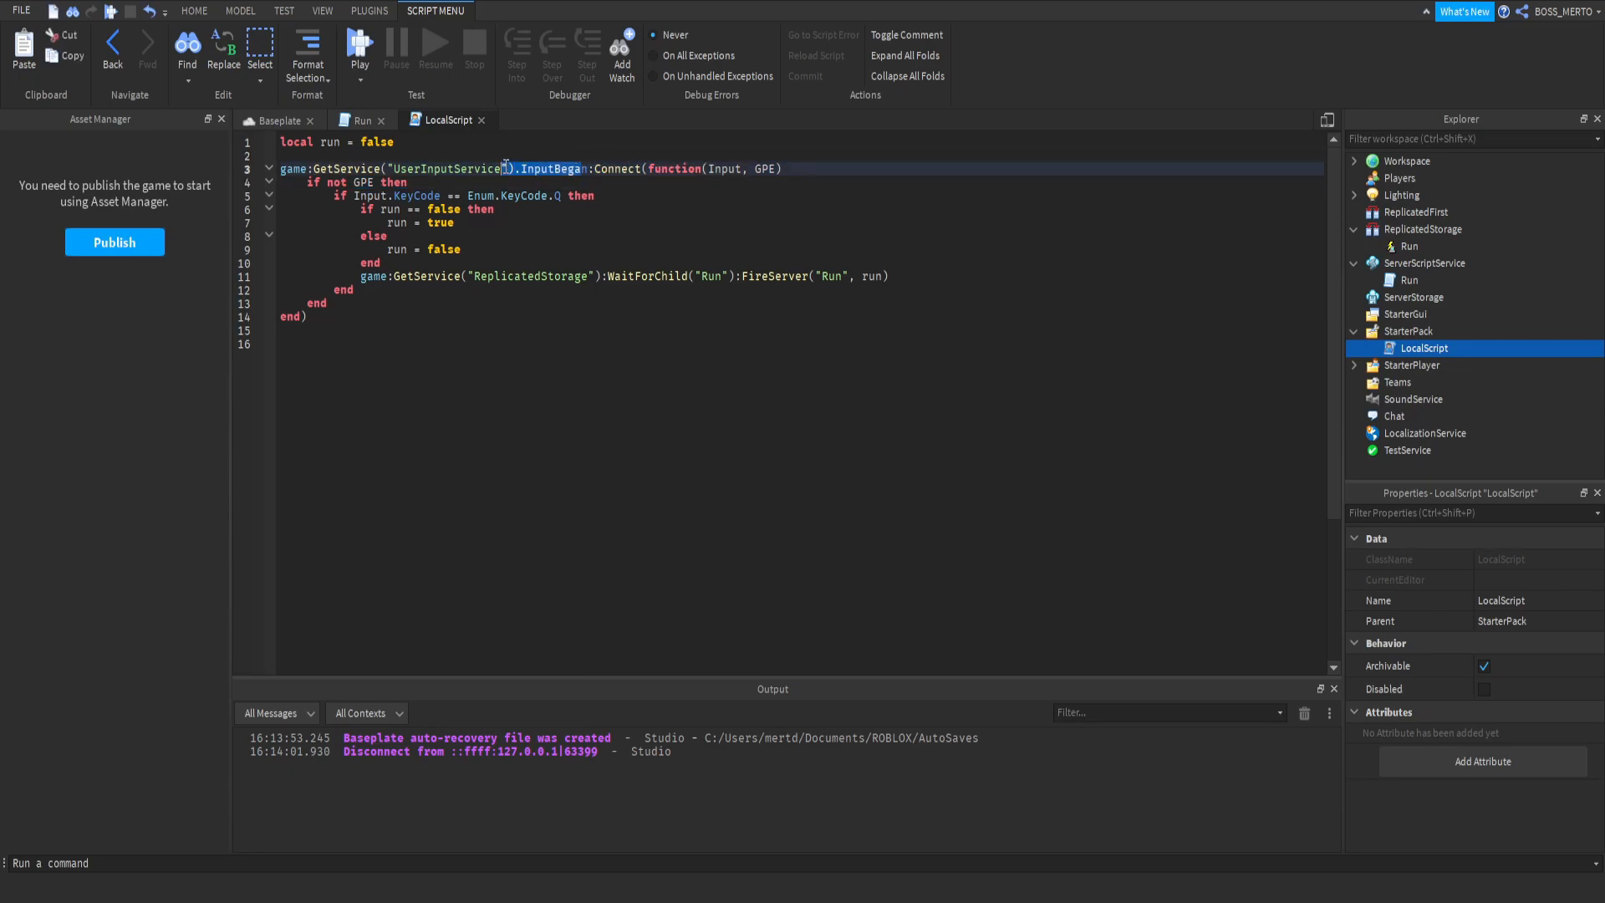
{"action": "left_click", "coordinate": [379, 346]}
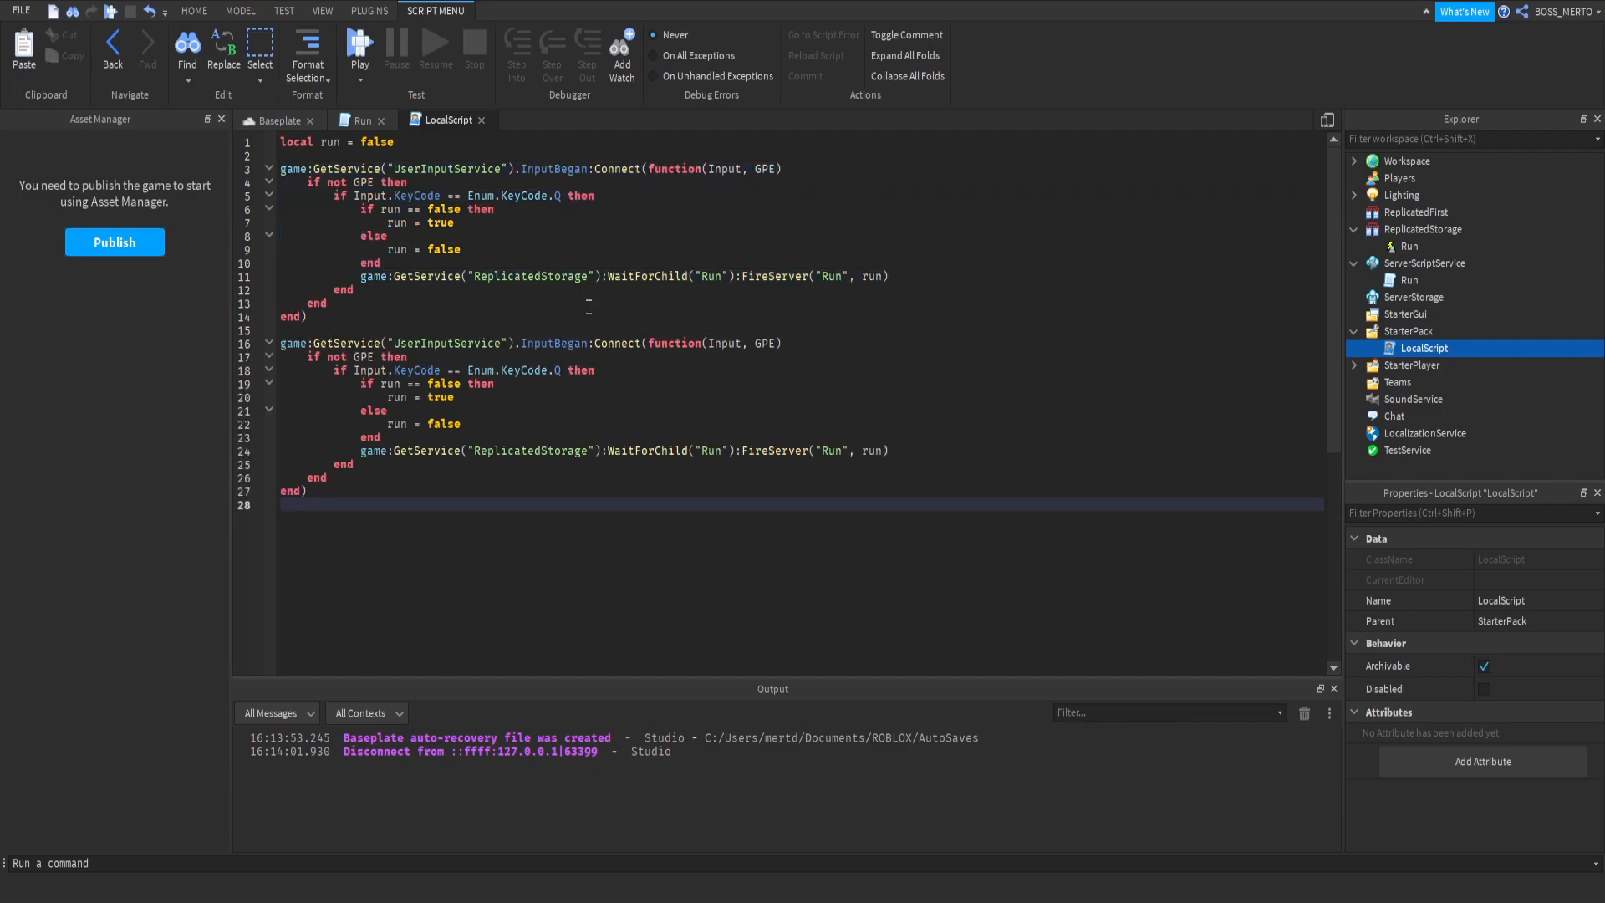
{"action": "left_click", "coordinate": [722, 342]}
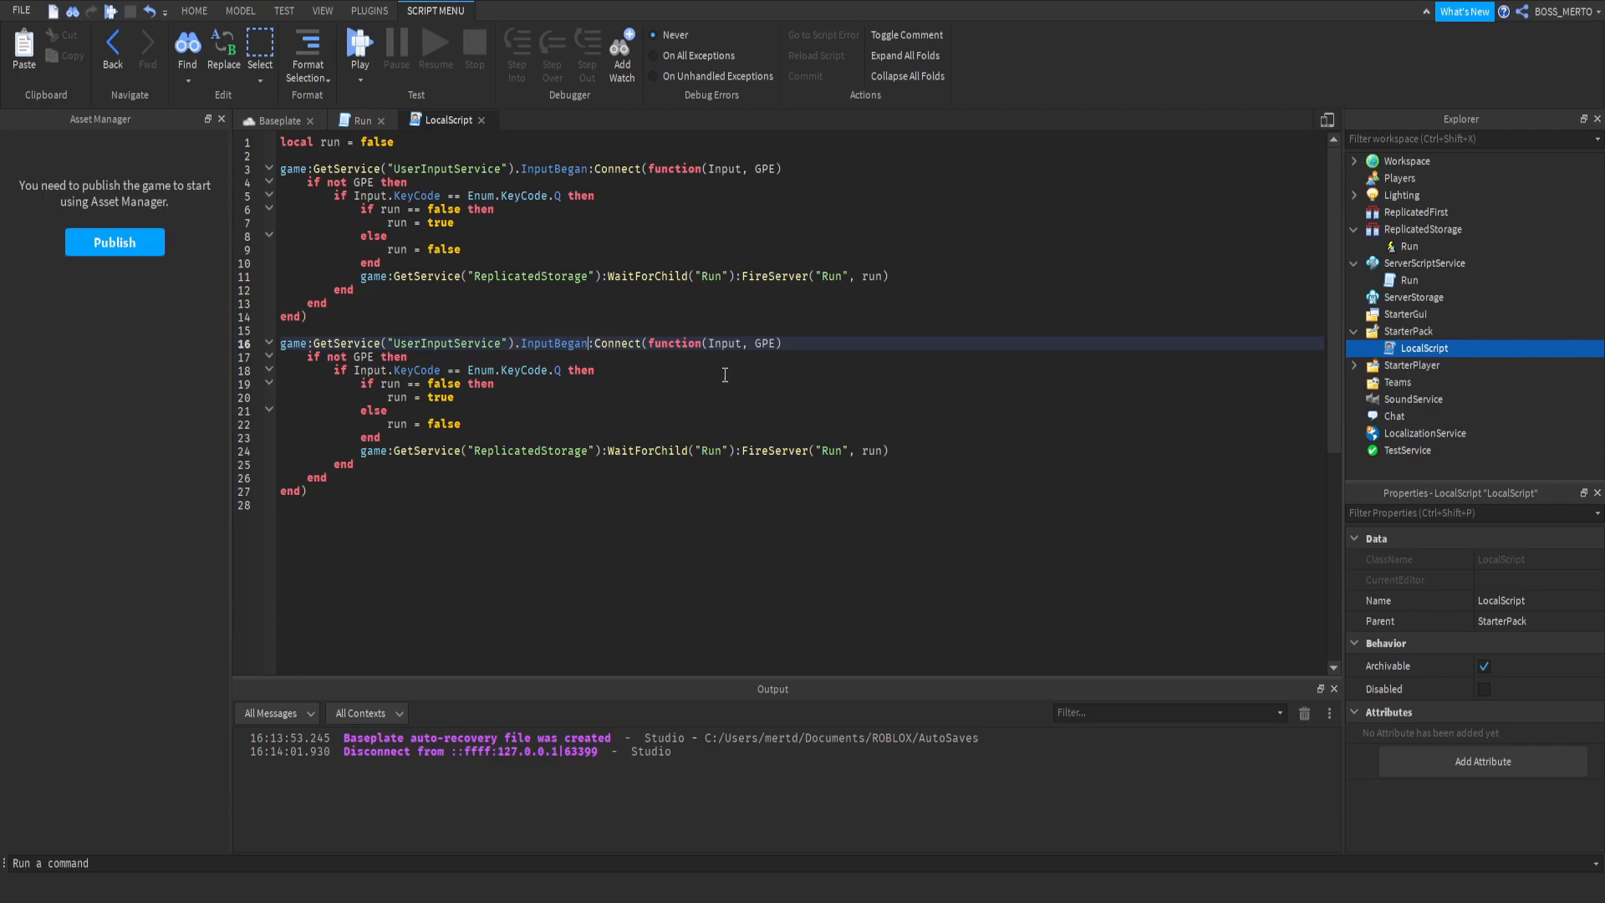
{"action": "key", "text": "Backspace"}
{"action": "type", "text": "Ended"}
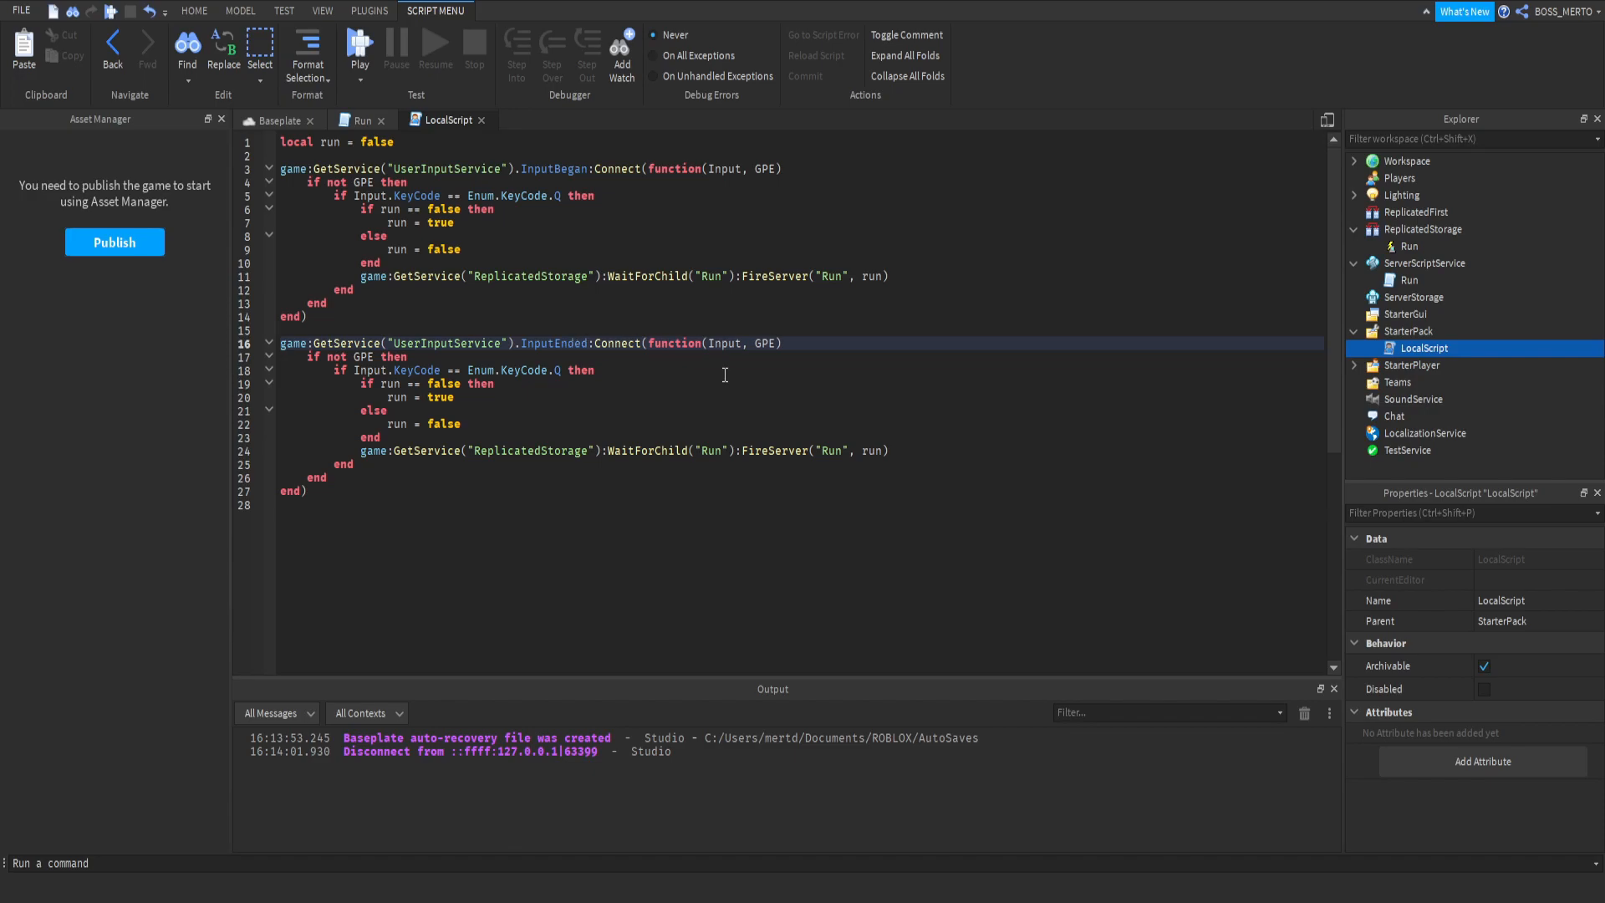
{"action": "double_click", "coordinate": [552, 343]}
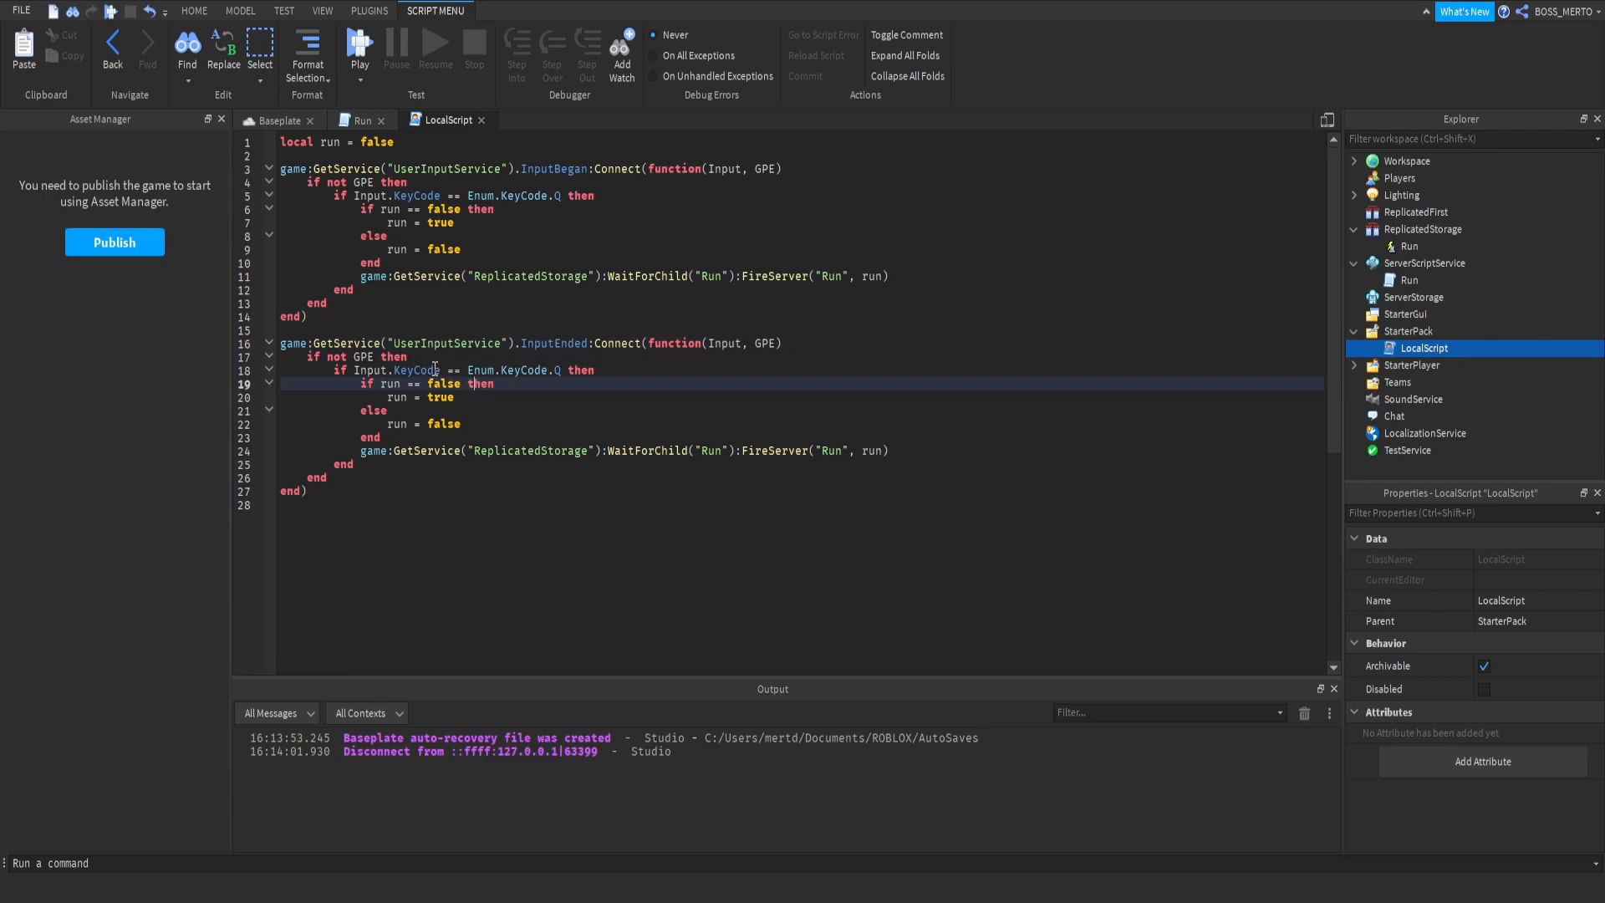
{"action": "left_click", "coordinate": [360, 49]}
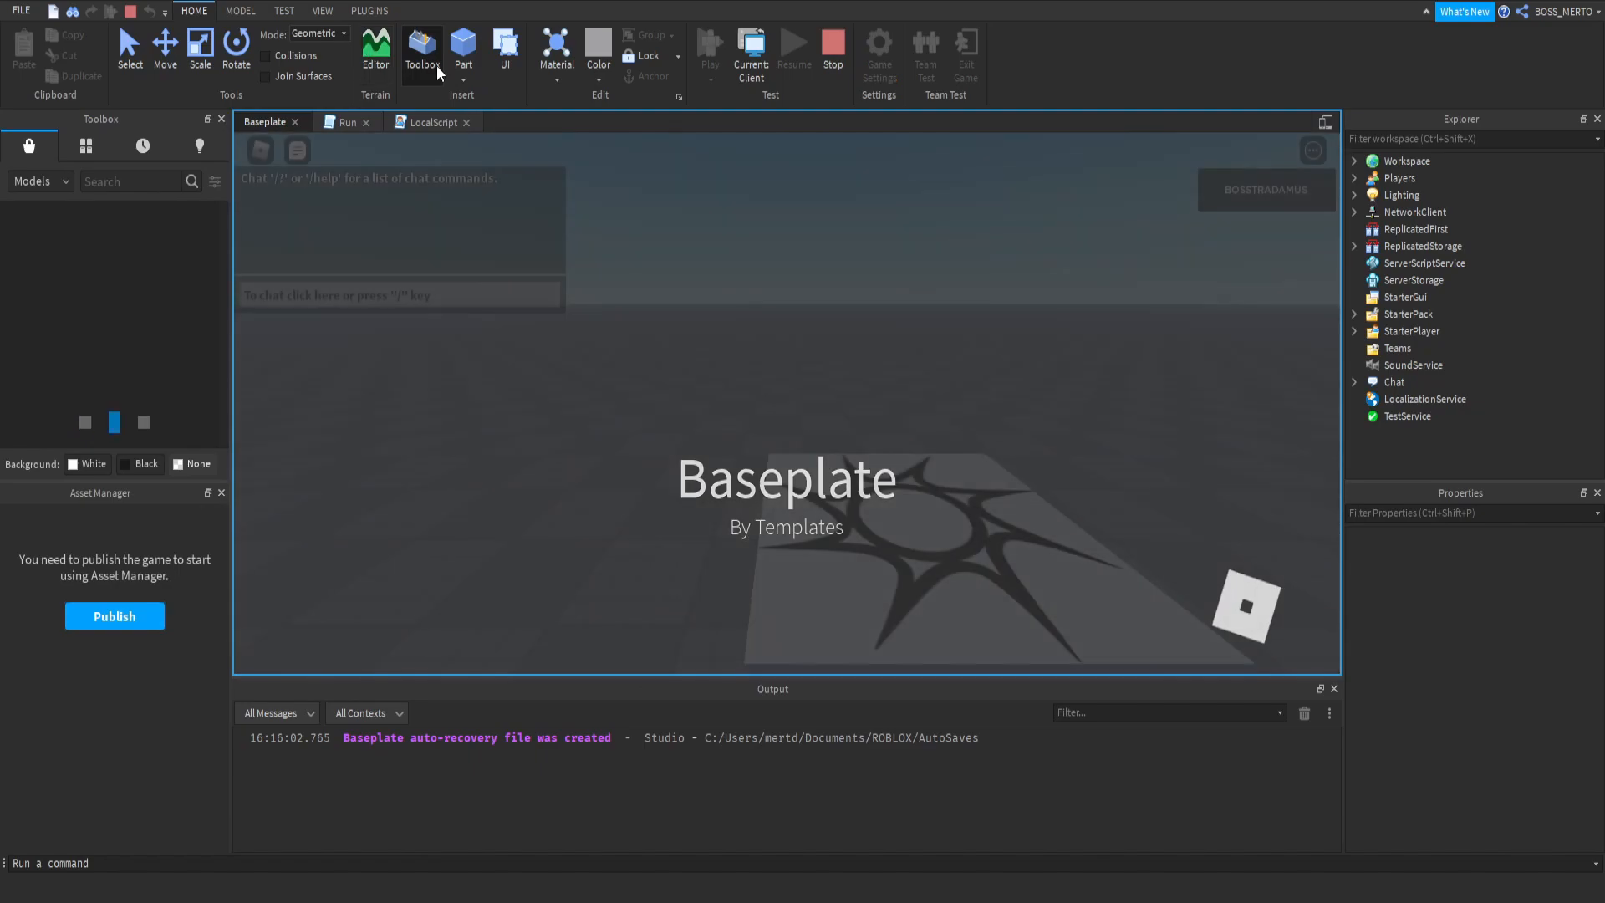
- Walk the character around the baseplate in play mode, then stop the test
{"action": "left_click", "coordinate": [708, 47]}
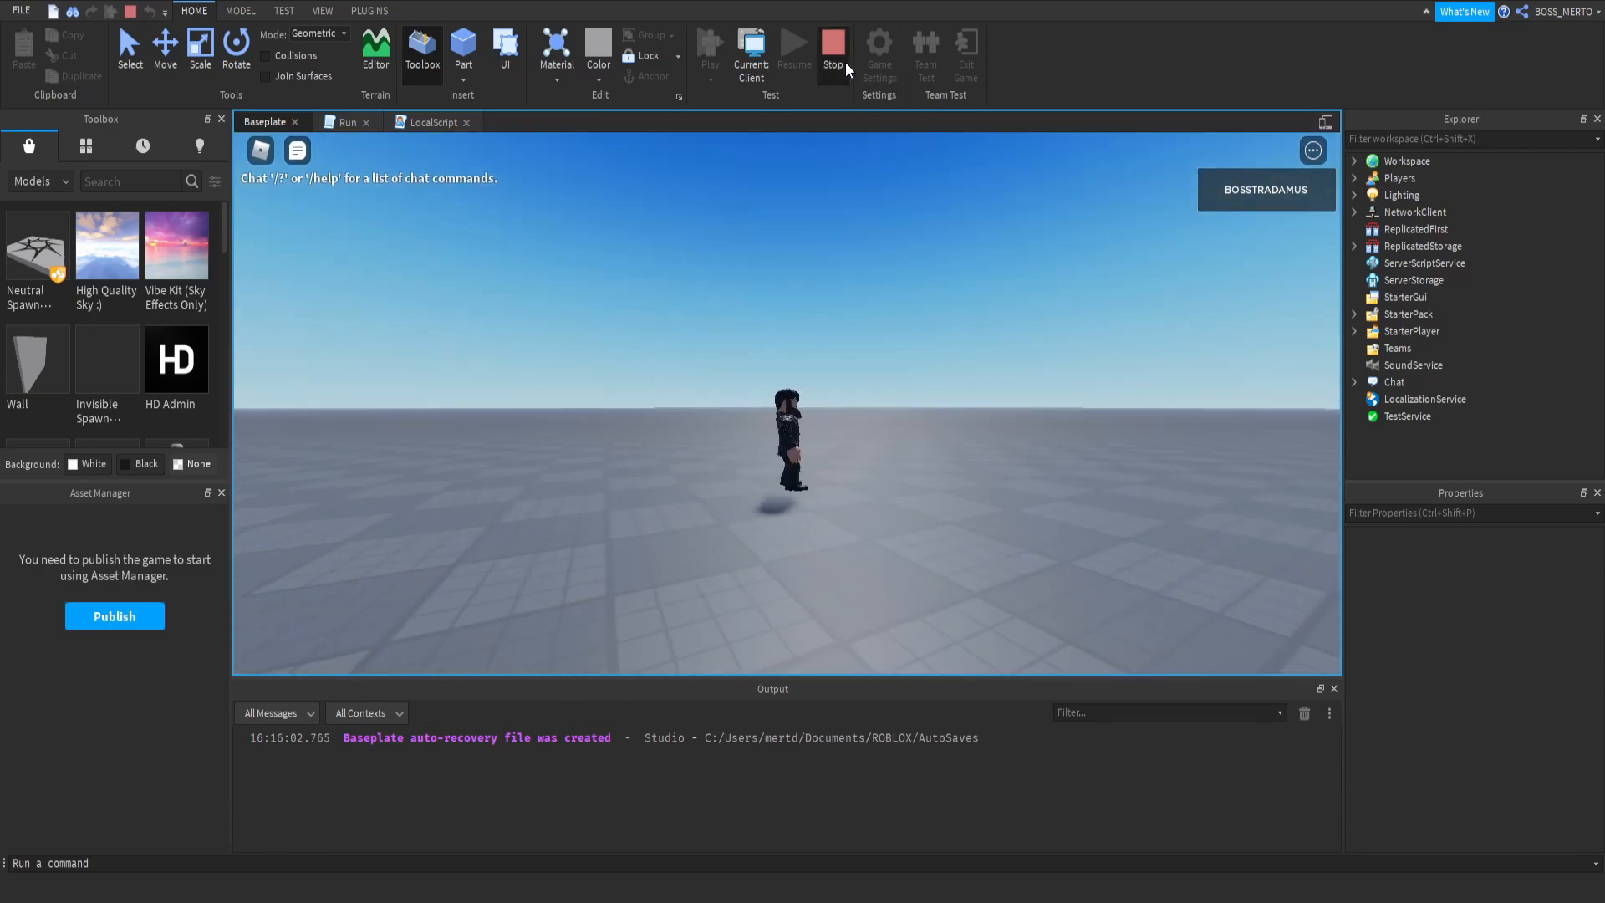
{"action": "left_click", "coordinate": [834, 46]}
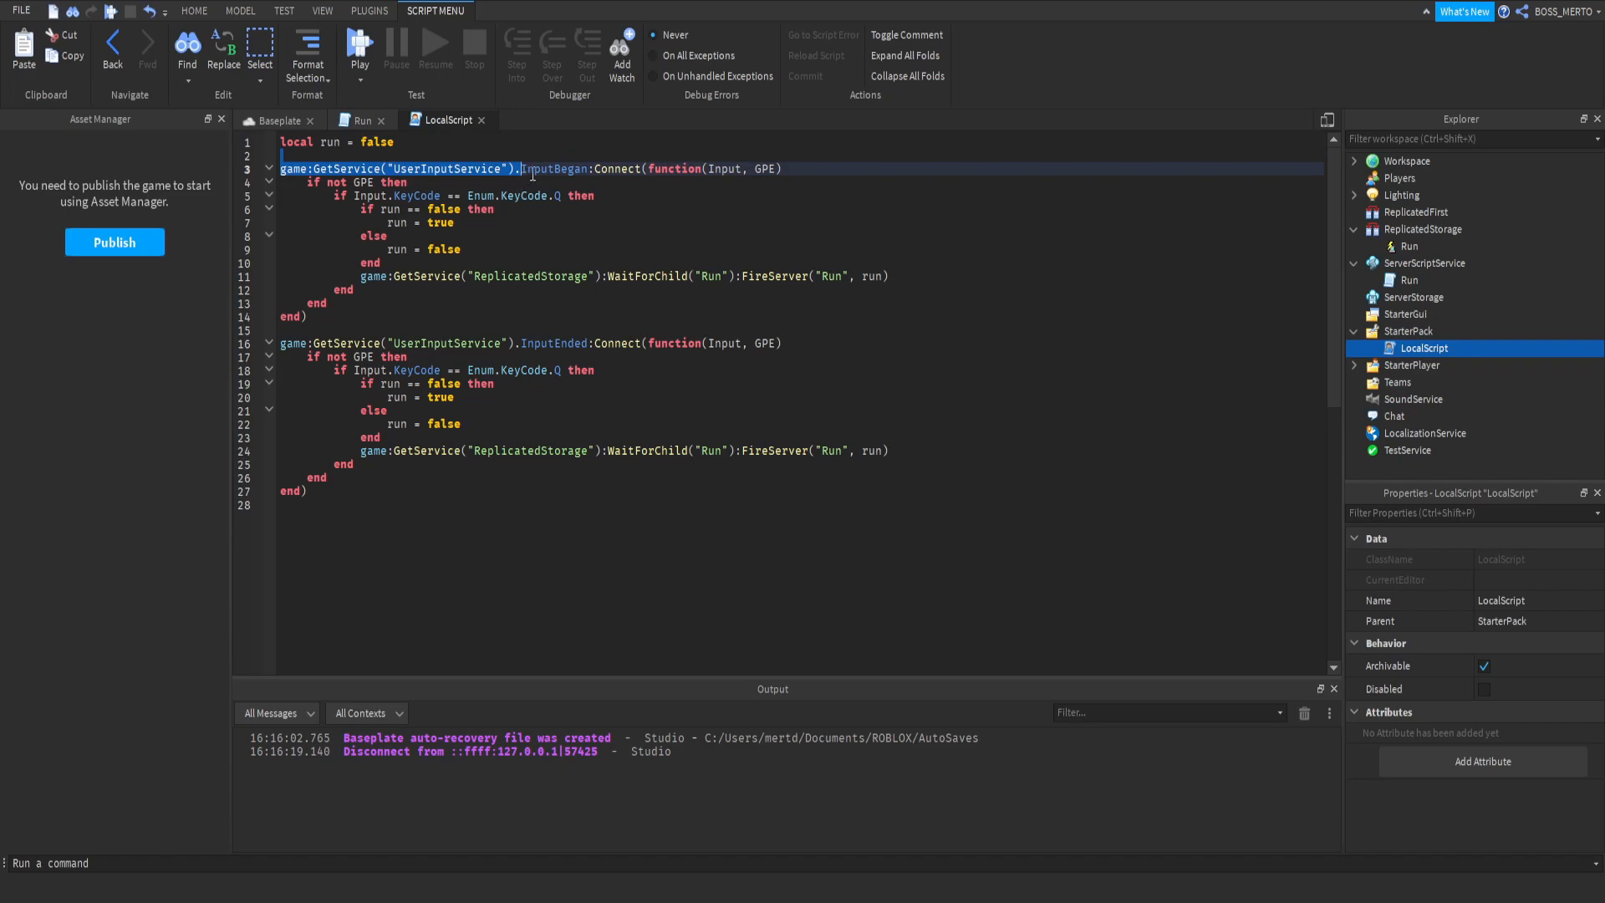
- Delete the else / run = false lines from the InputBegan handler, leaving only run = true
{"action": "left_click", "coordinate": [456, 210]}
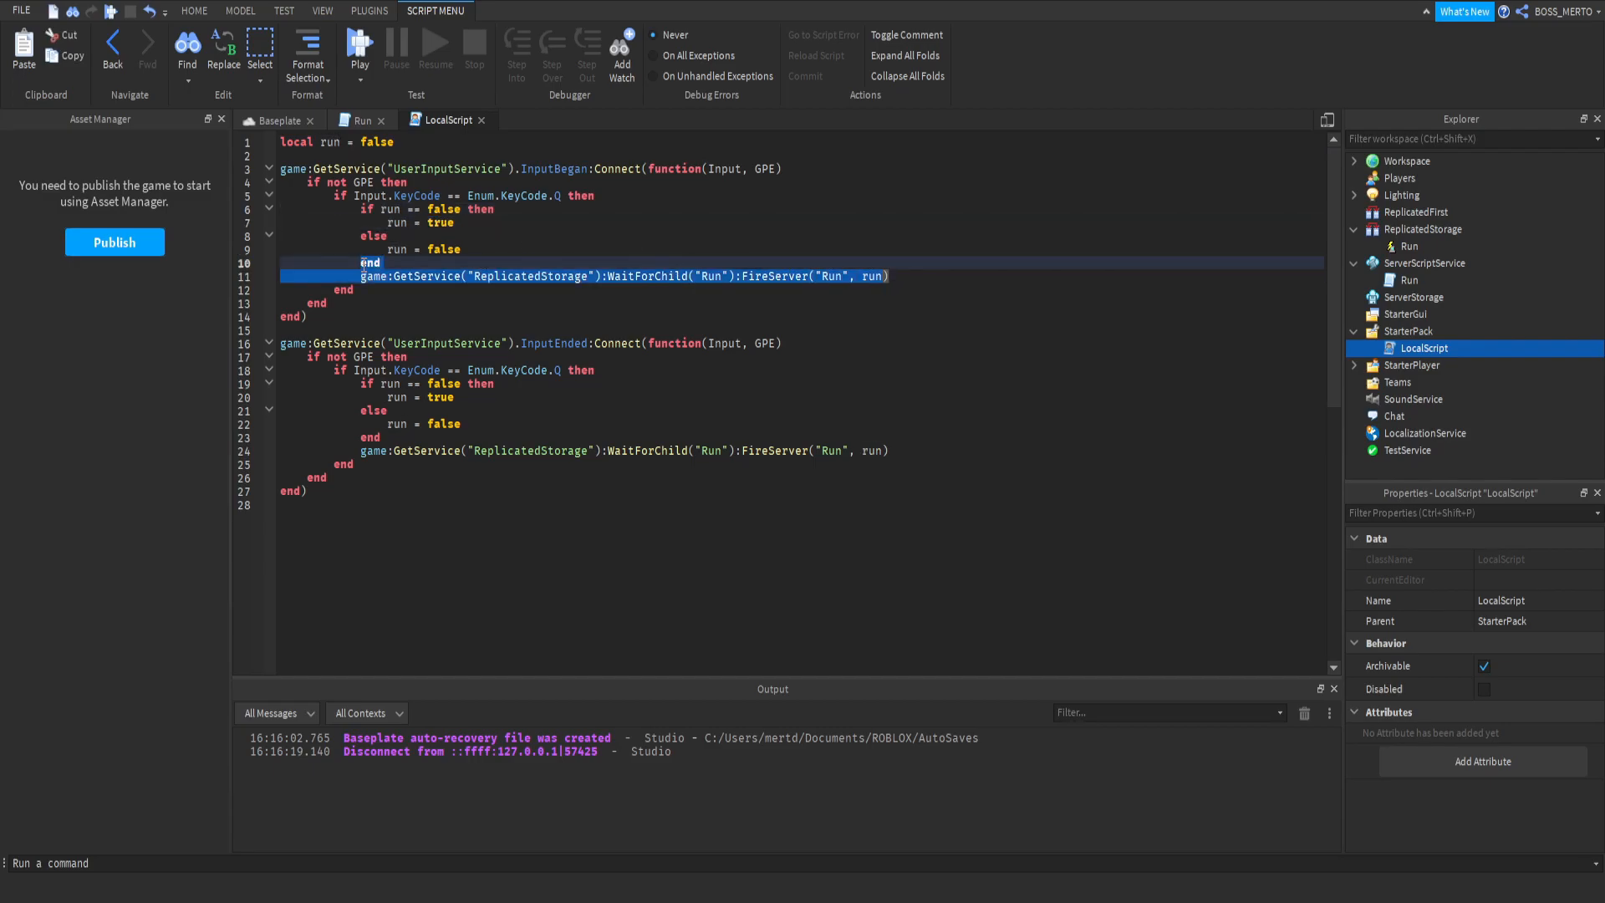
{"action": "left_click", "coordinate": [387, 263]}
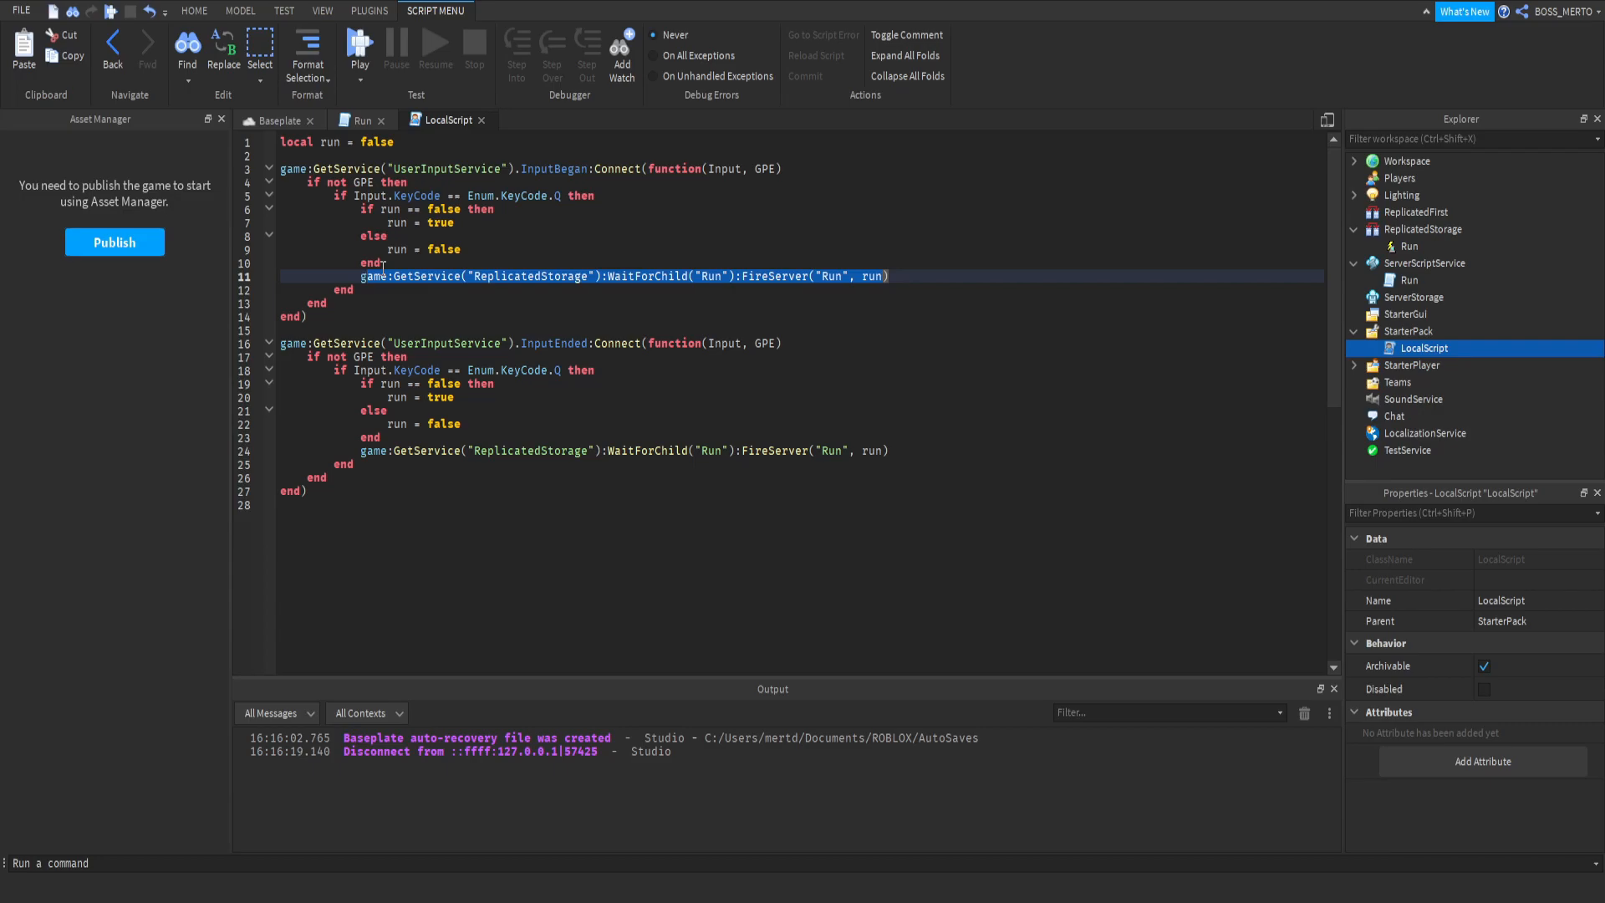
{"action": "double_click", "coordinate": [329, 141]}
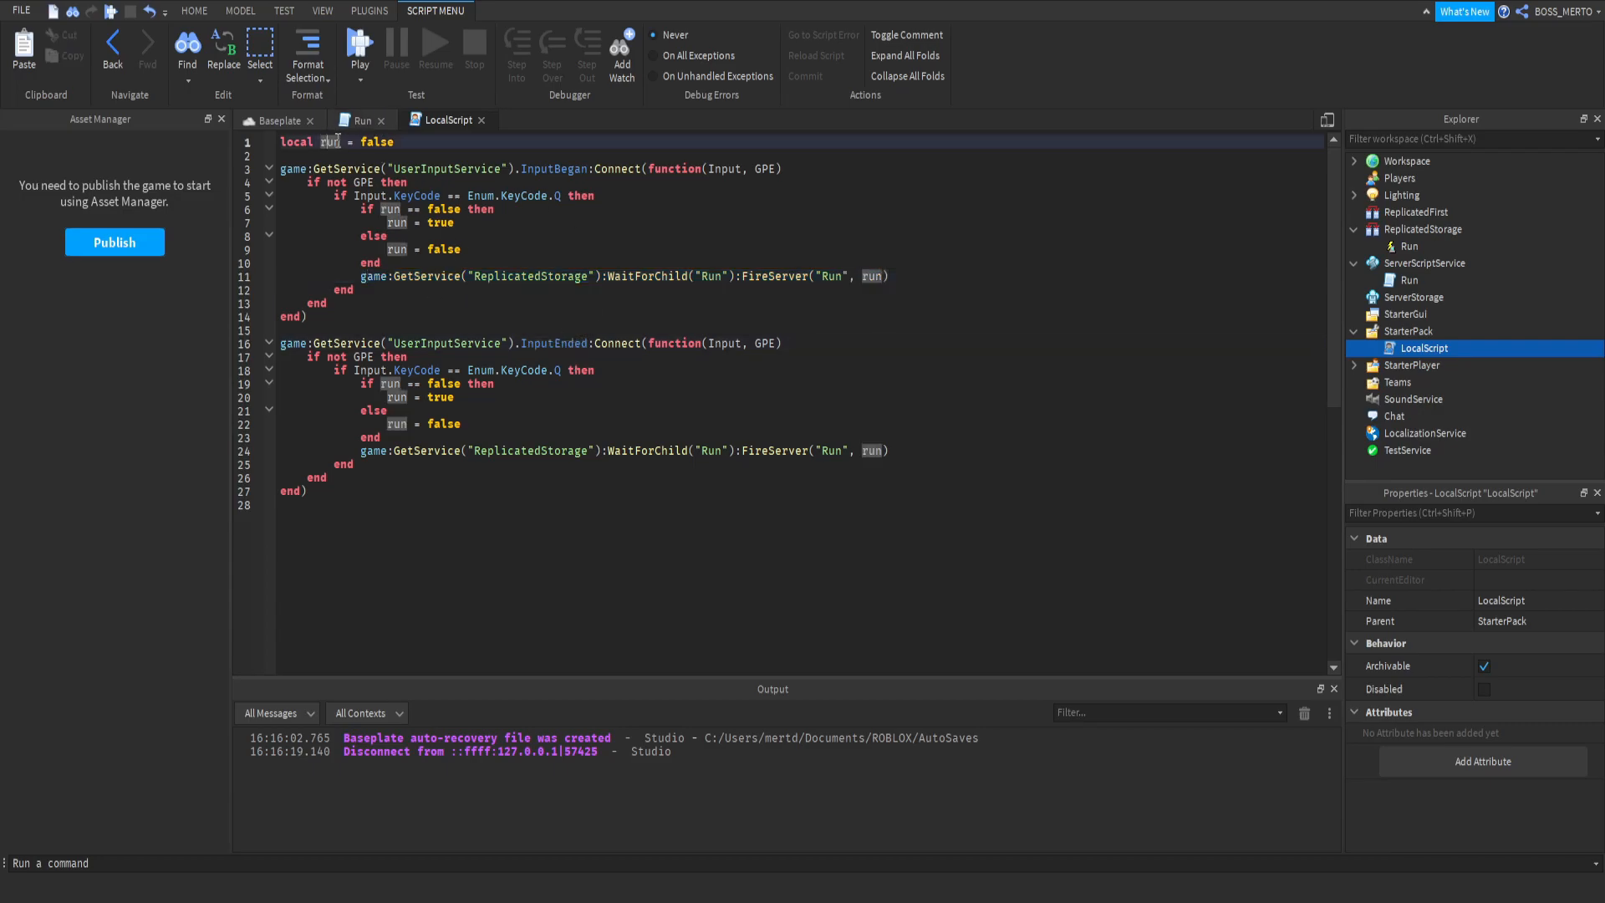
{"action": "left_click", "coordinate": [405, 222]}
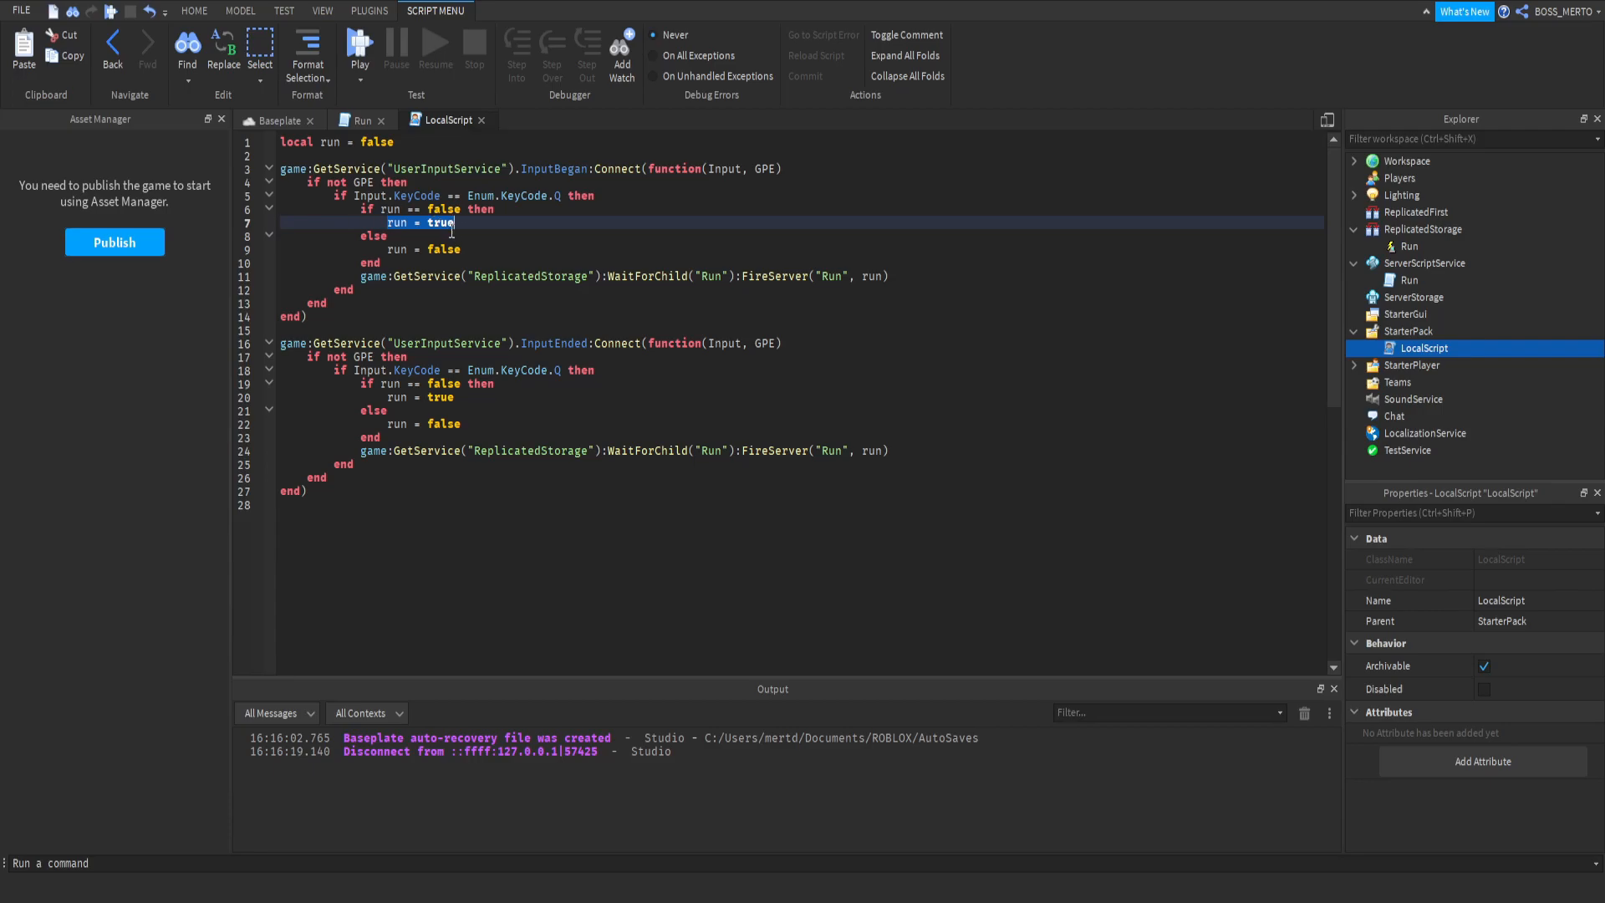
{"action": "mouse_move", "coordinate": [479, 223]}
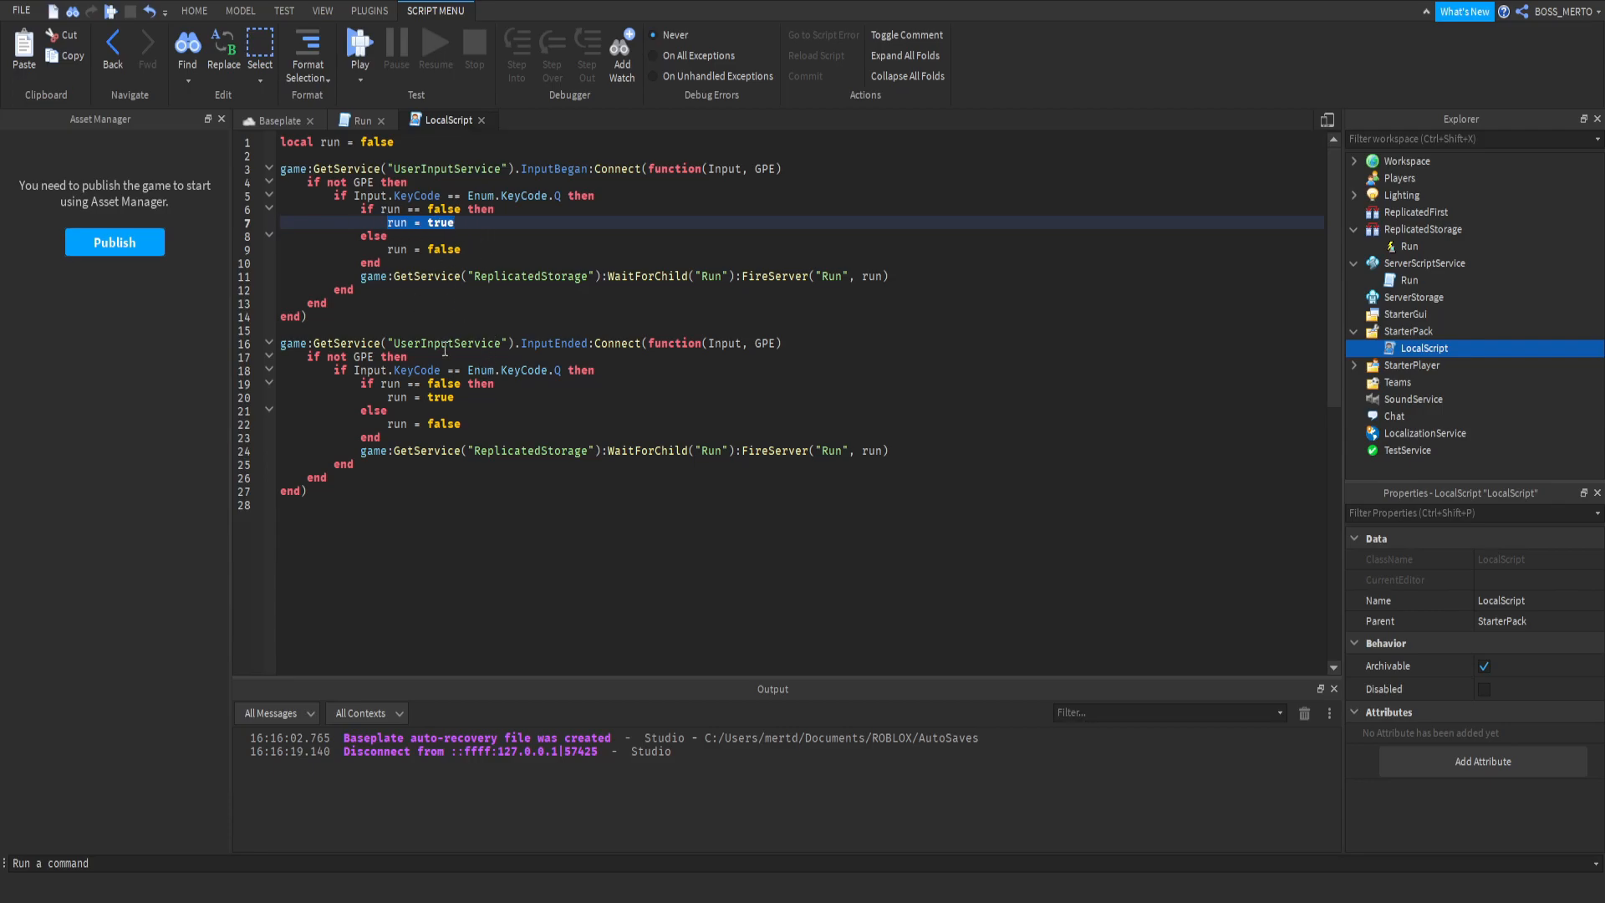
{"action": "mouse_move", "coordinate": [353, 409]}
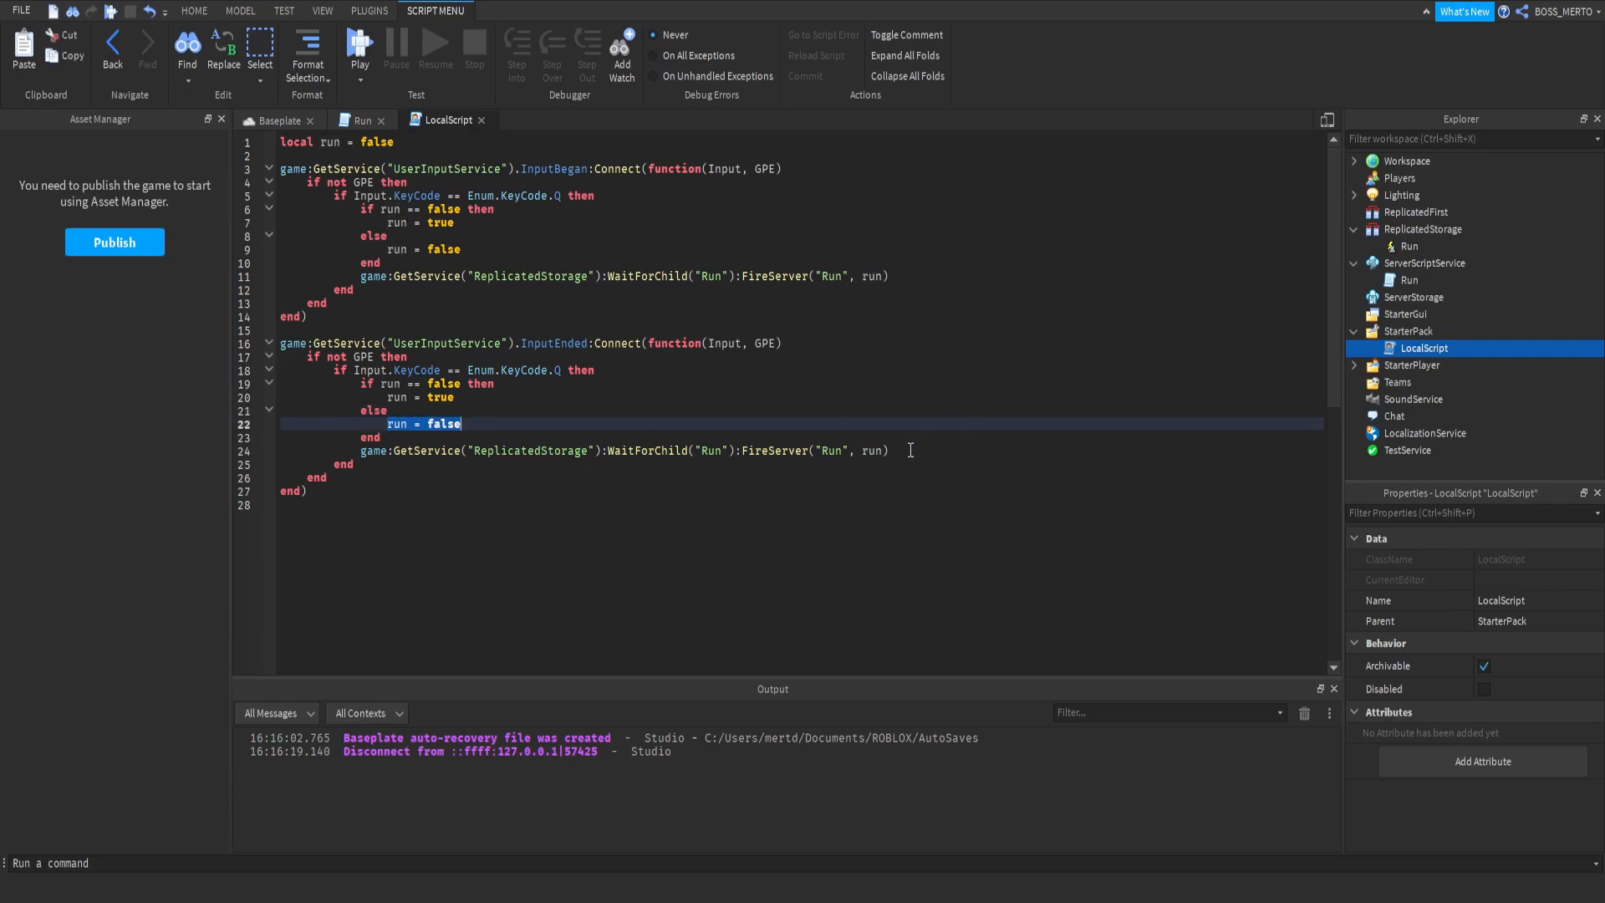
{"action": "left_click", "coordinate": [625, 450]}
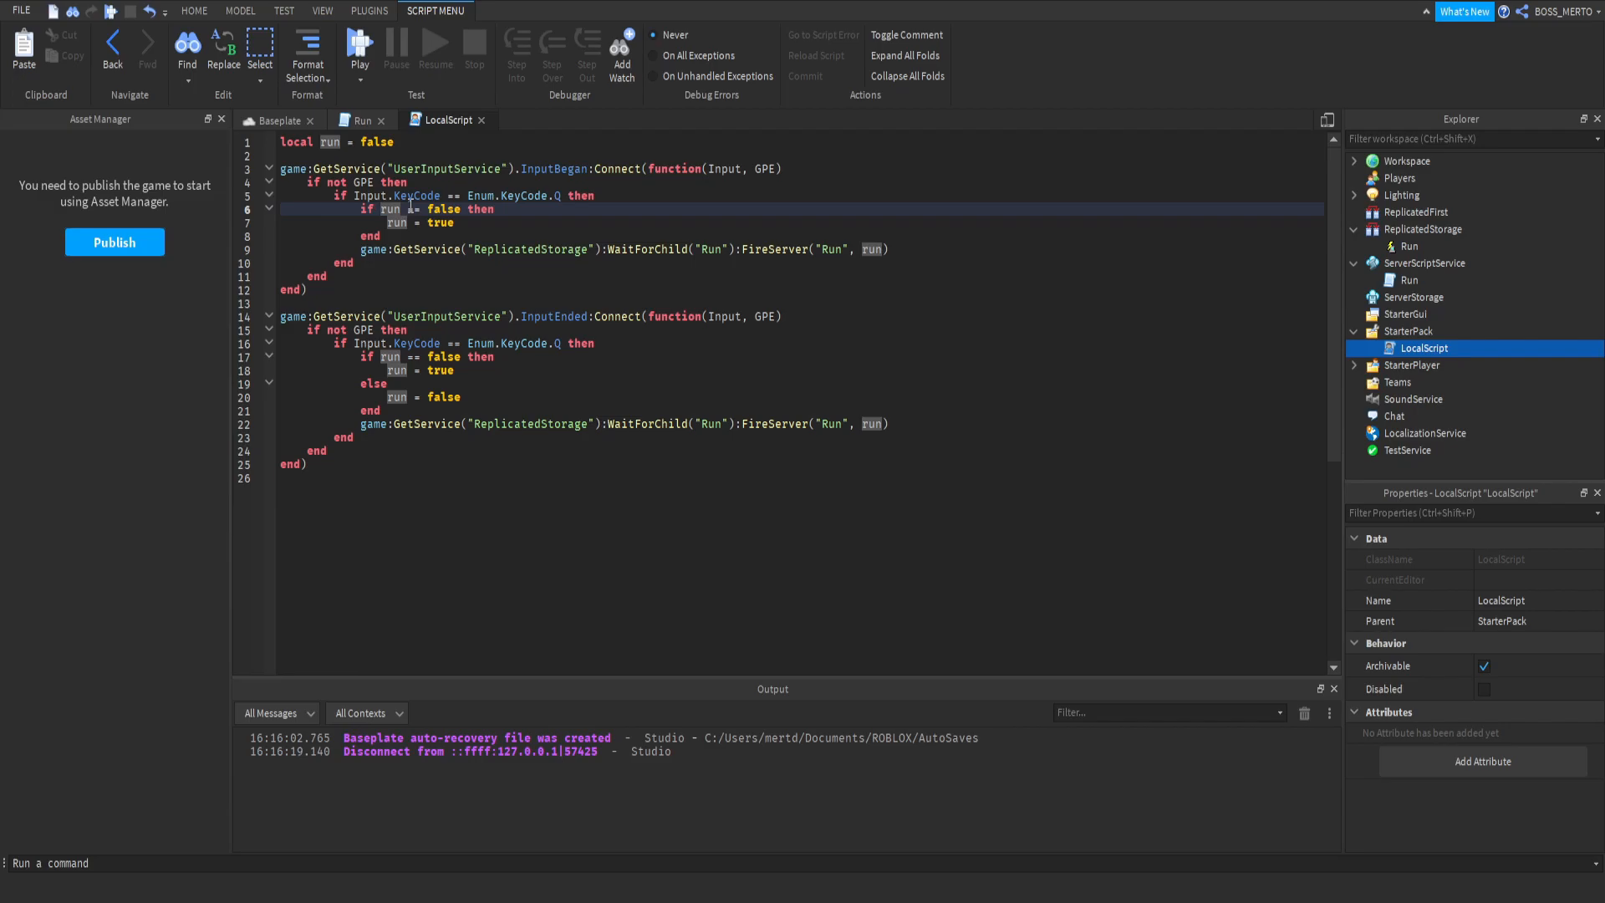
{"action": "mouse_move", "coordinate": [260, 197]}
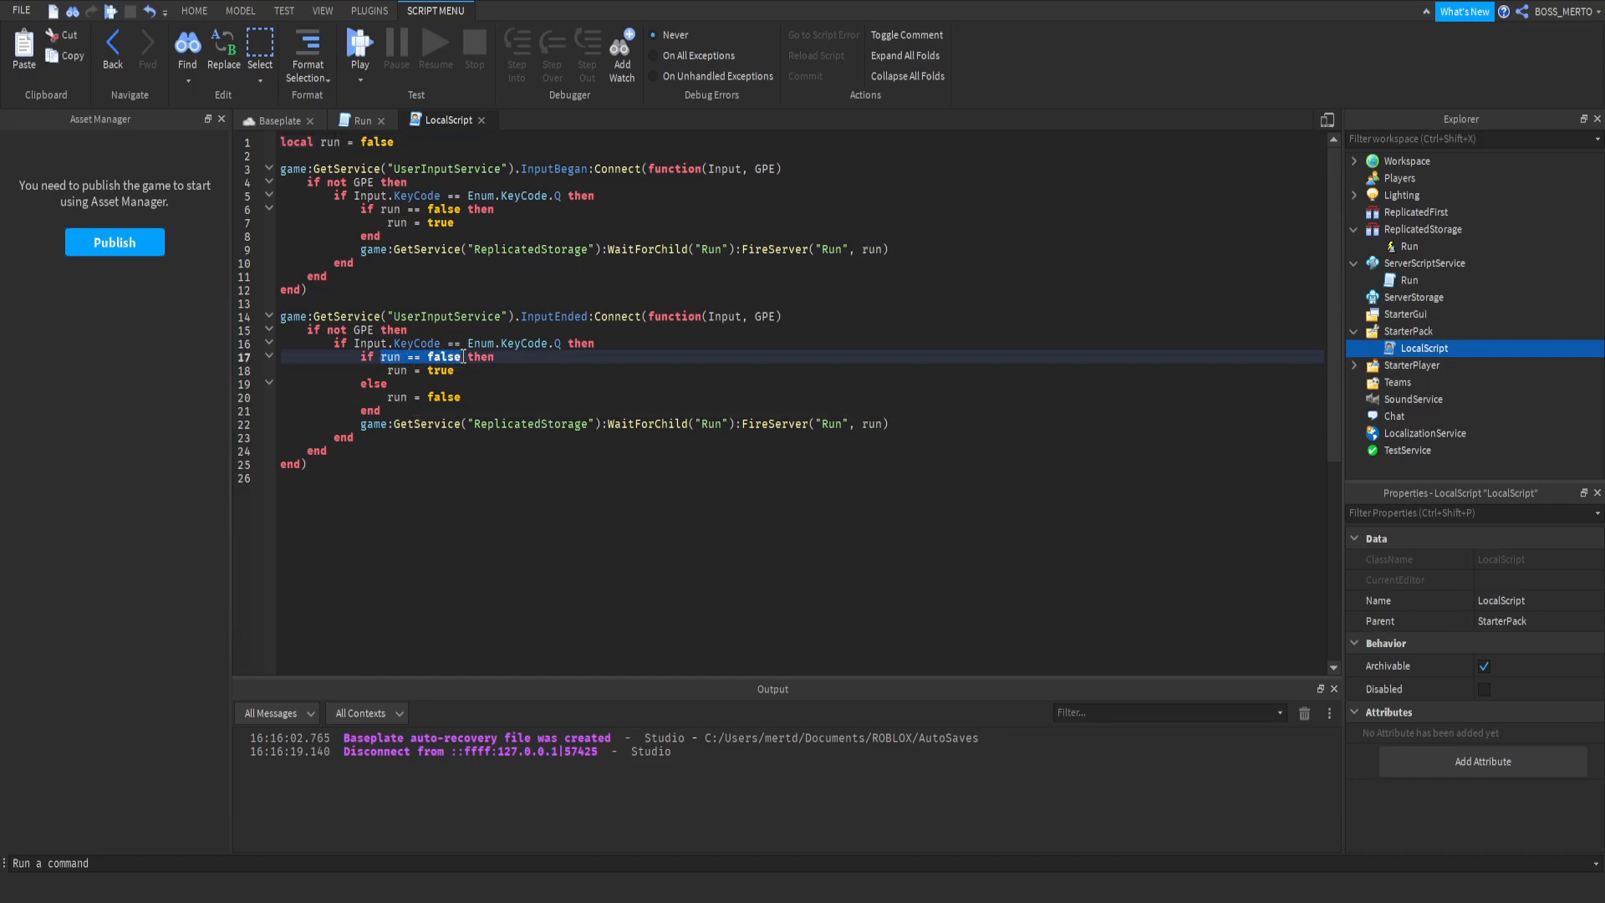
- Select the false value in the InputEnded handler's if run == false check
{"action": "double_click", "coordinate": [409, 356]}
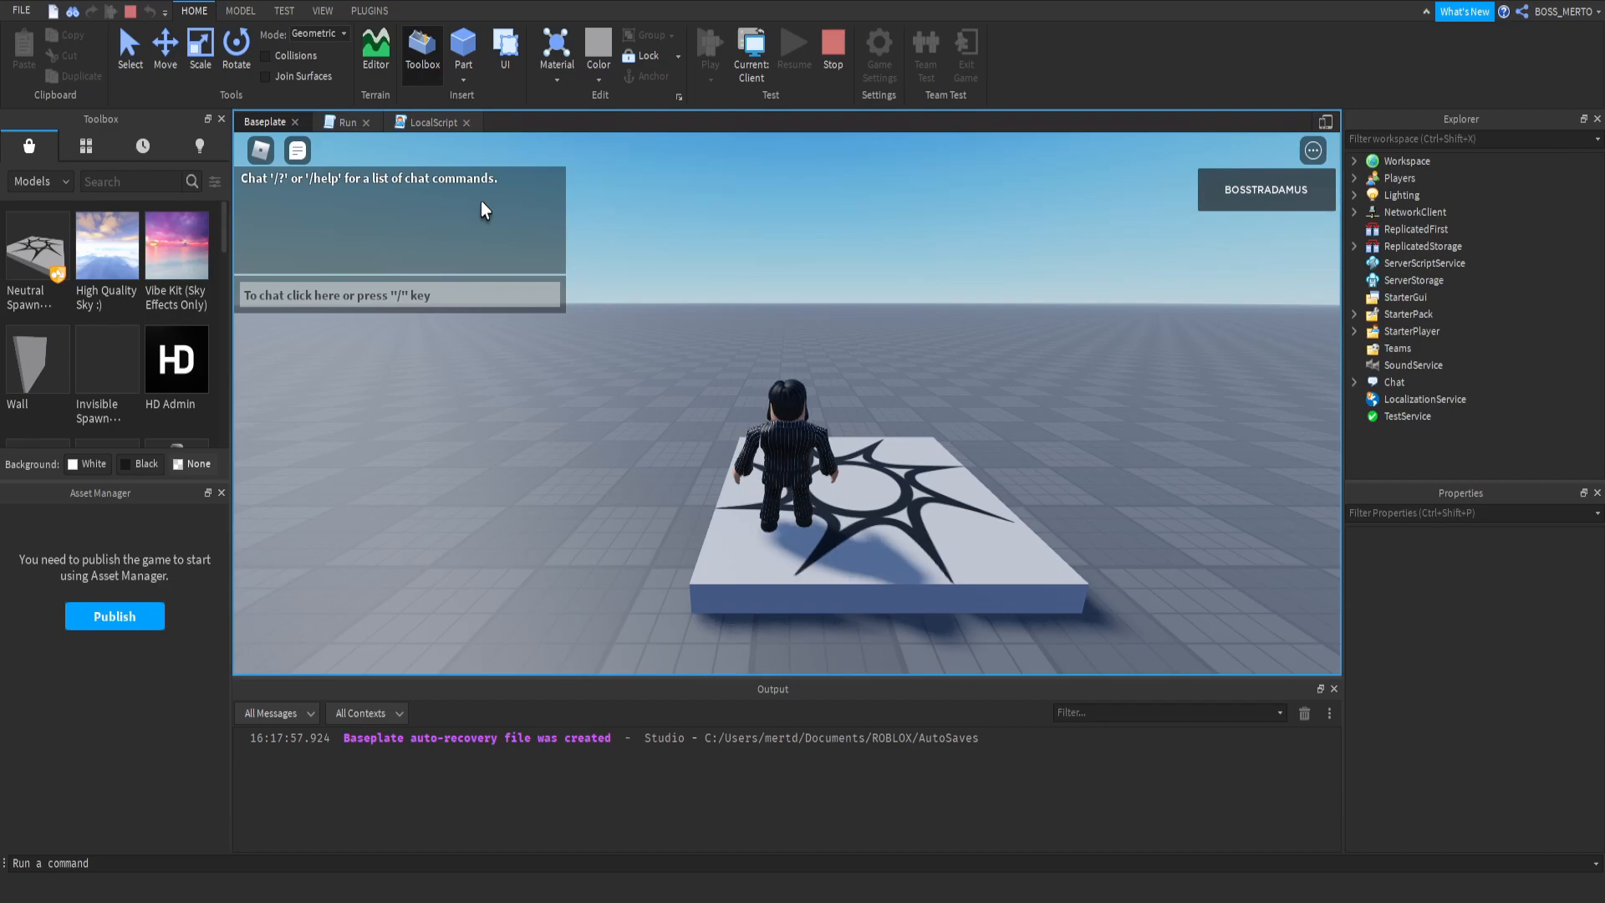
{"action": "mouse_move", "coordinate": [400, 108]}
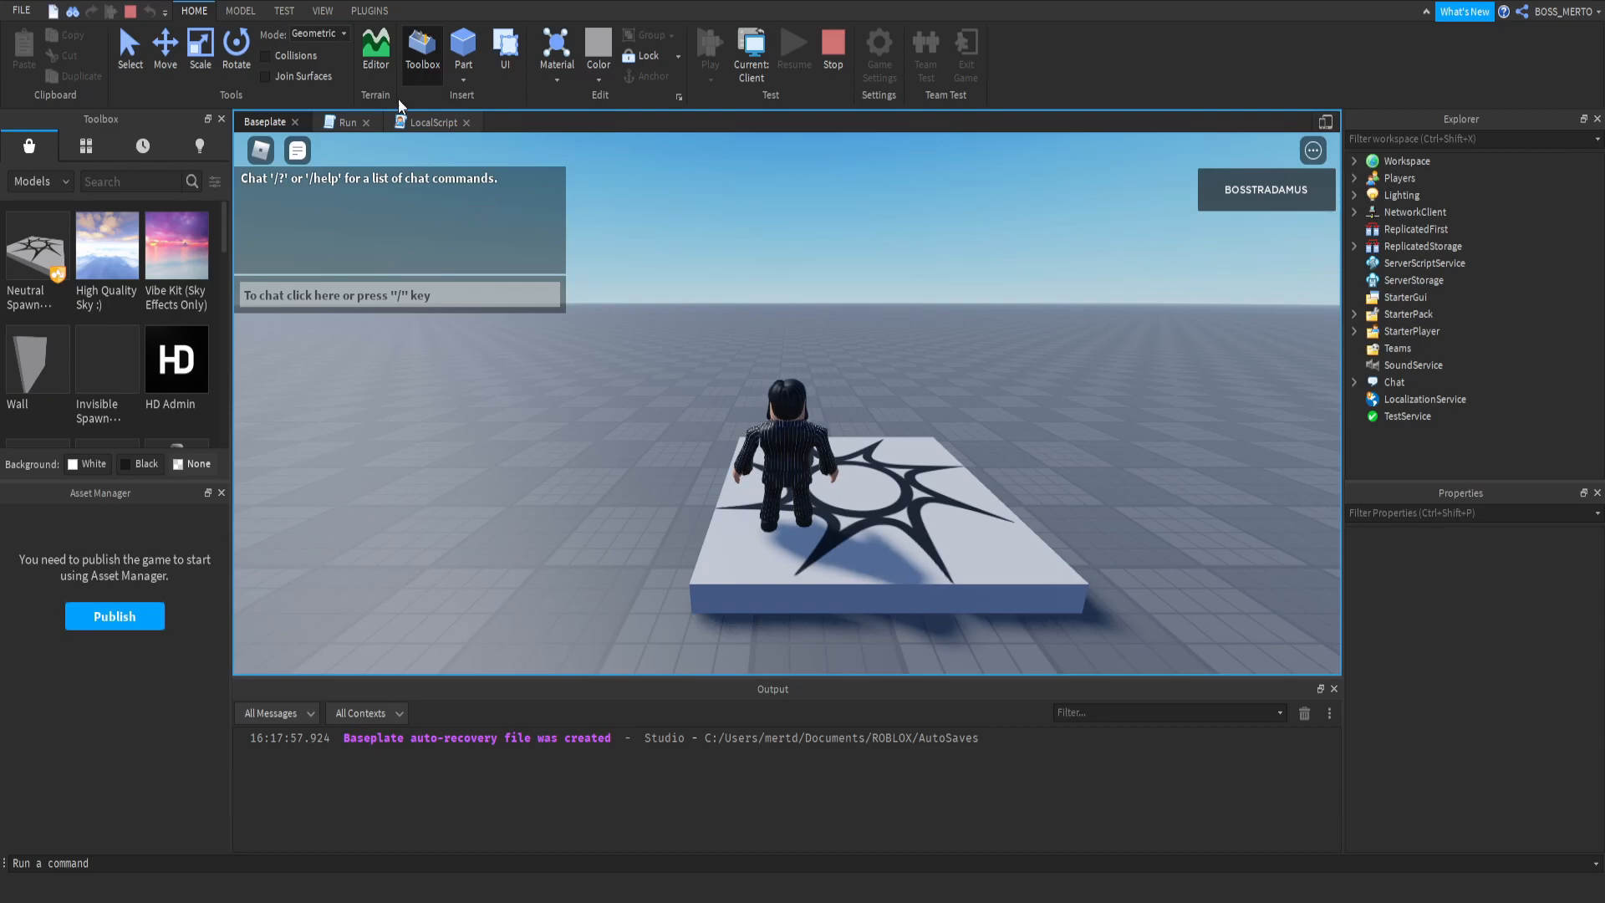
- Sprint with the character in play mode, stop the test, and open the server Run script
{"action": "left_click", "coordinate": [434, 122]}
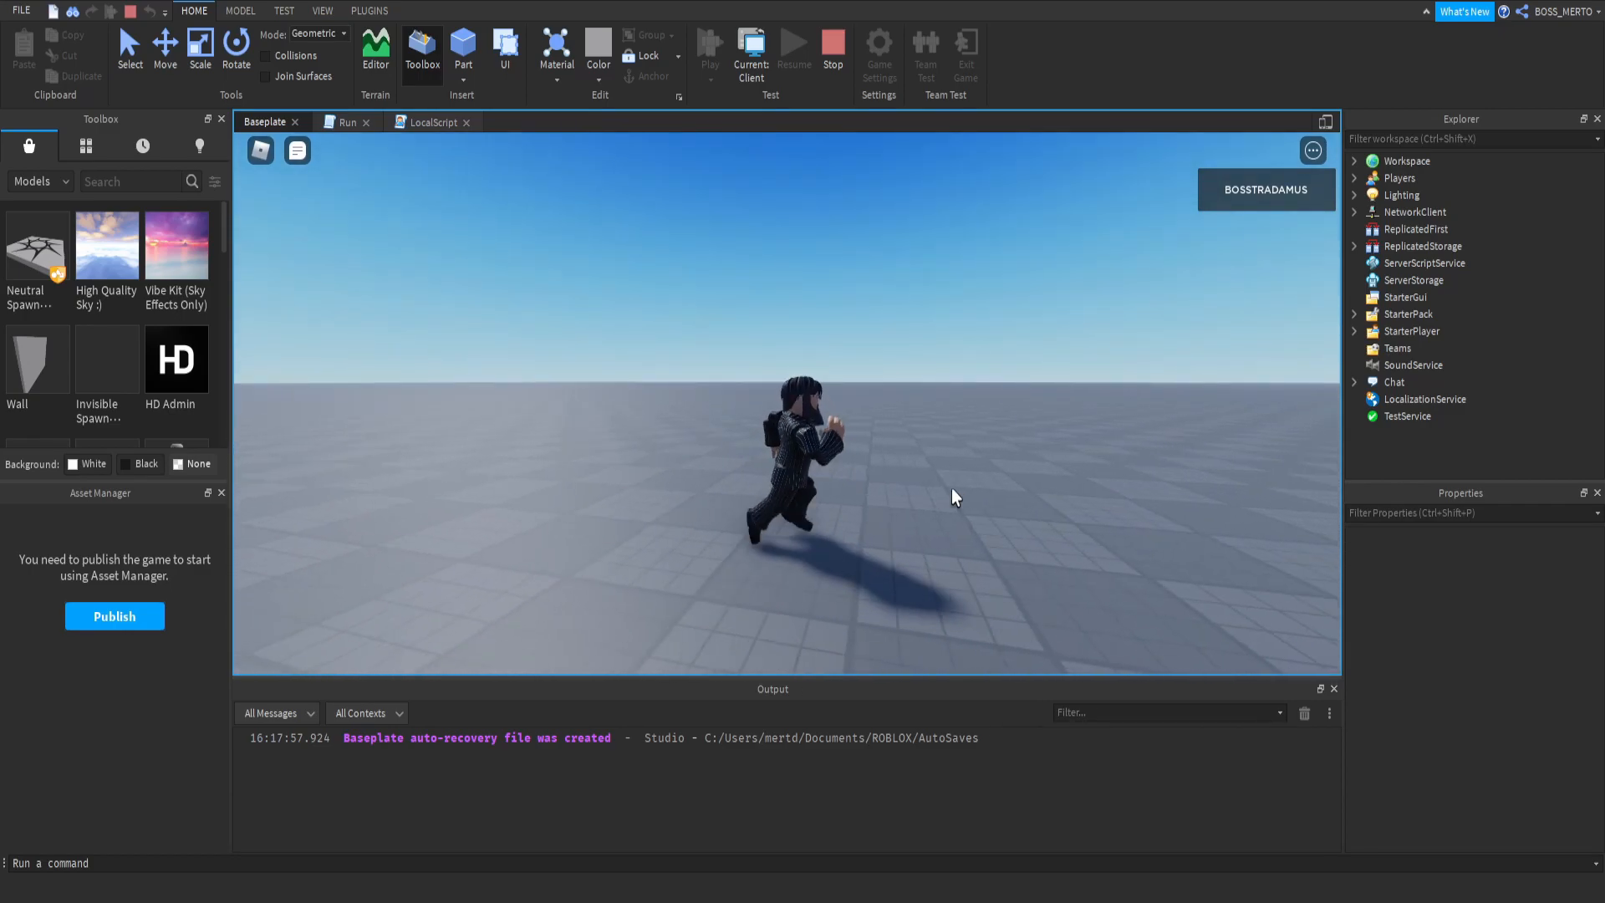
{"action": "left_click", "coordinate": [833, 48]}
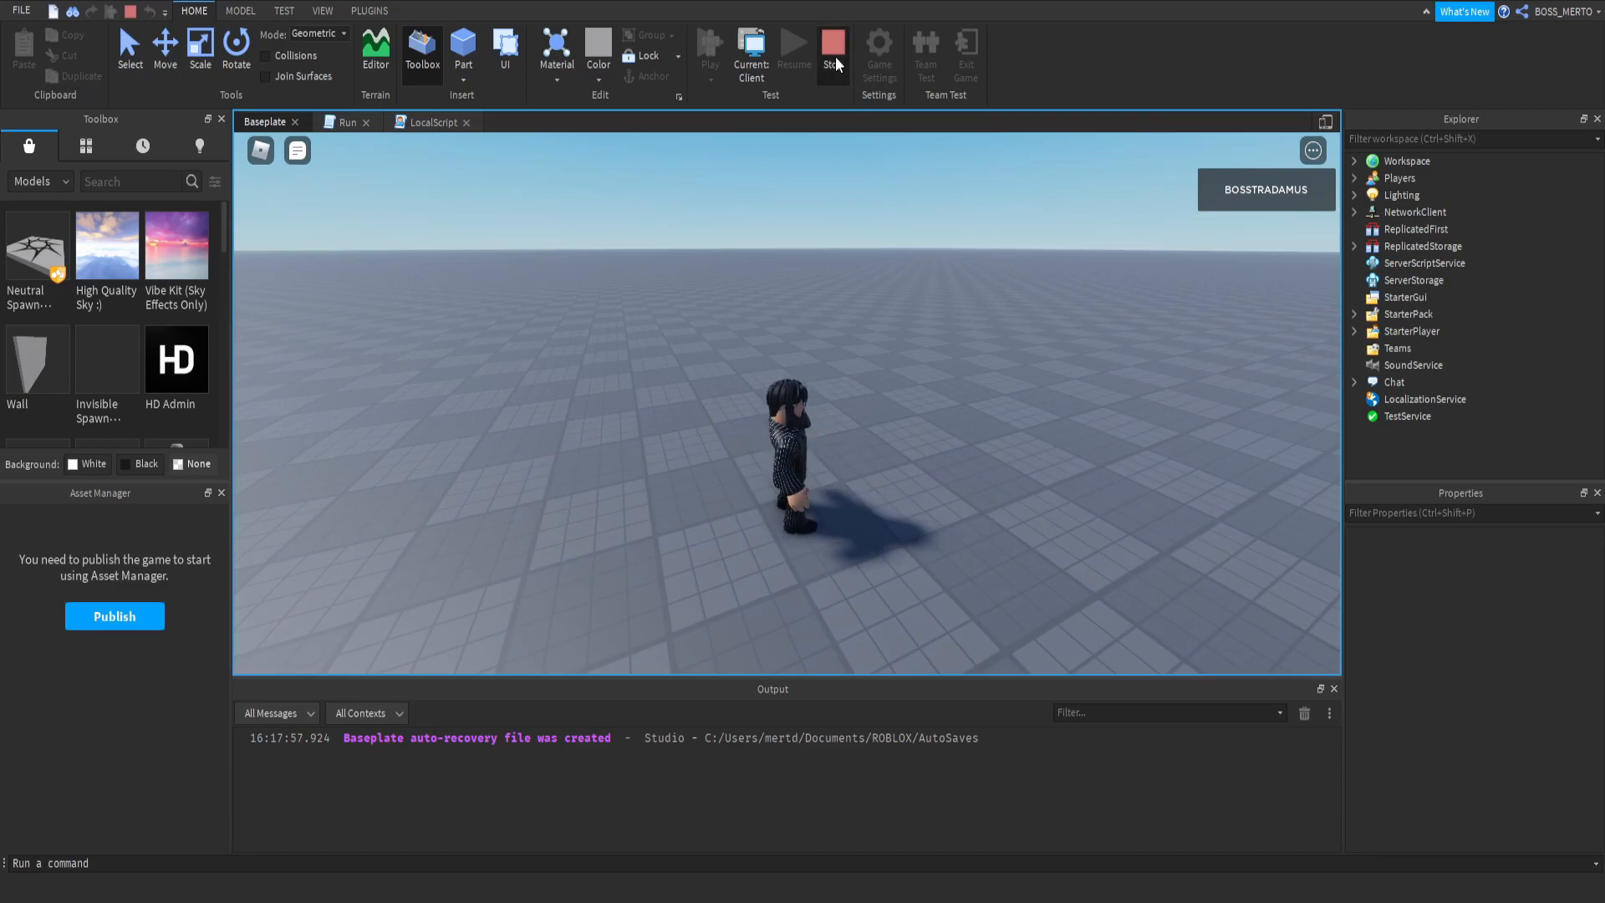
{"action": "left_click", "coordinate": [788, 51]}
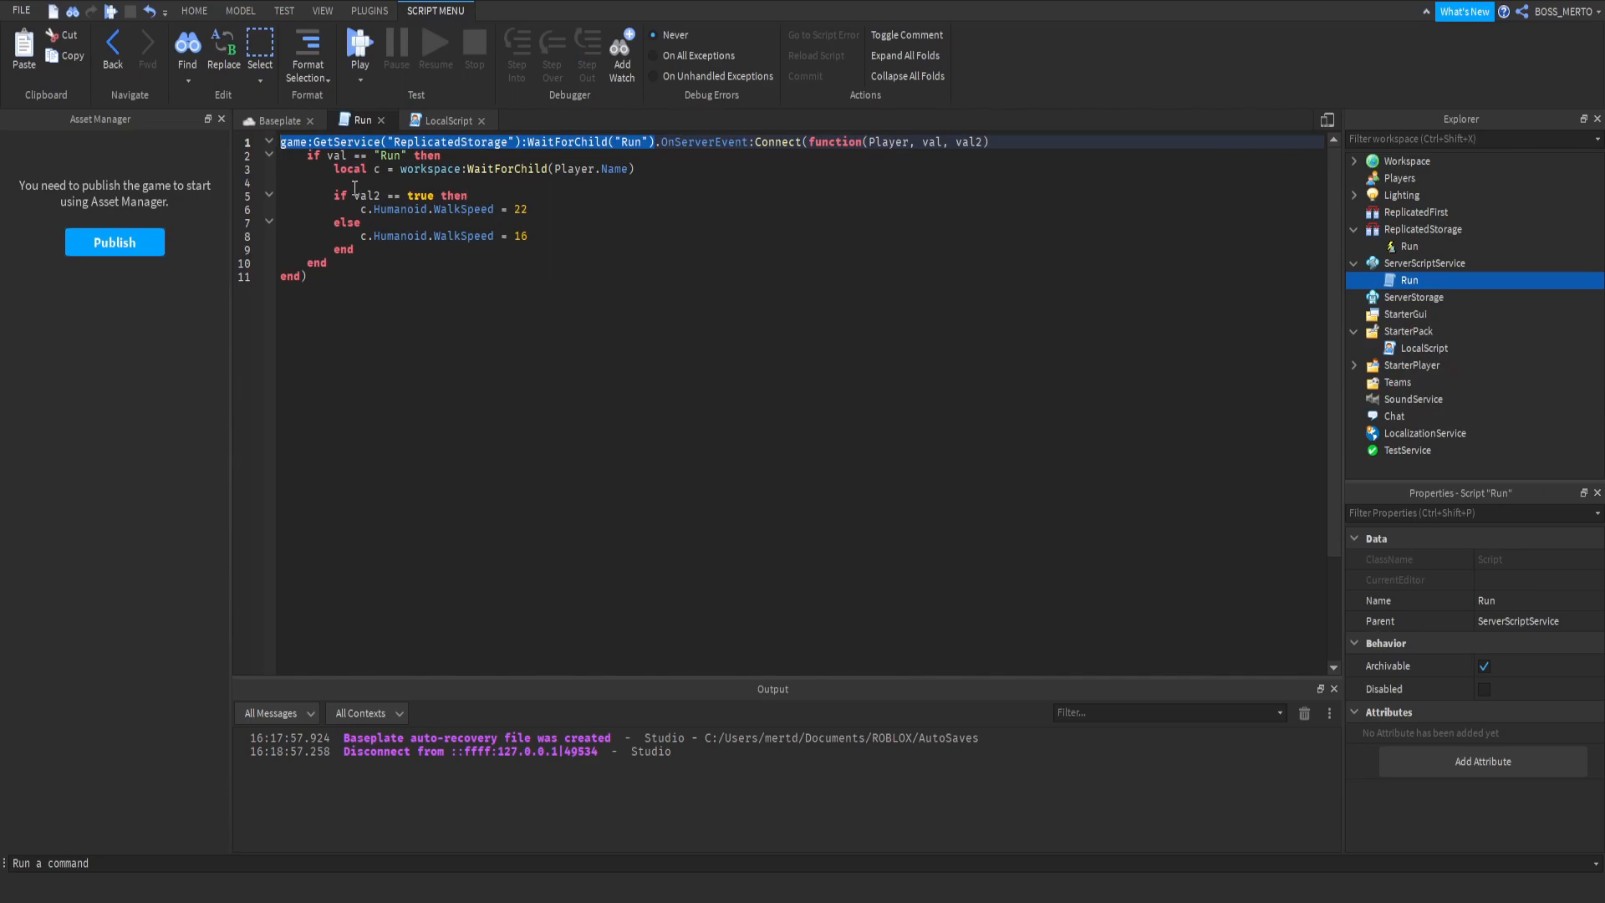
- Add local a = Instance.new("Animation") on a new line in the Run script
{"action": "left_click", "coordinate": [387, 195]}
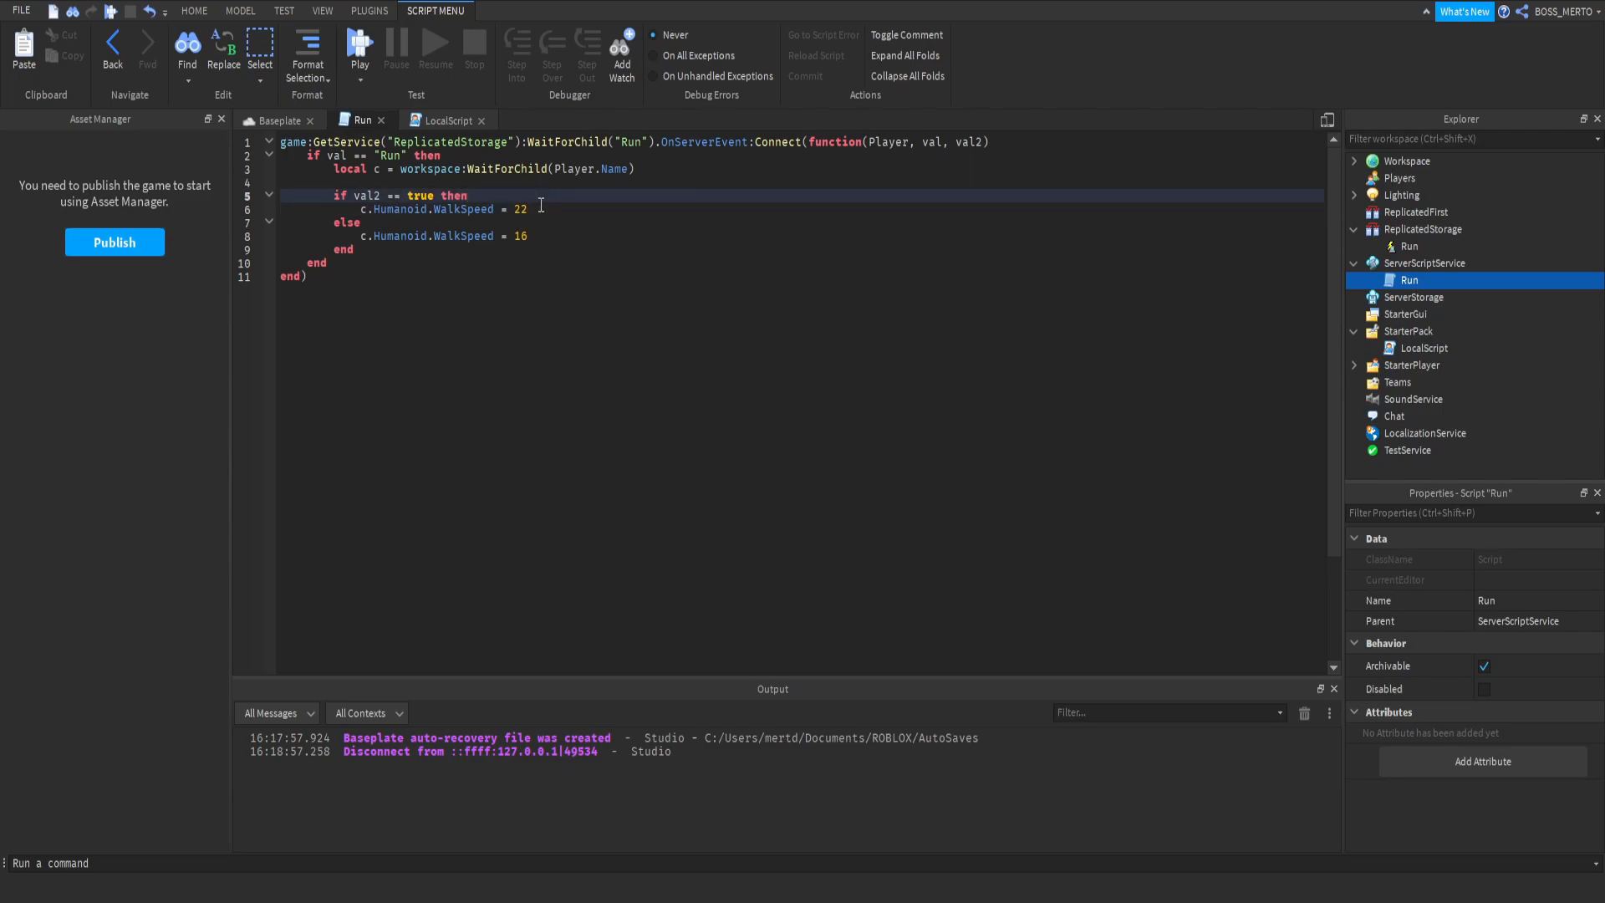
{"action": "key", "text": "Return"}
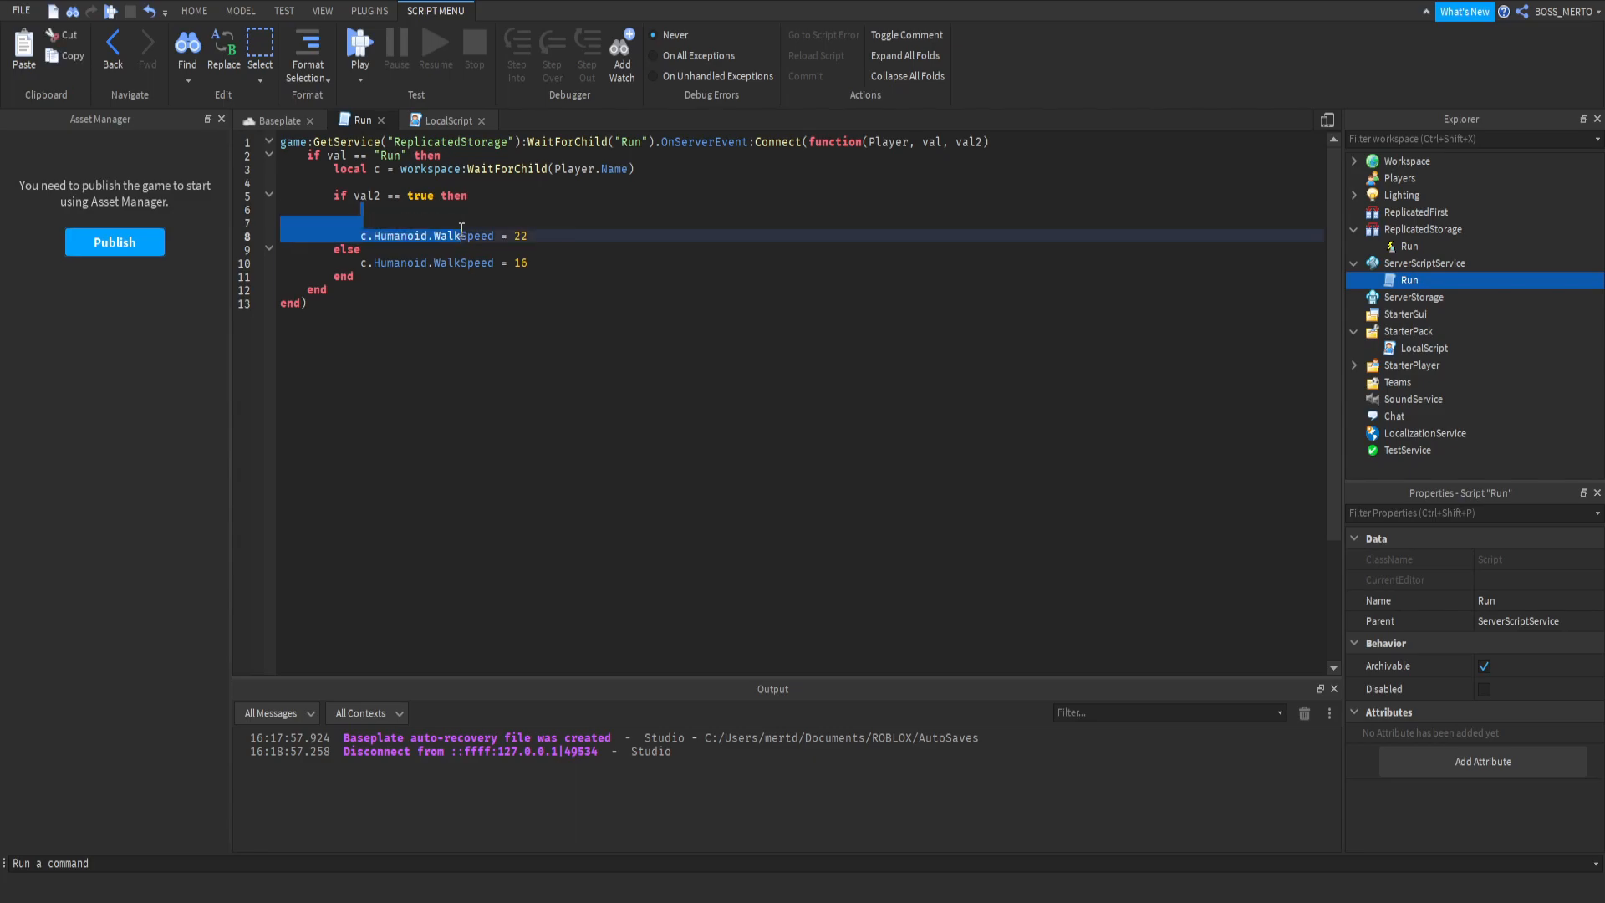
{"action": "left_click", "coordinate": [352, 211]}
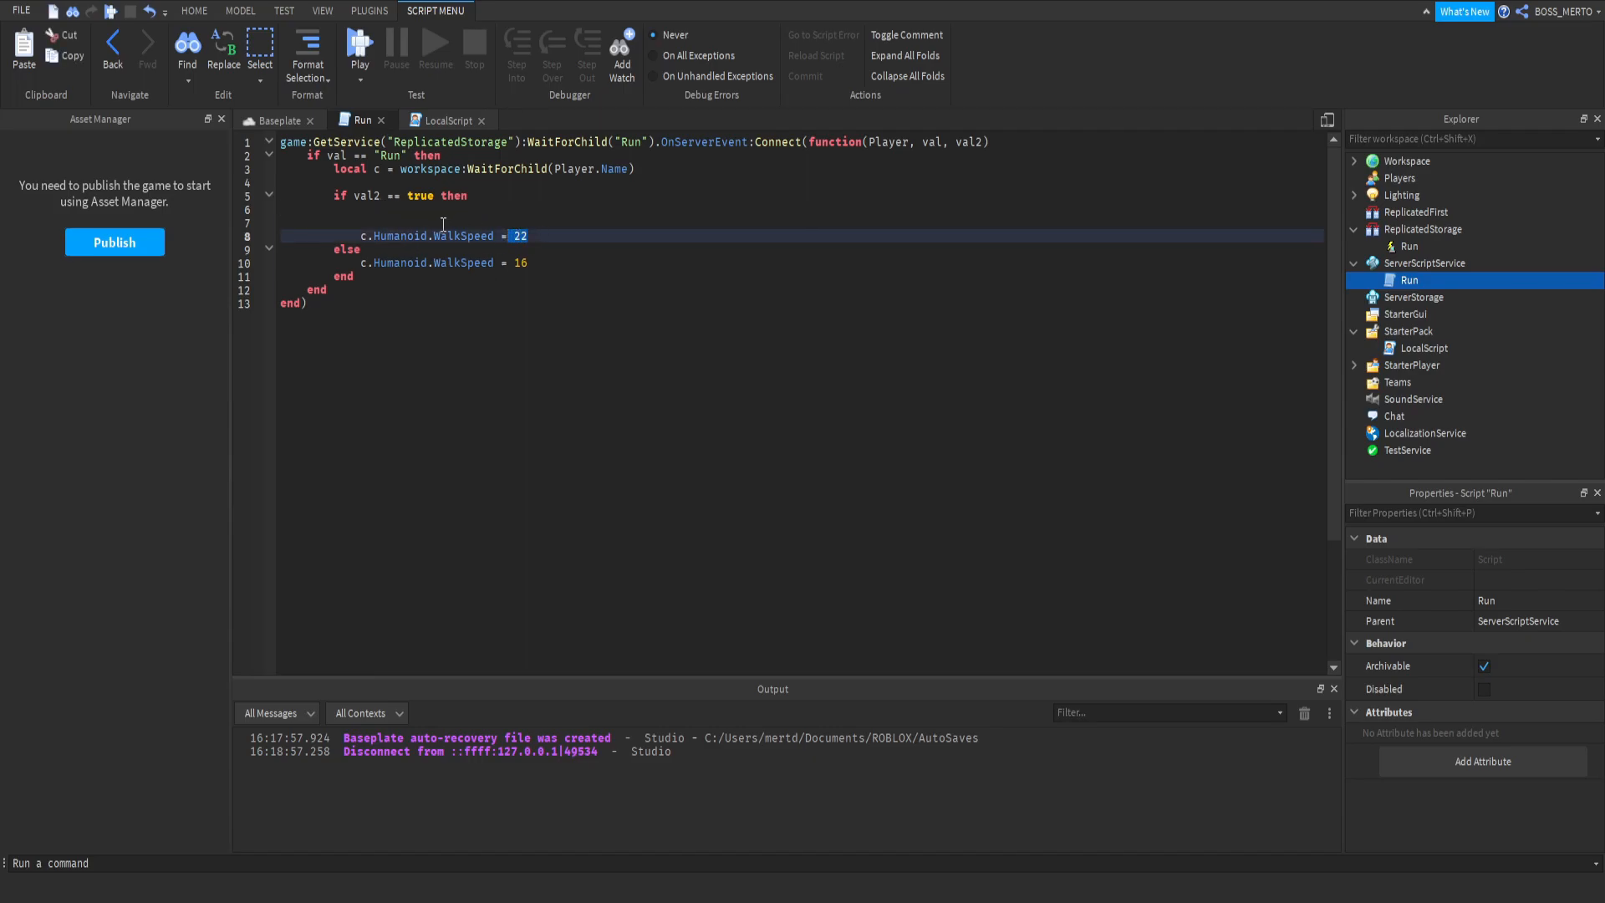
{"action": "type", "text": "locla a"}
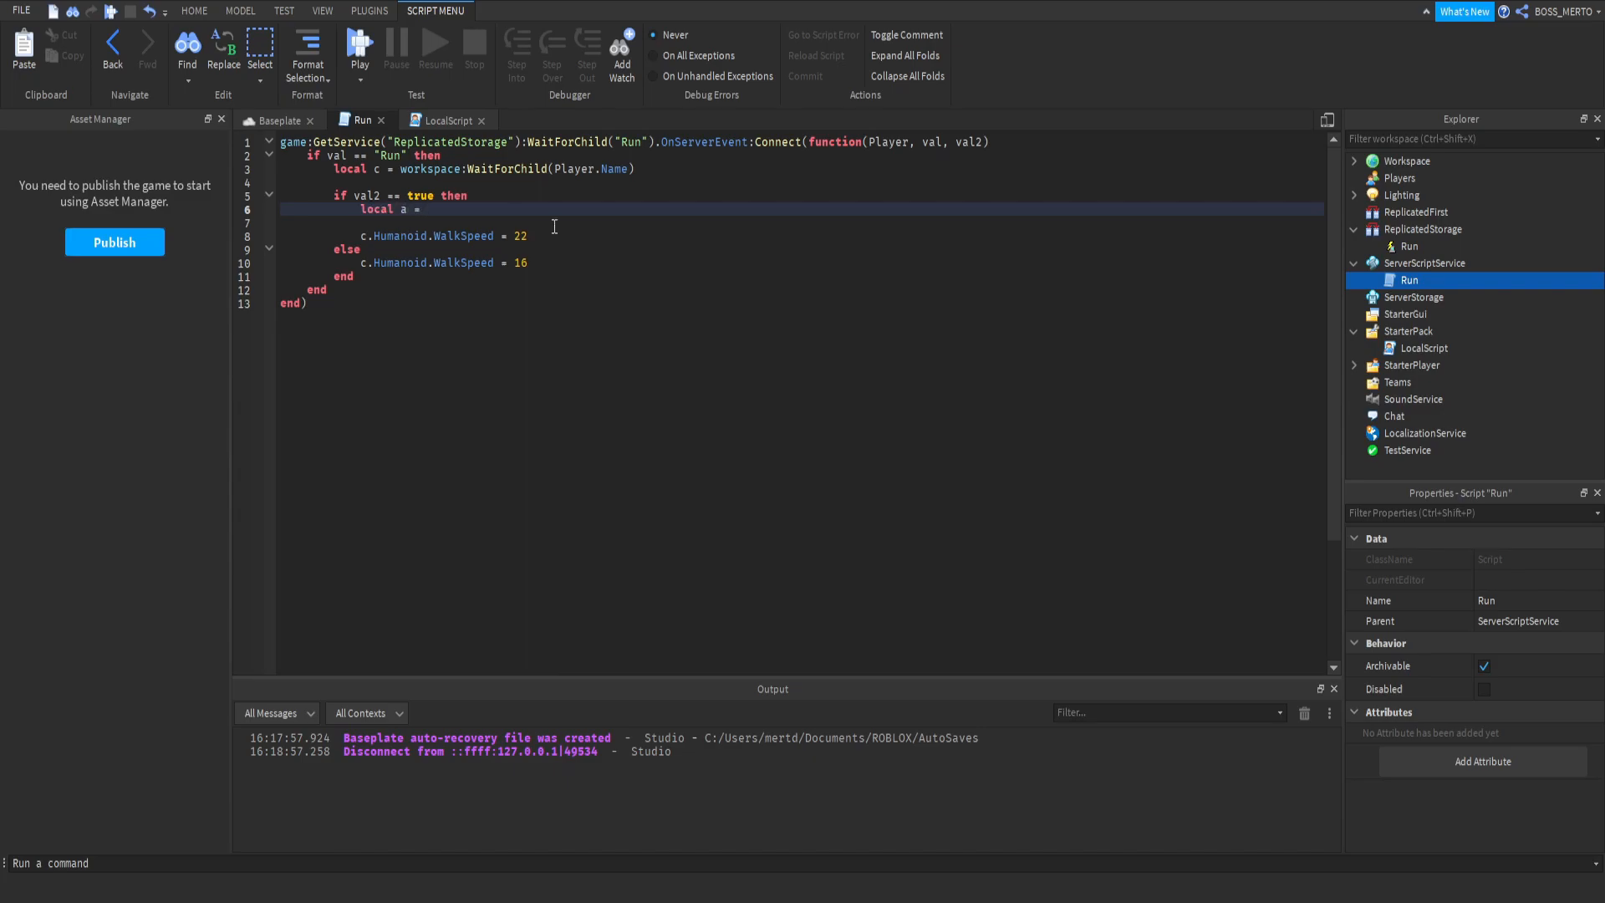
{"action": "type", "text": "Instance.new(\""}
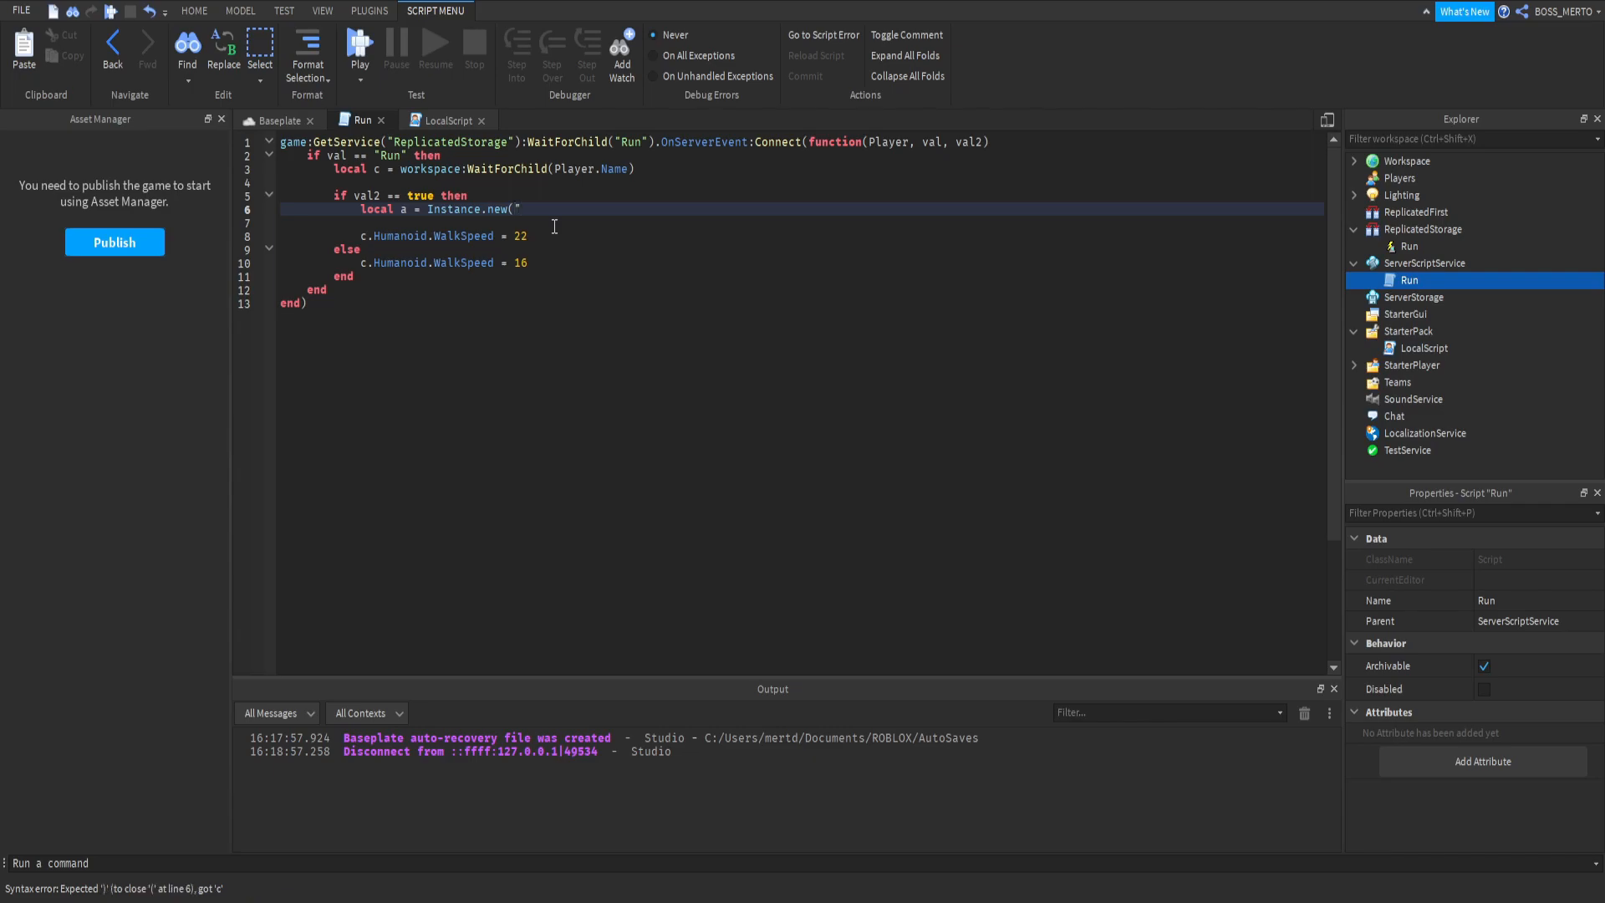
{"action": "type", "text": "Animation\","}
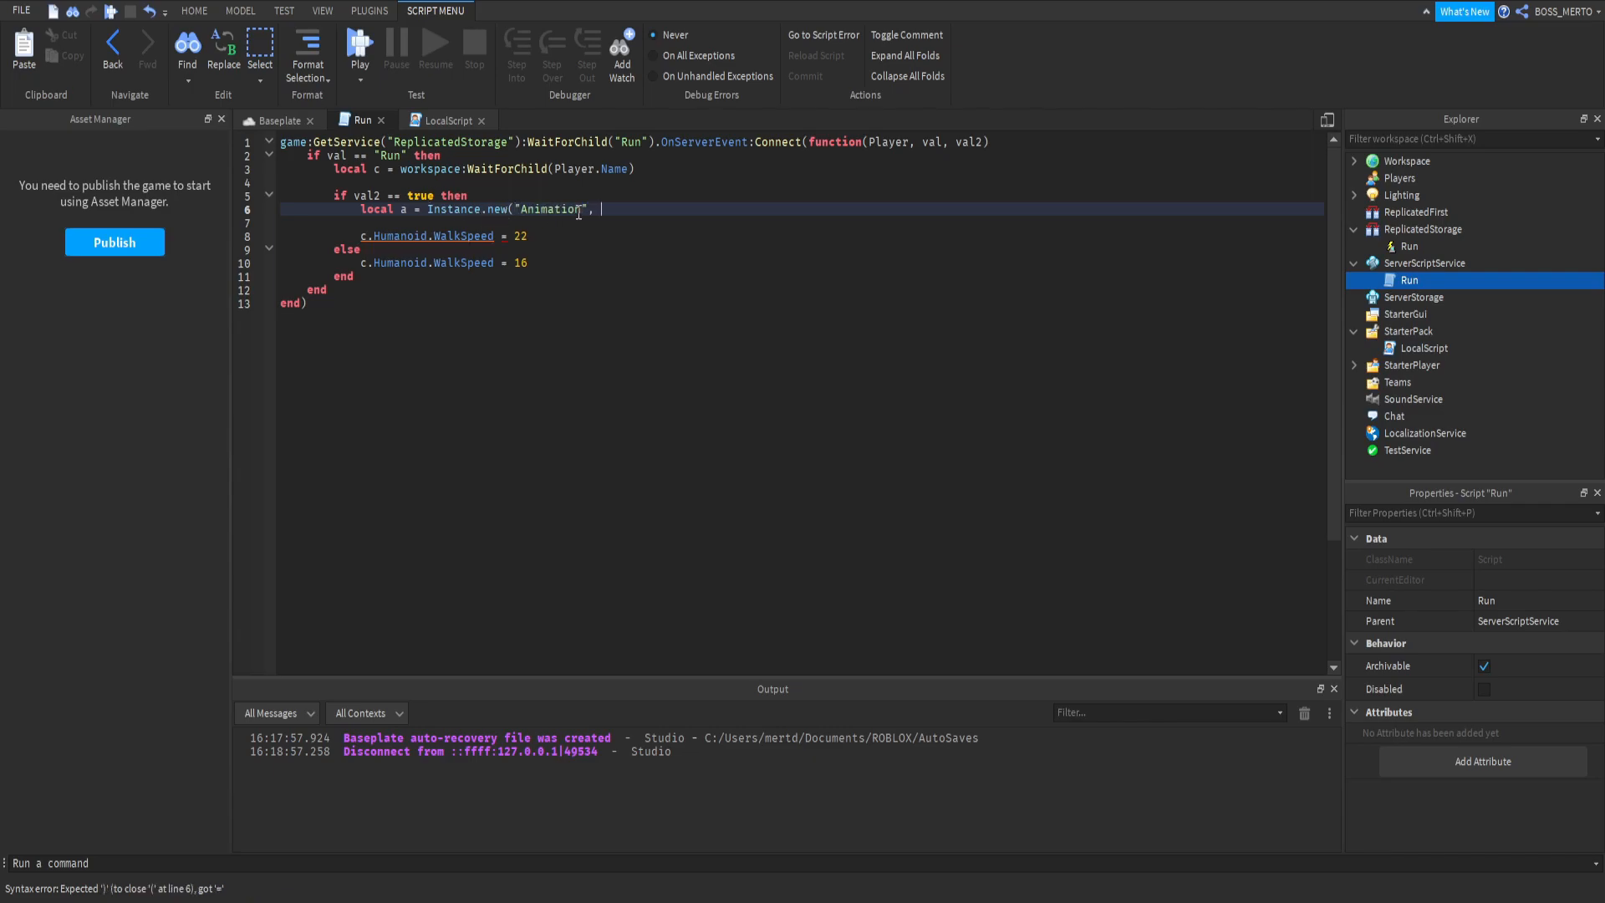
{"action": "key", "text": "Backspace"}
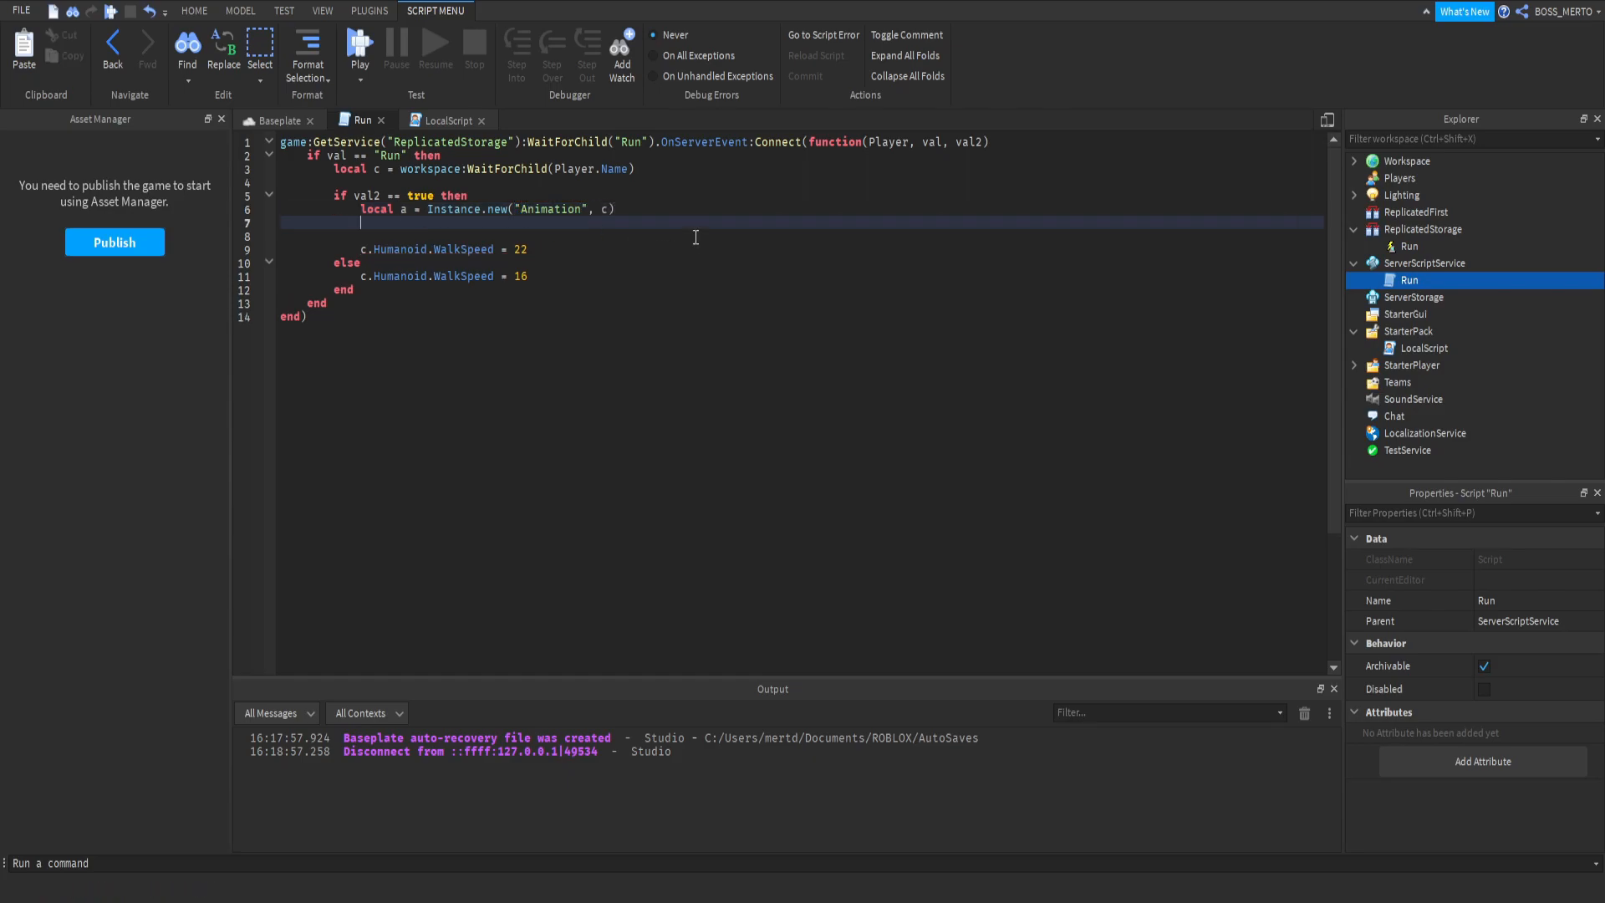
- Set a.Name to "RunAnimation" and begin a.AnimationId with "rbxassetid://"
{"action": "type", "text": "a.Name = \""}
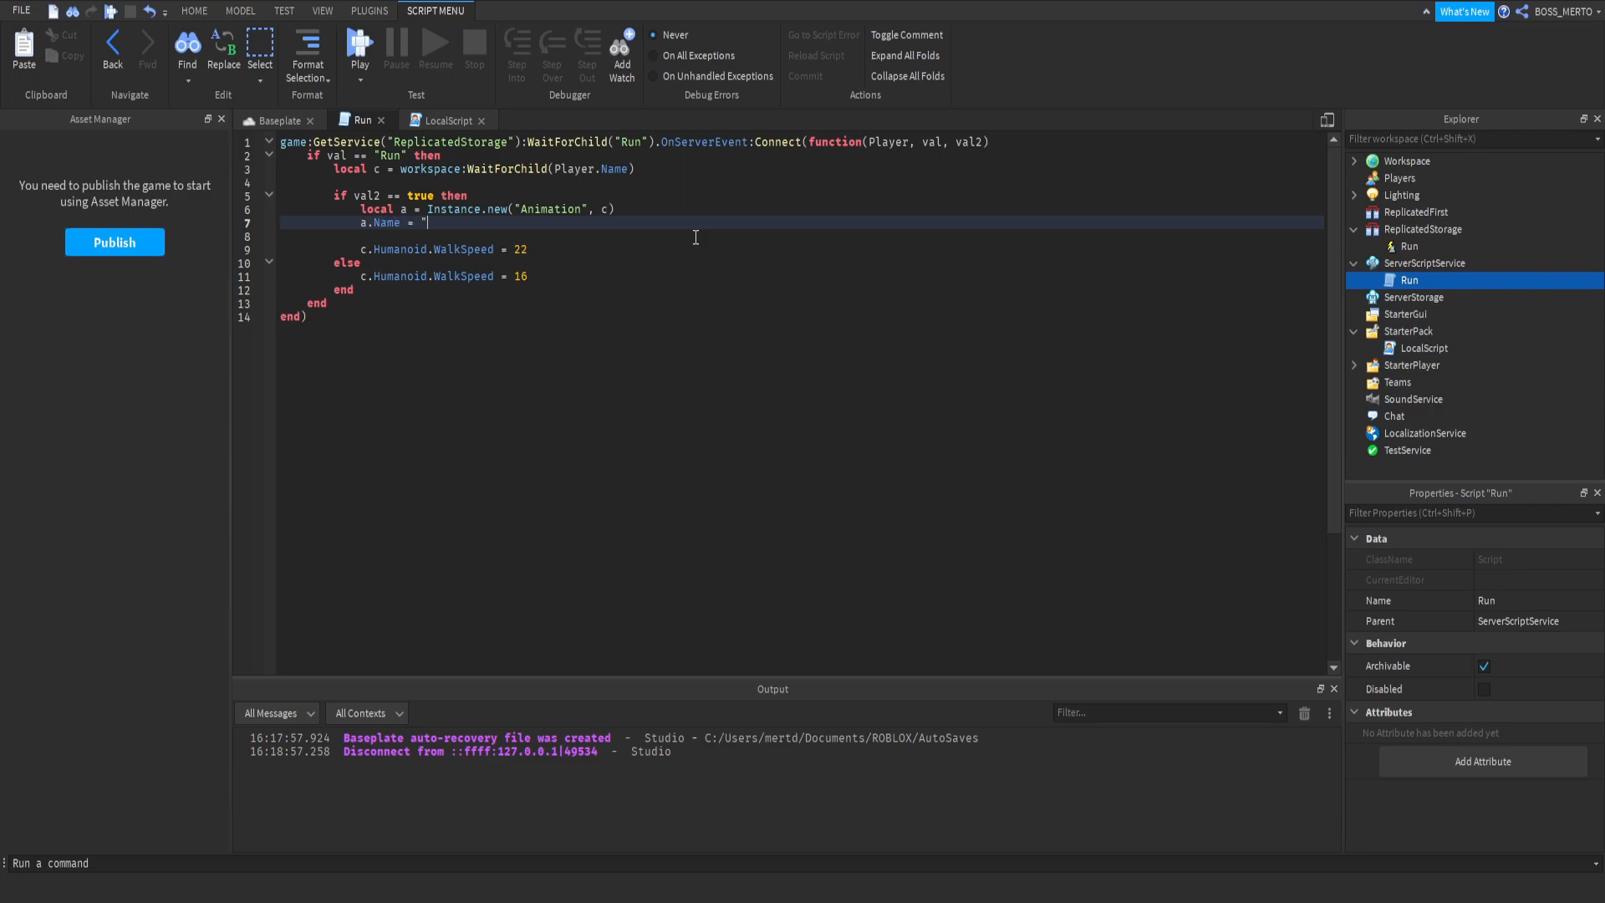
{"action": "type", "text": "RunAn"}
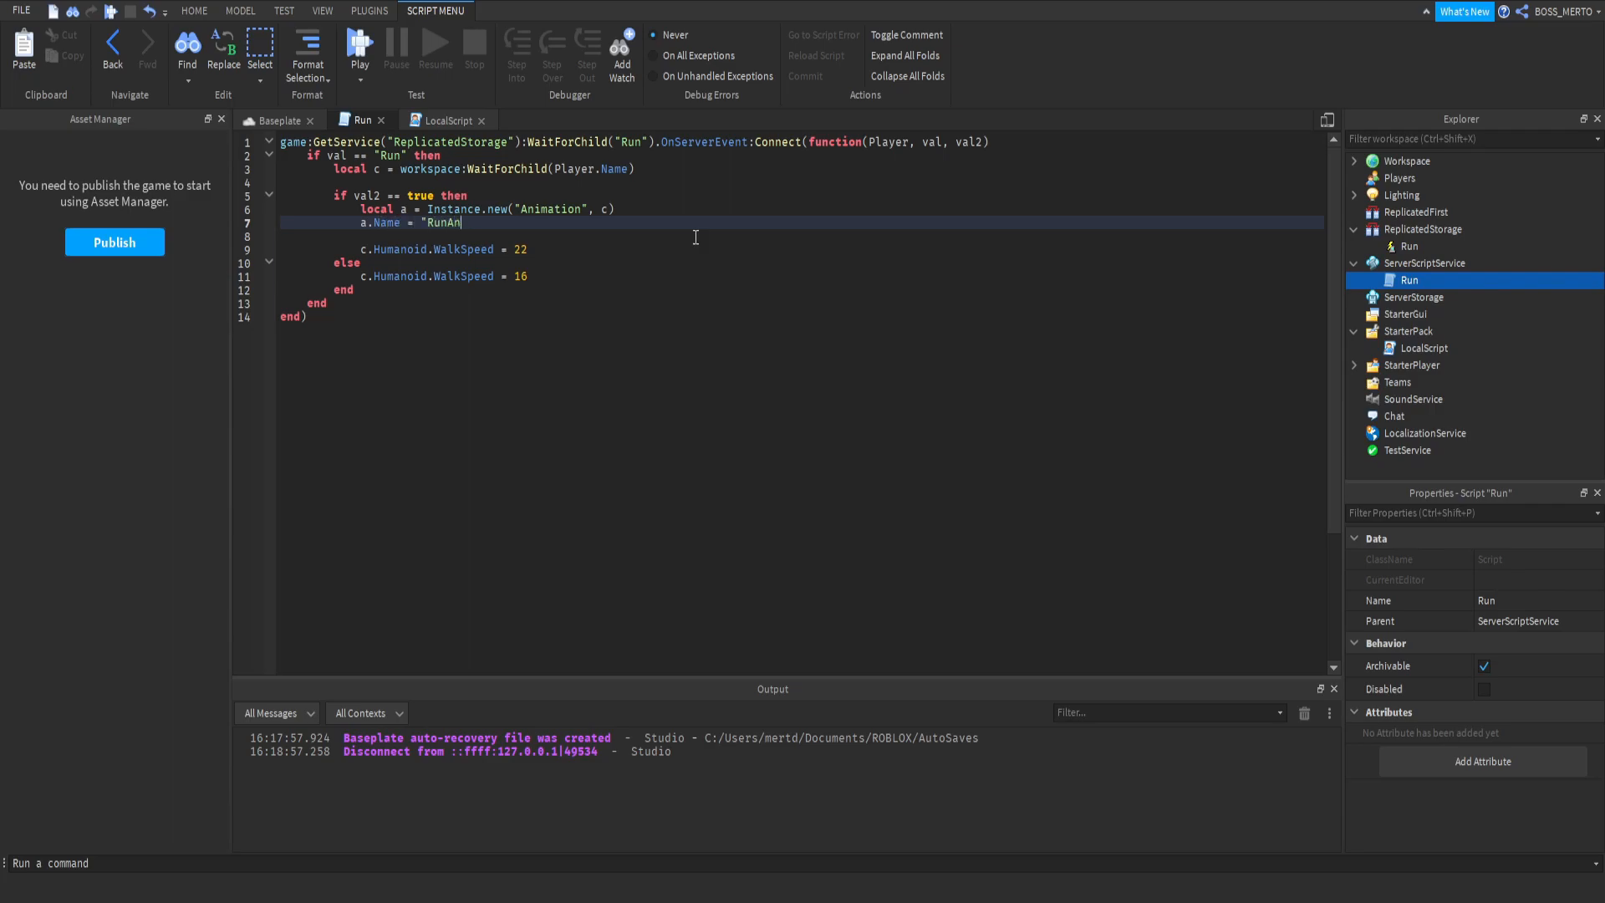
{"action": "type", "text": "imation\""}
{"action": "type", "text": "a."}
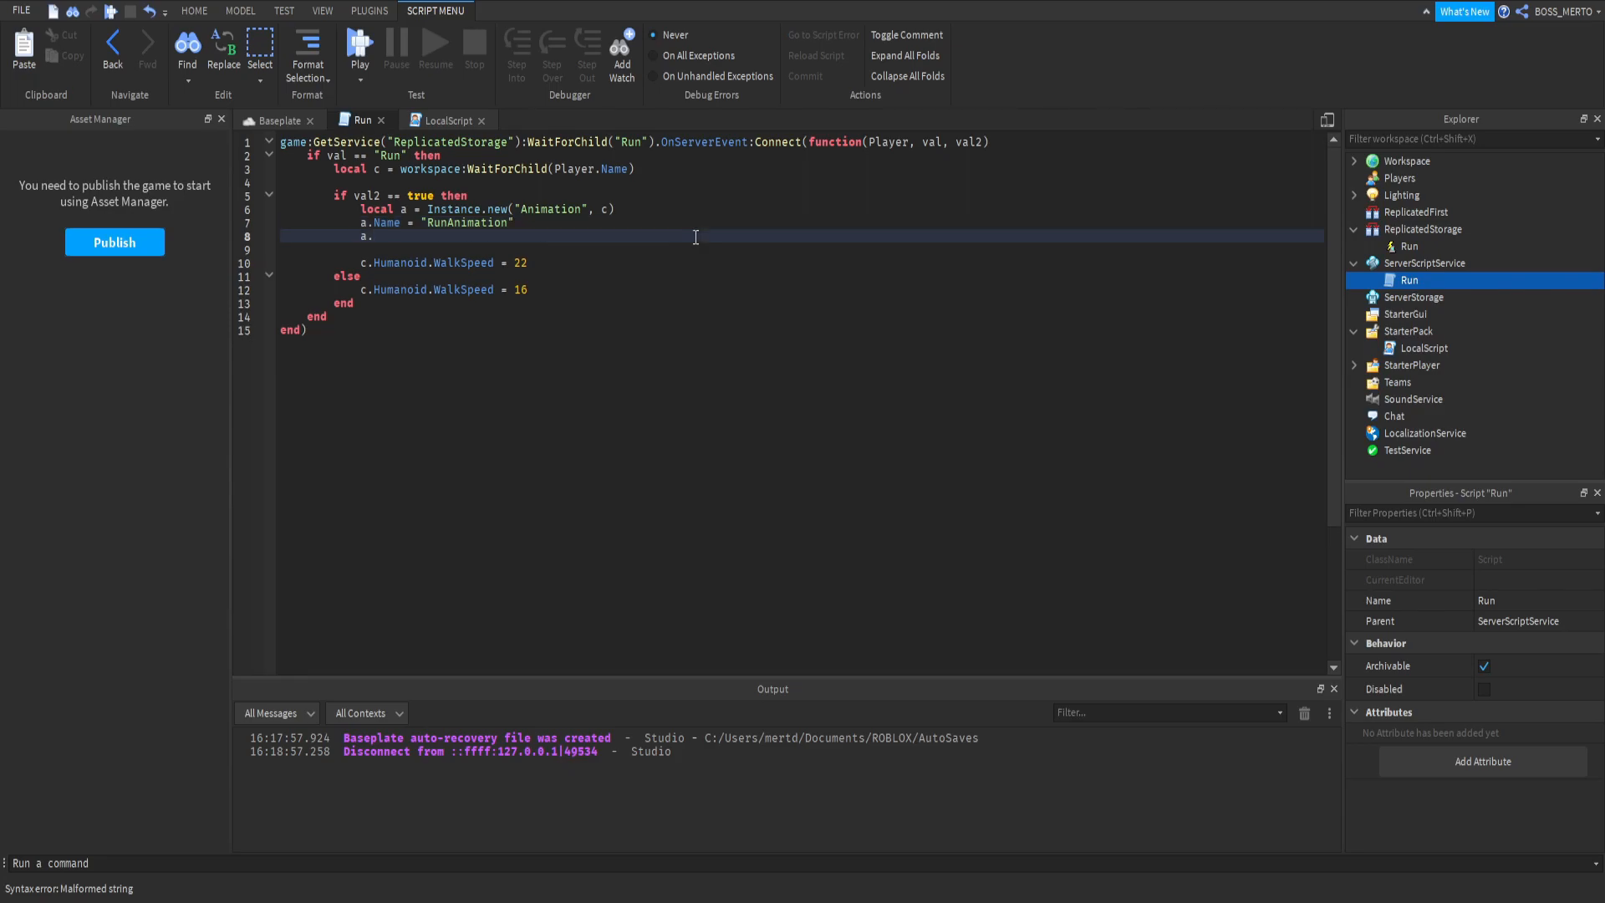
{"action": "type", "text": "AnimationId = \""}
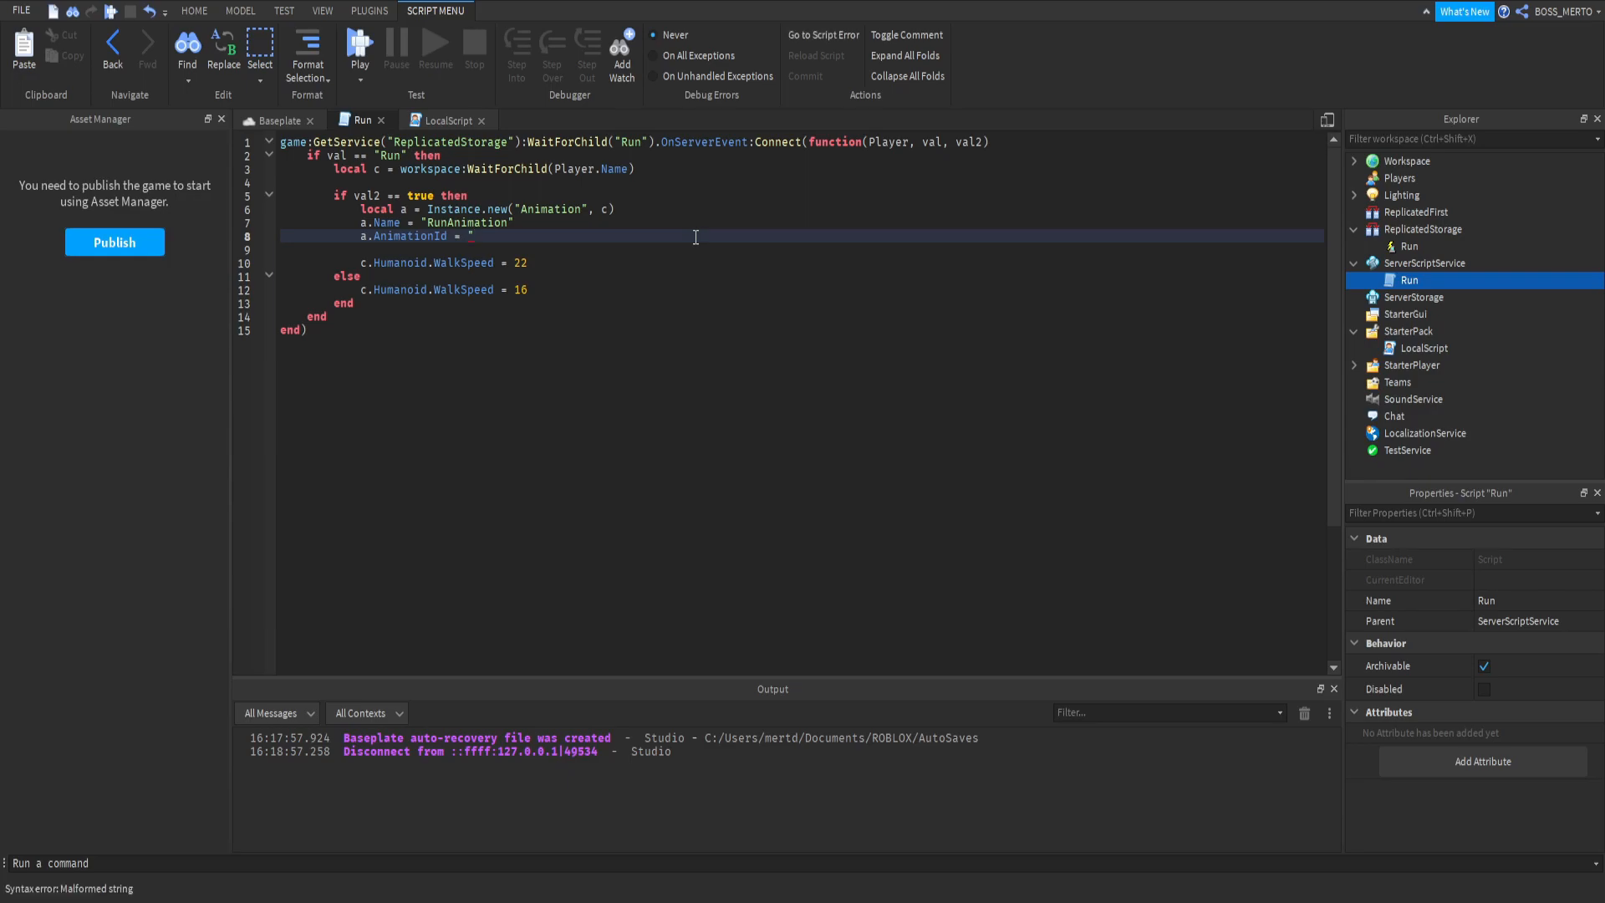
{"action": "type", "text": "rbxassetid"}
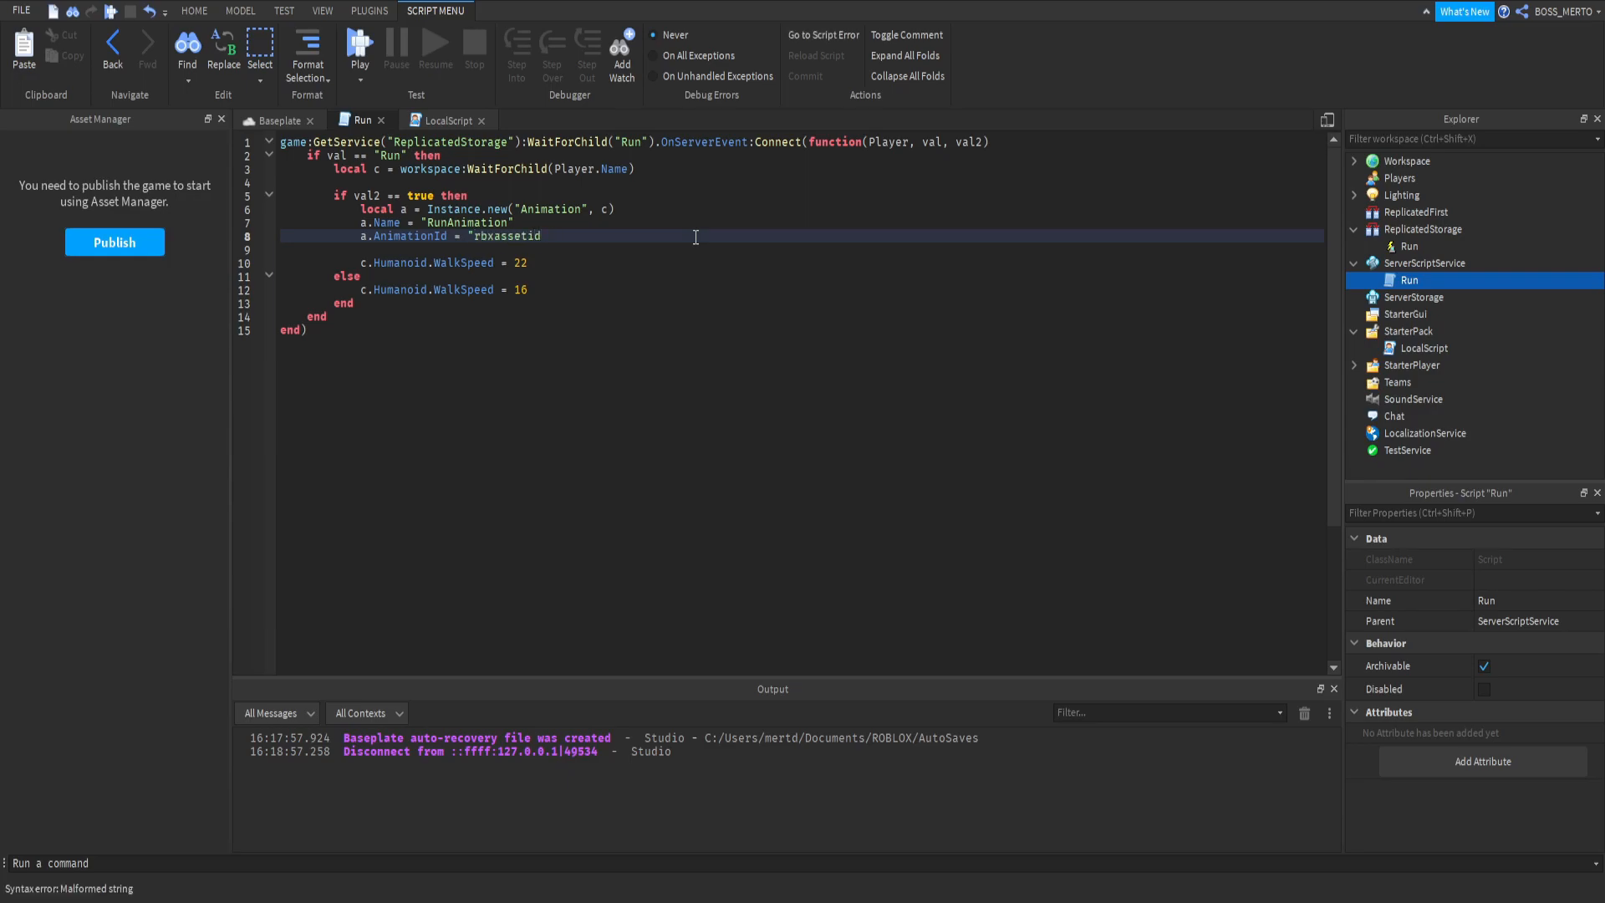
{"action": "type", "text": "://\""}
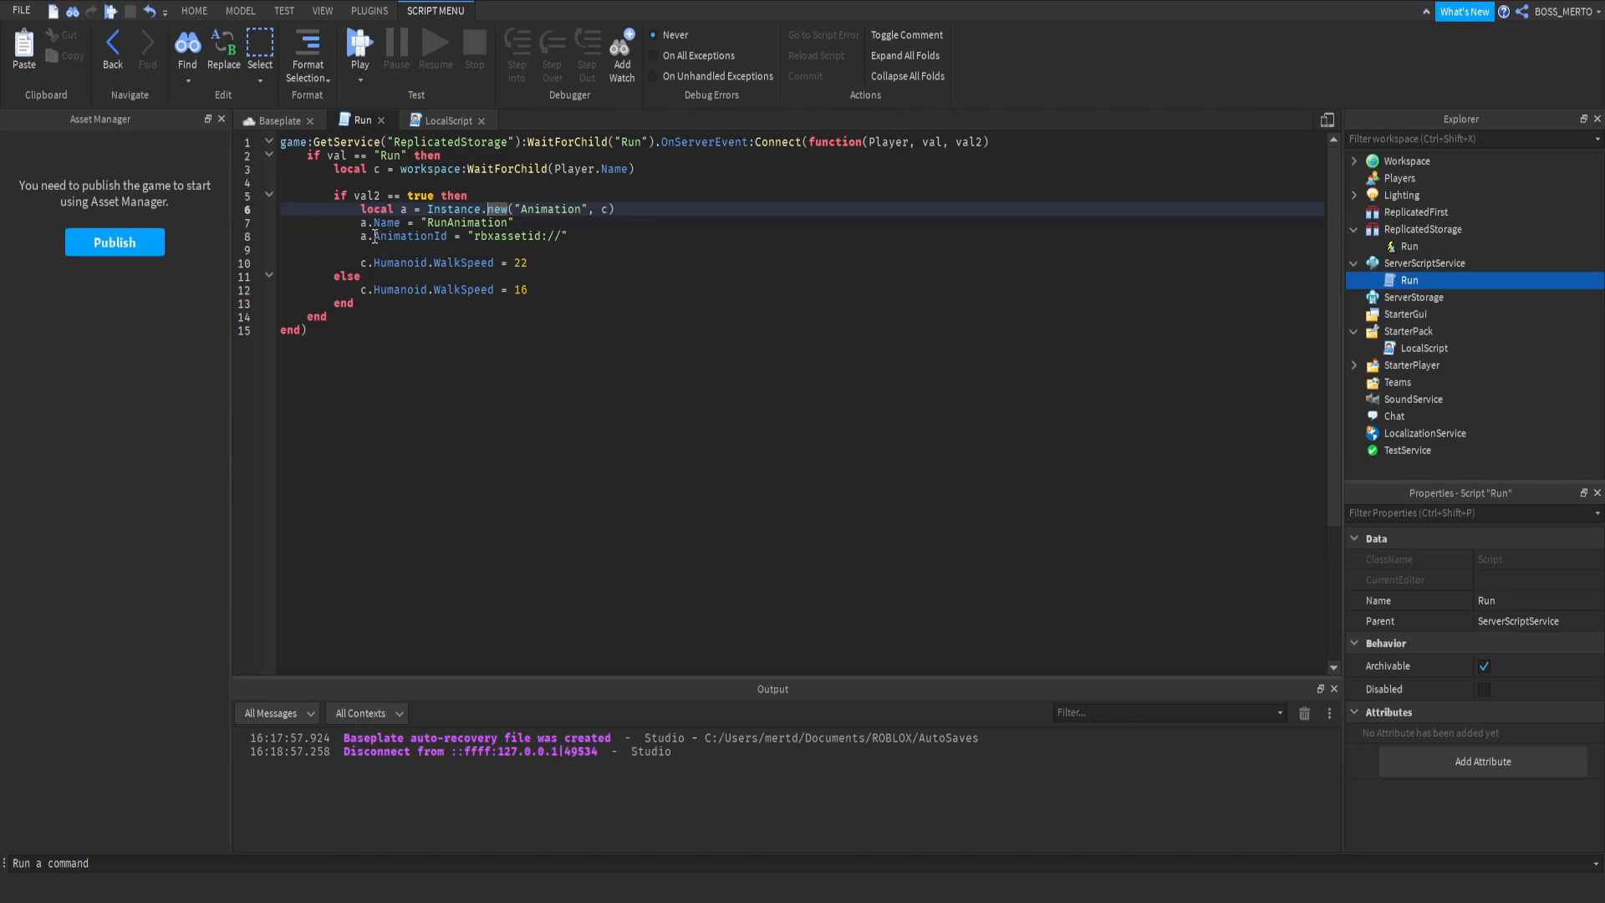
{"action": "left_click", "coordinate": [476, 237]}
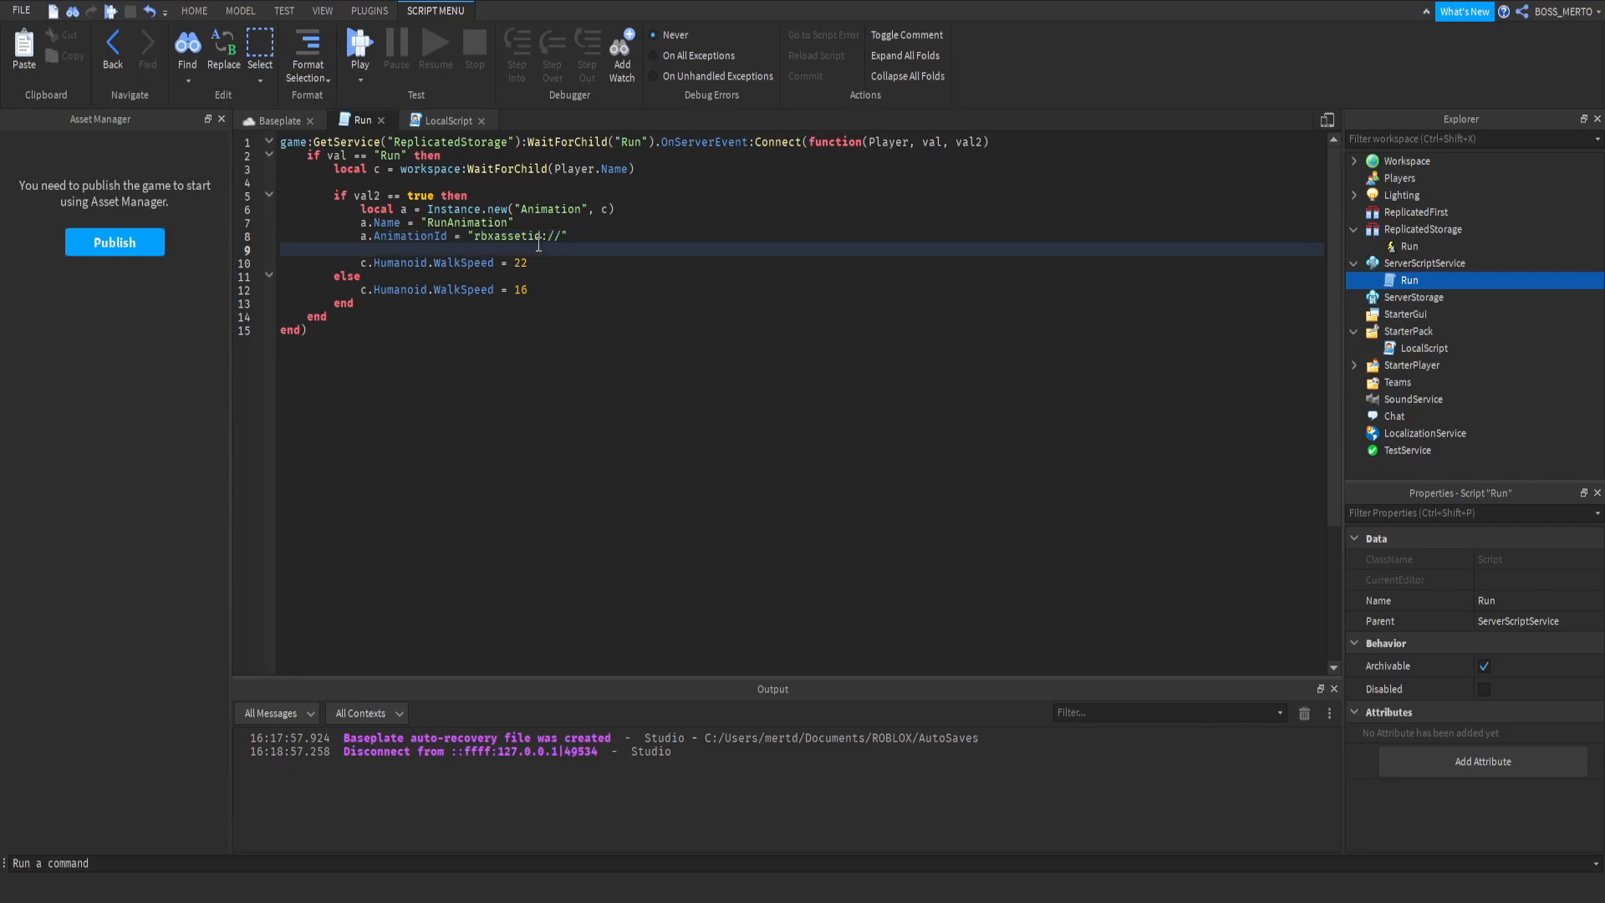
- Write local loader = c.Humanoid.Loader:LoadAnimation(a) and loader:Play() in the val2 block
{"action": "type", "text": "local lo"}
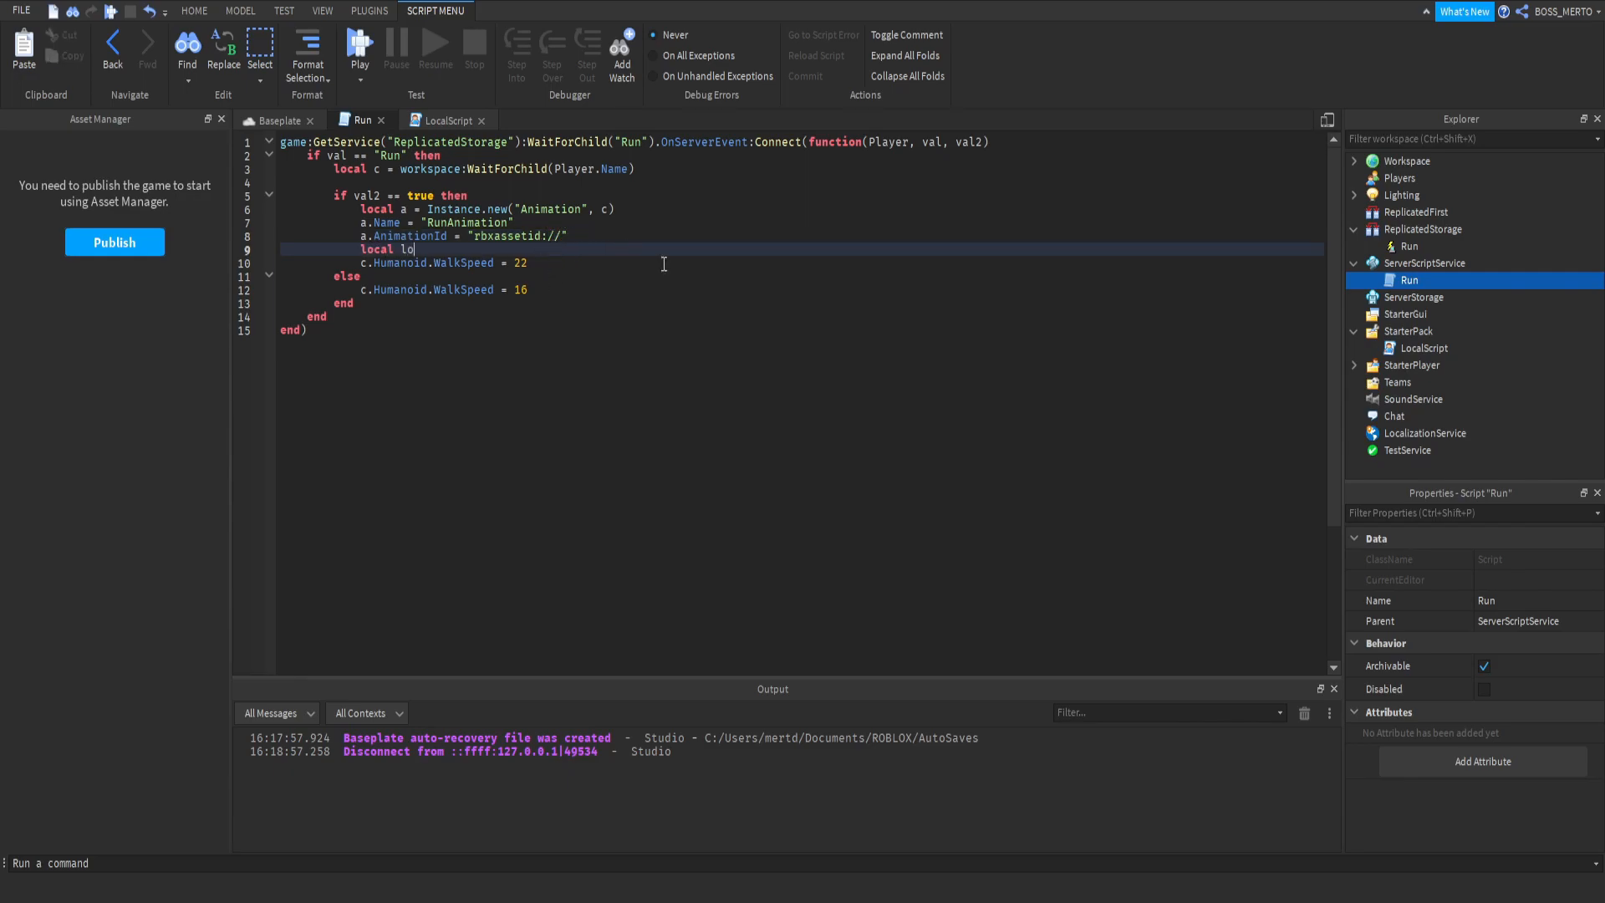
{"action": "type", "text": "ader ="}
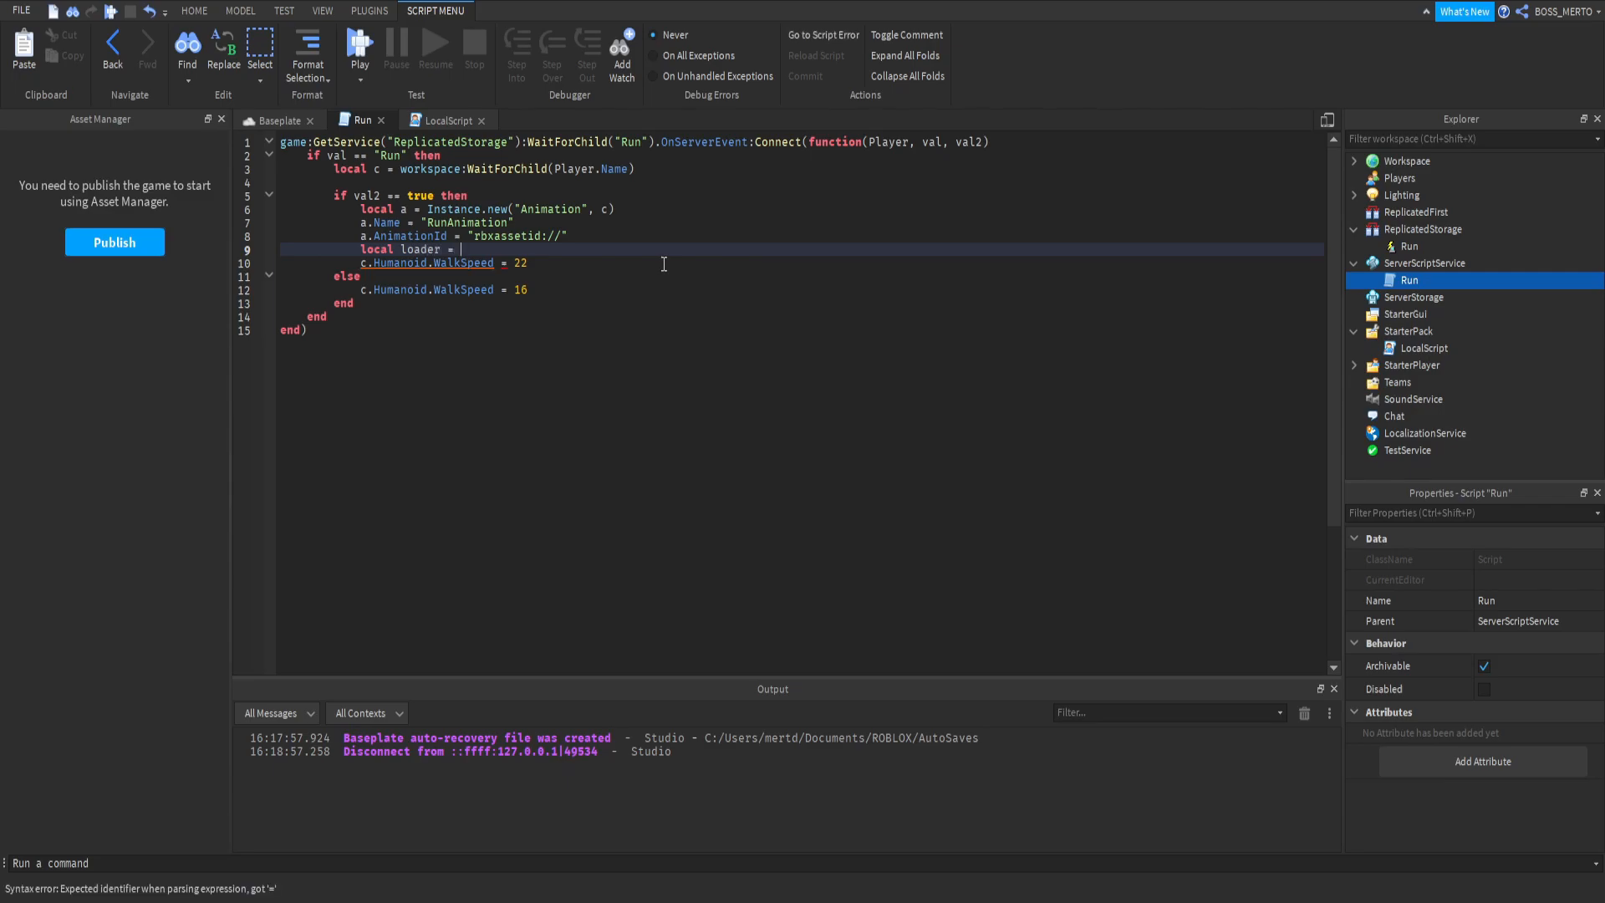
{"action": "type", "text": "c."}
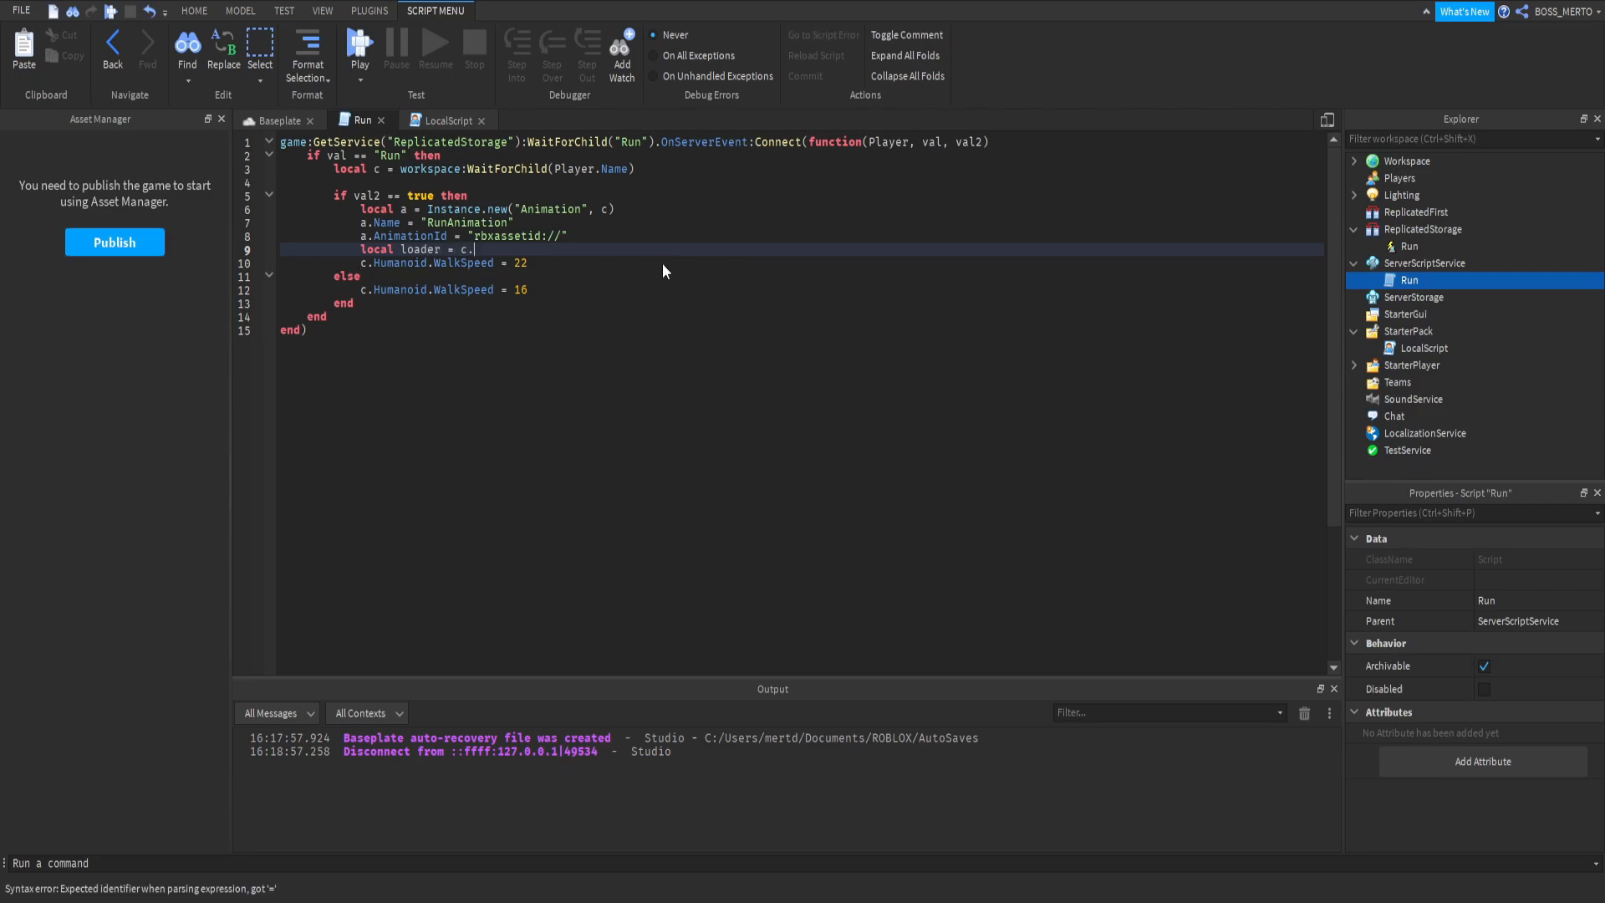
{"action": "type", "text": "Humanoid.Loader"}
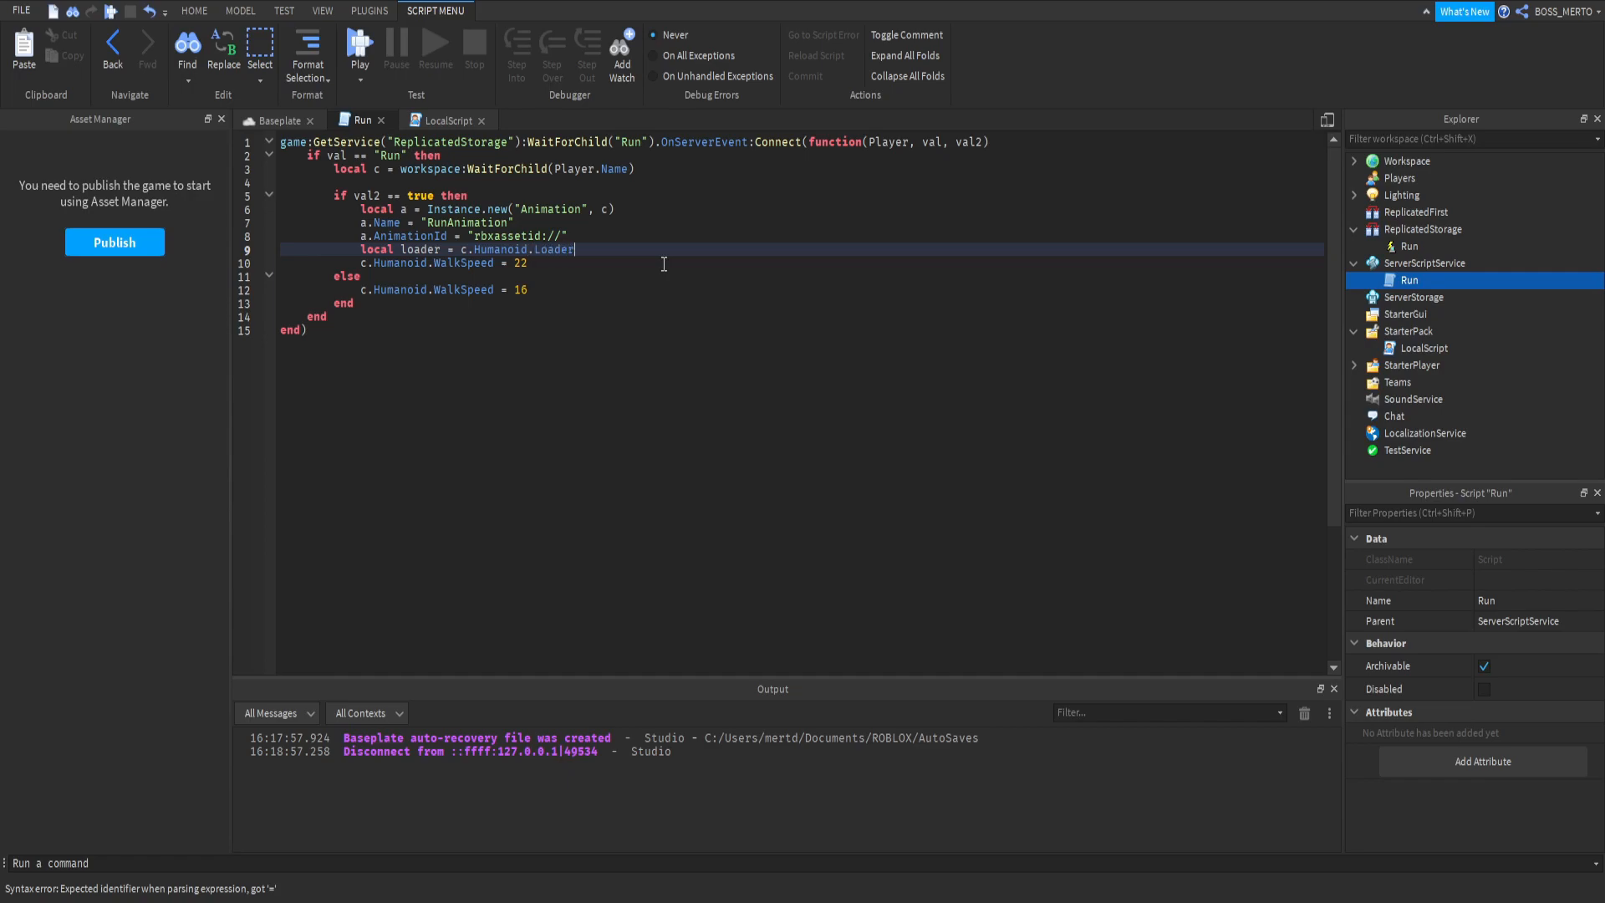
{"action": "type", "text": ":LoadAnimation(a"}
{"action": "type", "text": "loader.Pl"}
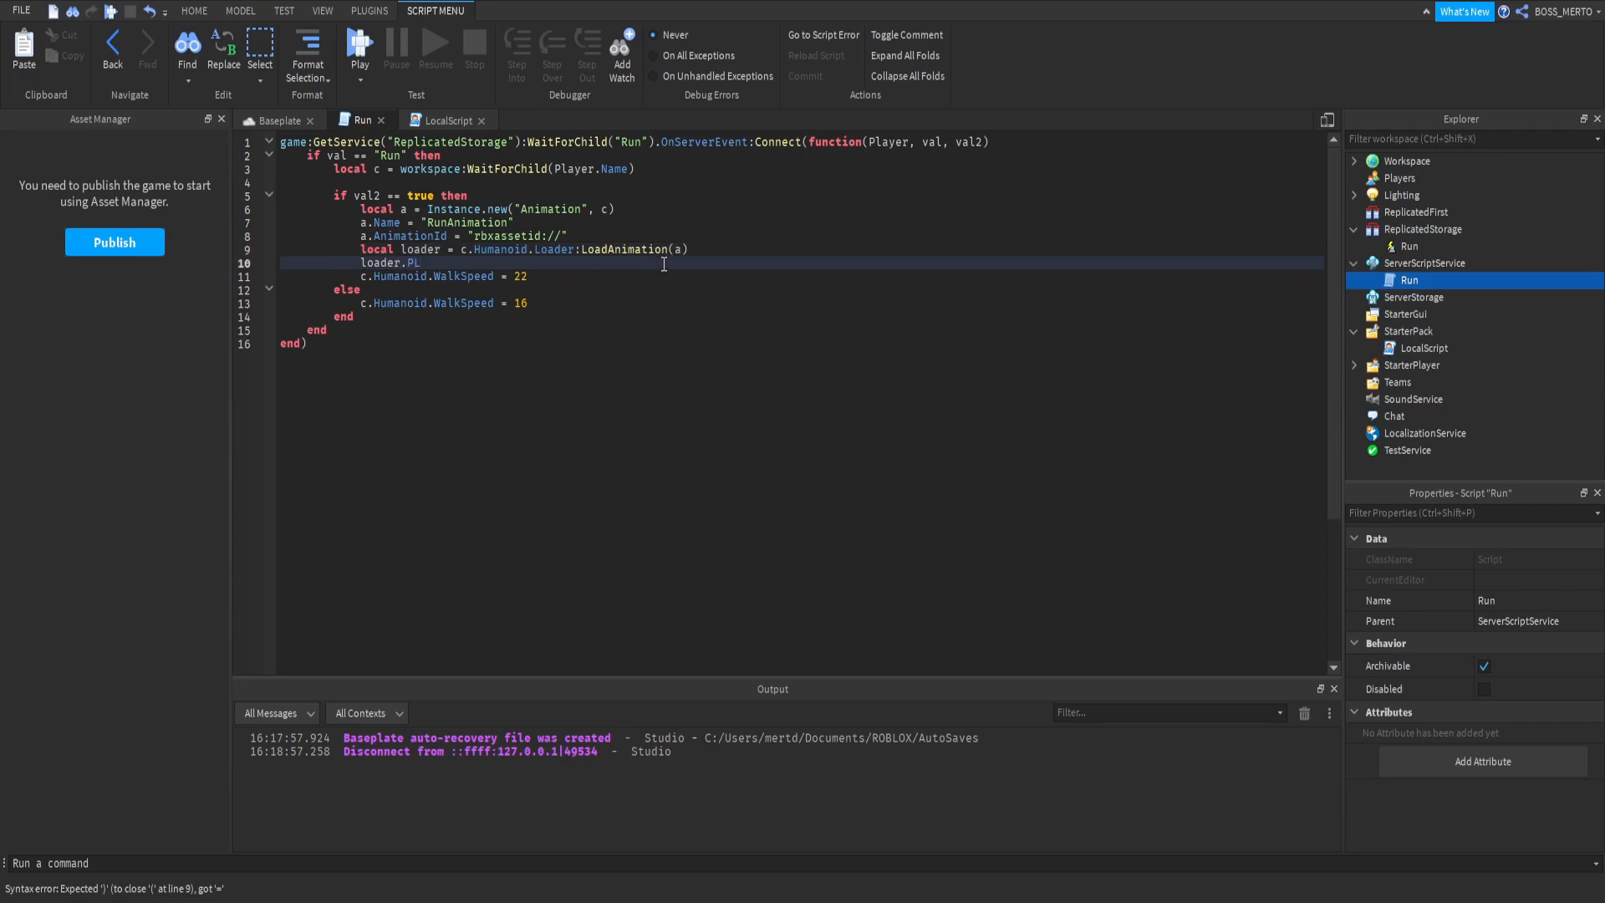
{"action": "type", "text": "ay("}
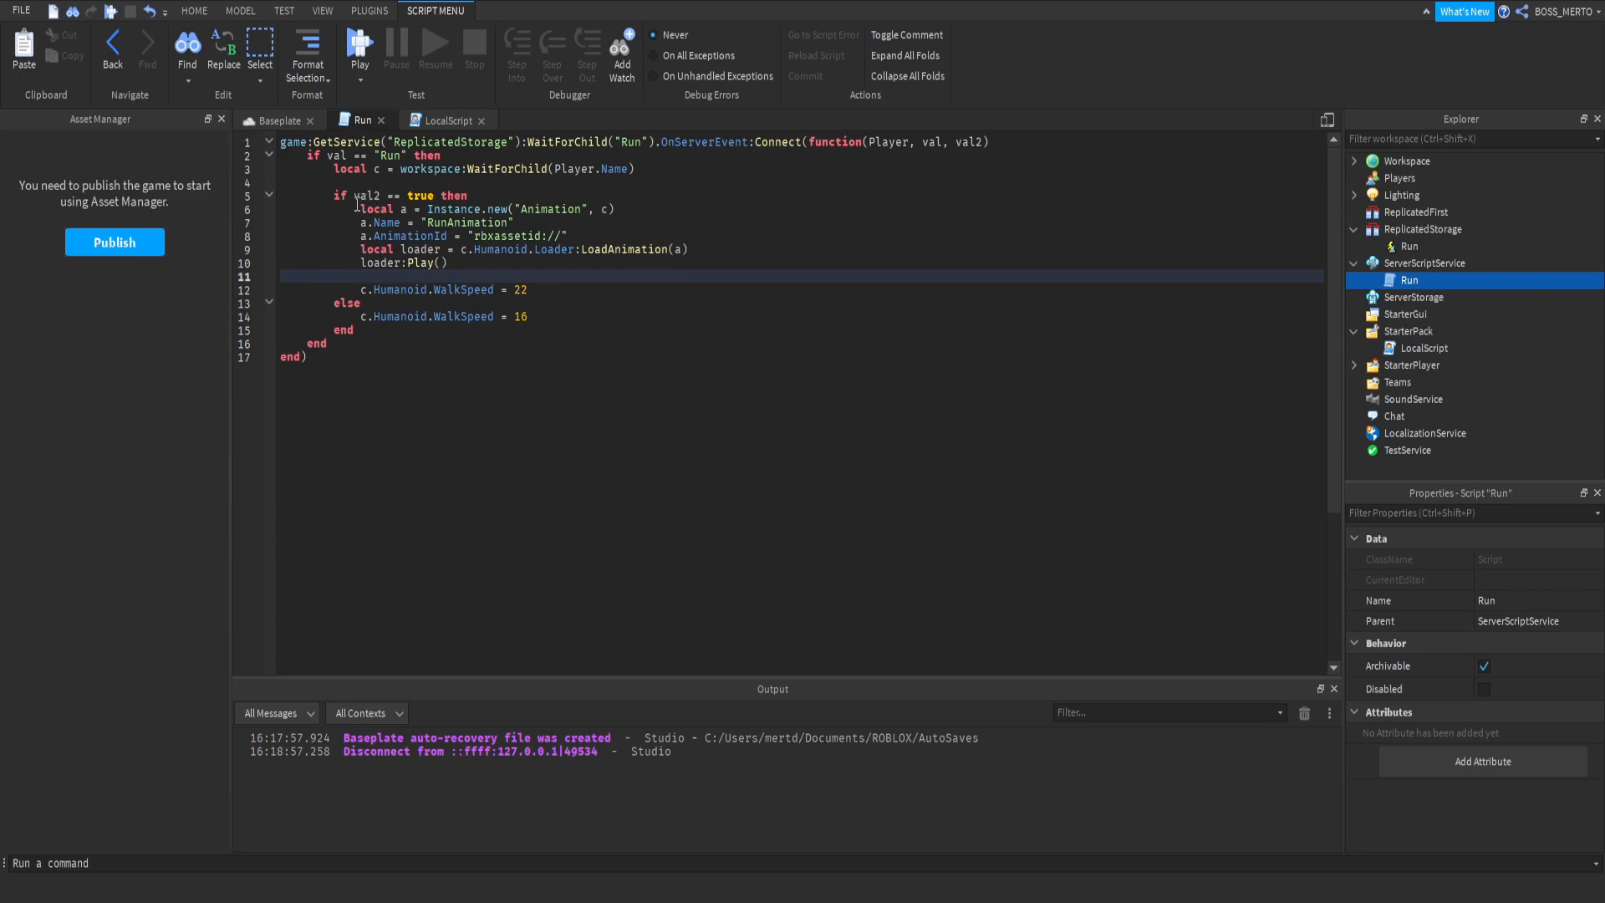
{"action": "left_click_drag", "start_coordinate": [379, 209], "coordinate": [448, 262]}
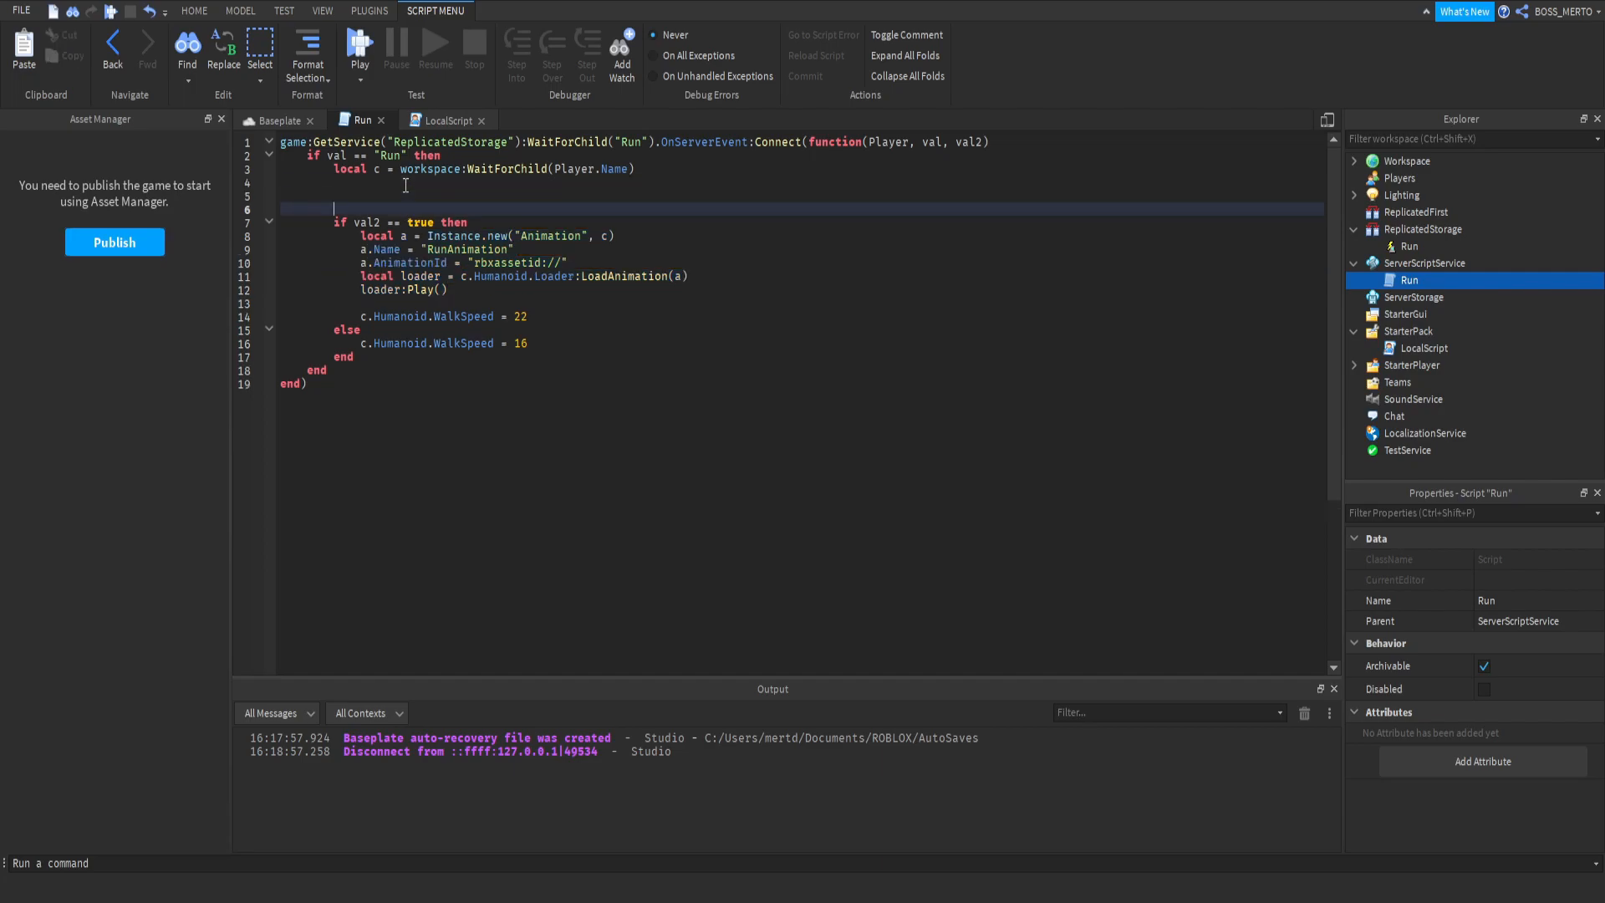
- Draft and remove an if c:FindFirstChild("RunAnimation") check, then move below WalkSpeed = 16
{"action": "type", "text": "if c:F"}
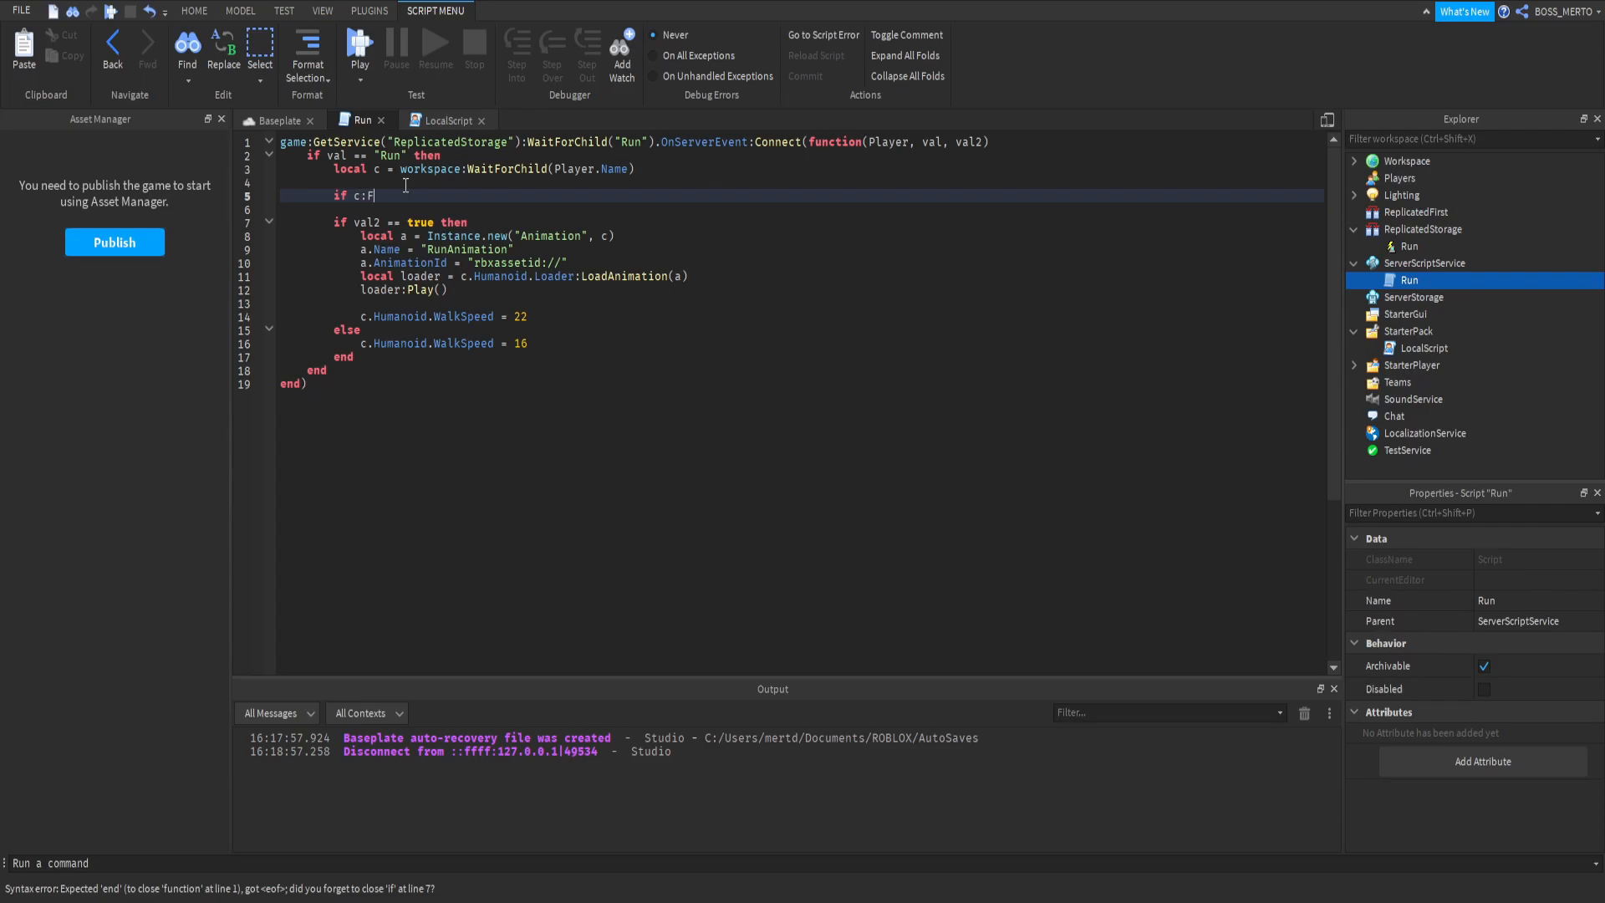
{"action": "type", "text": "indFirstChild"}
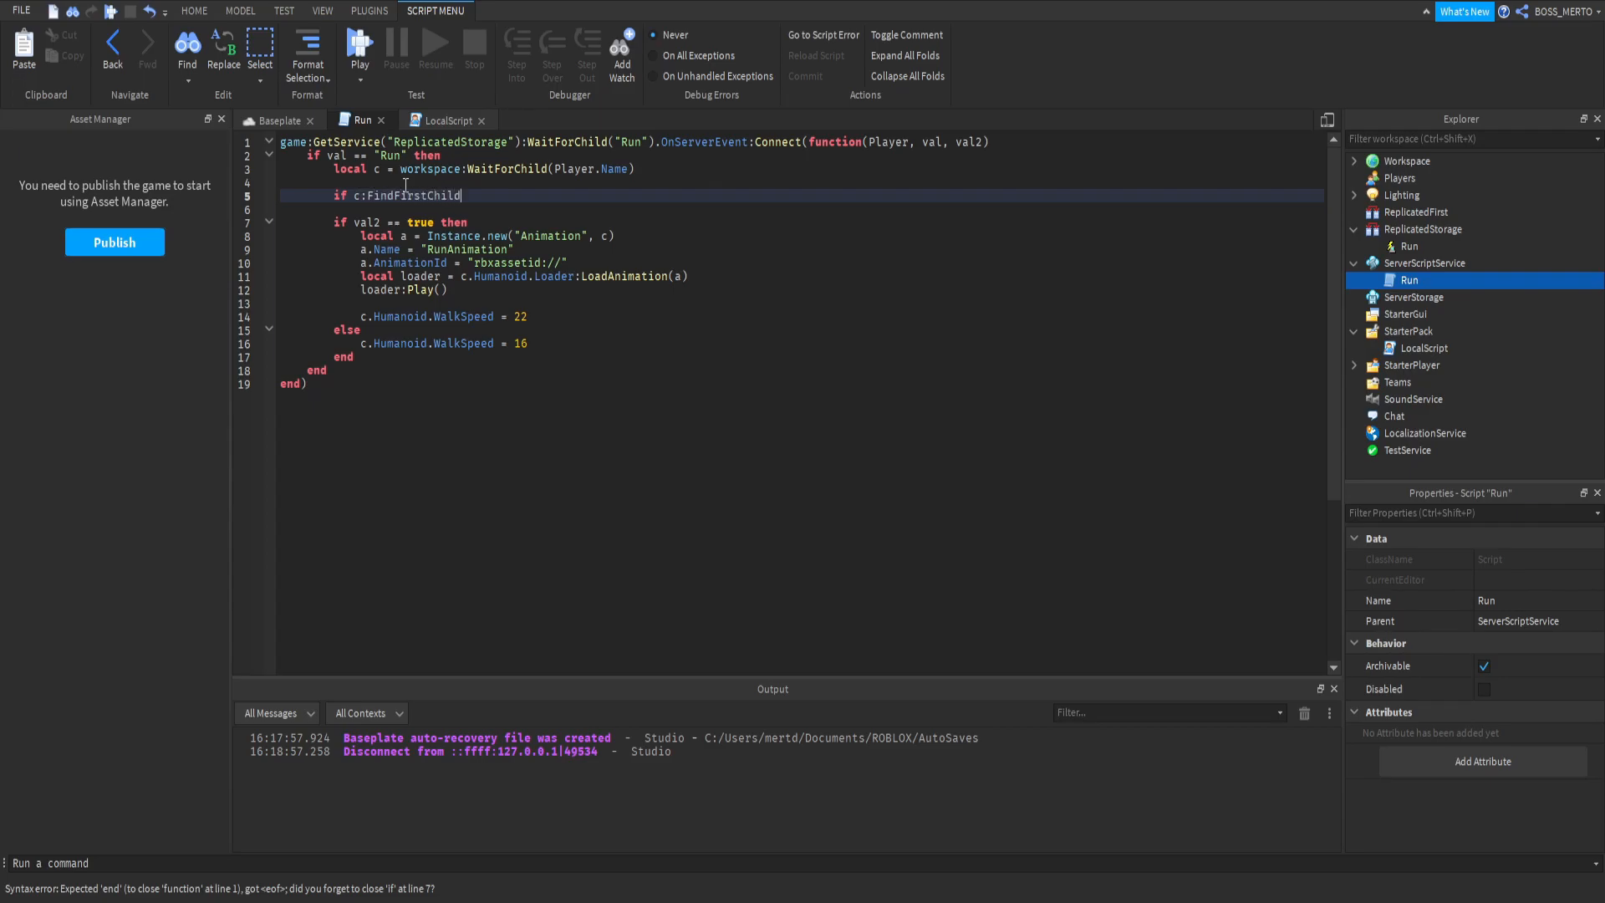
{"action": "type", "text": "(\"RunAnimation\") then"}
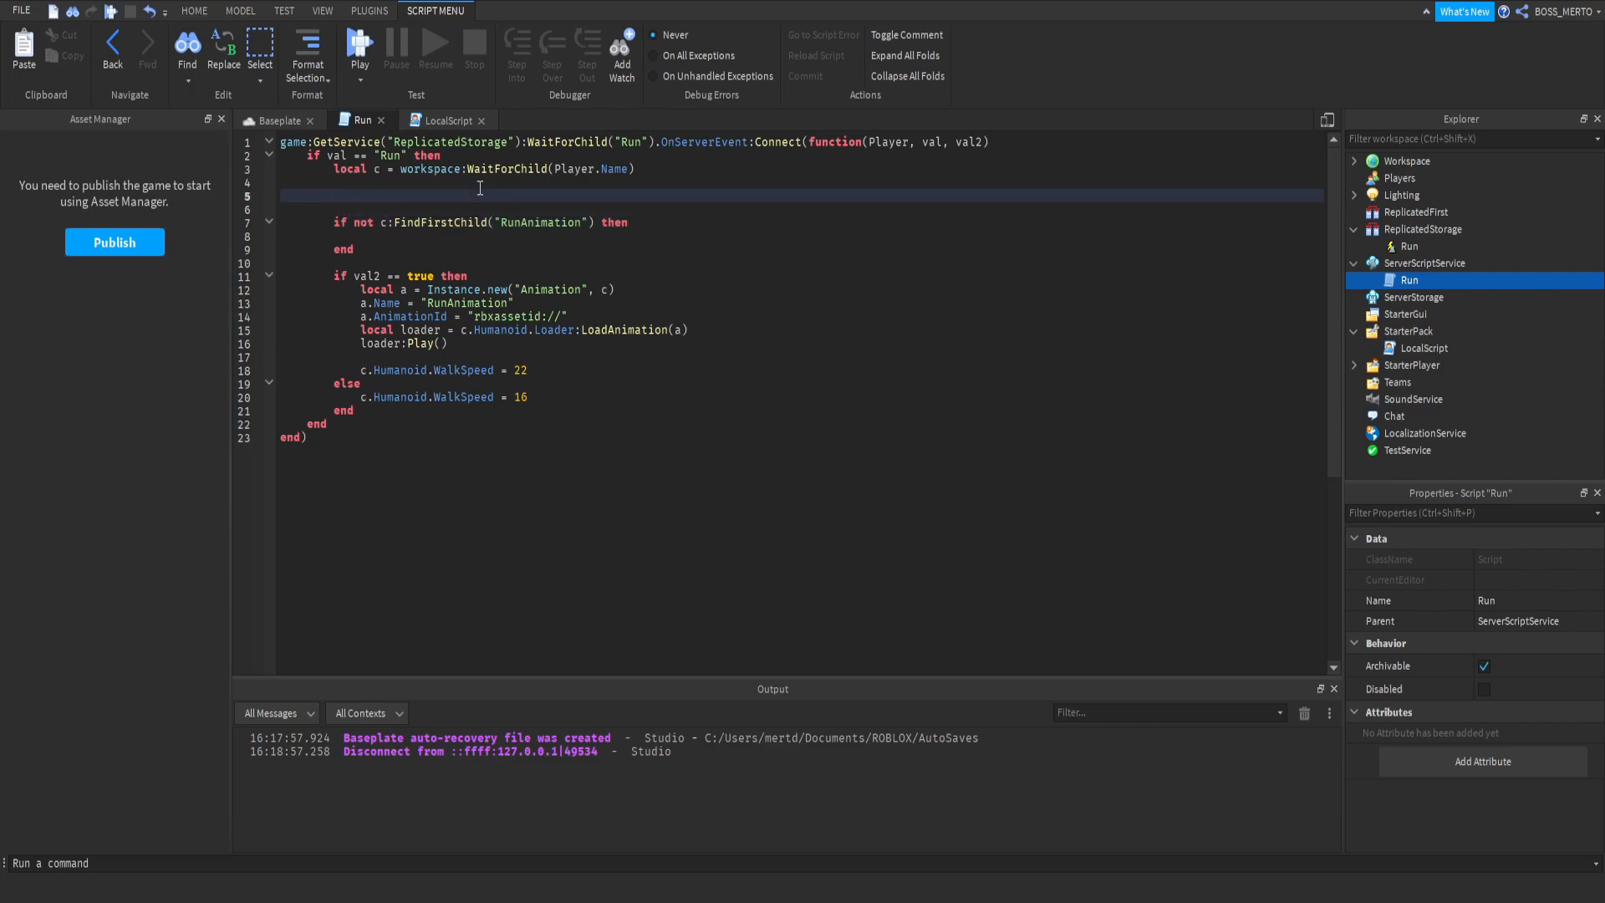
{"action": "type", "text": "lo"}
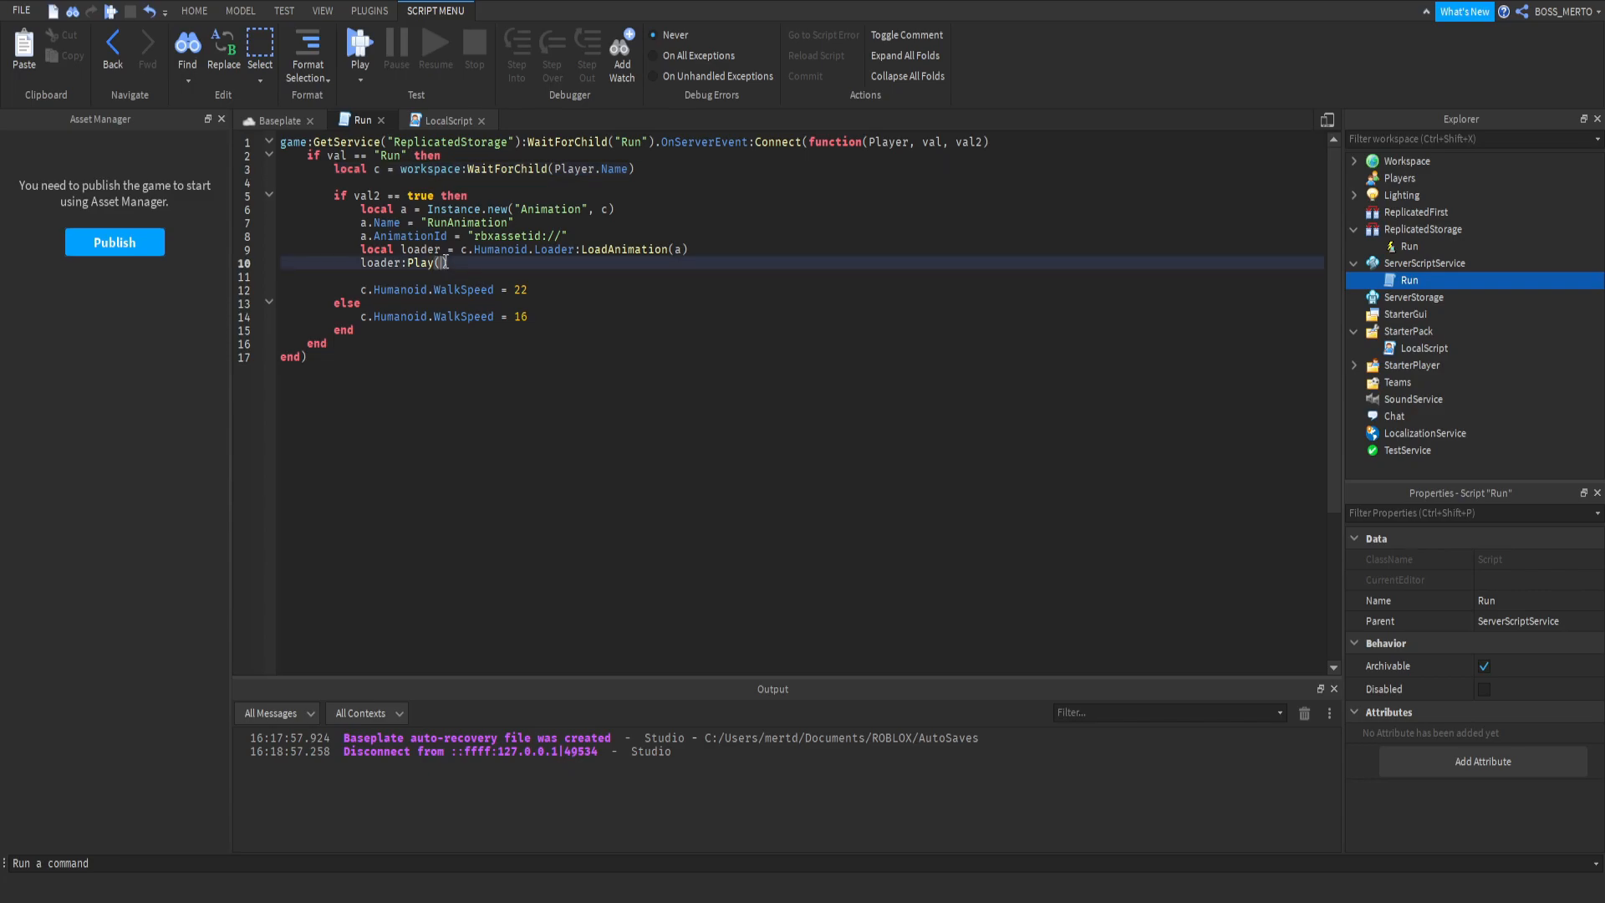
{"action": "left_click", "coordinate": [353, 249]}
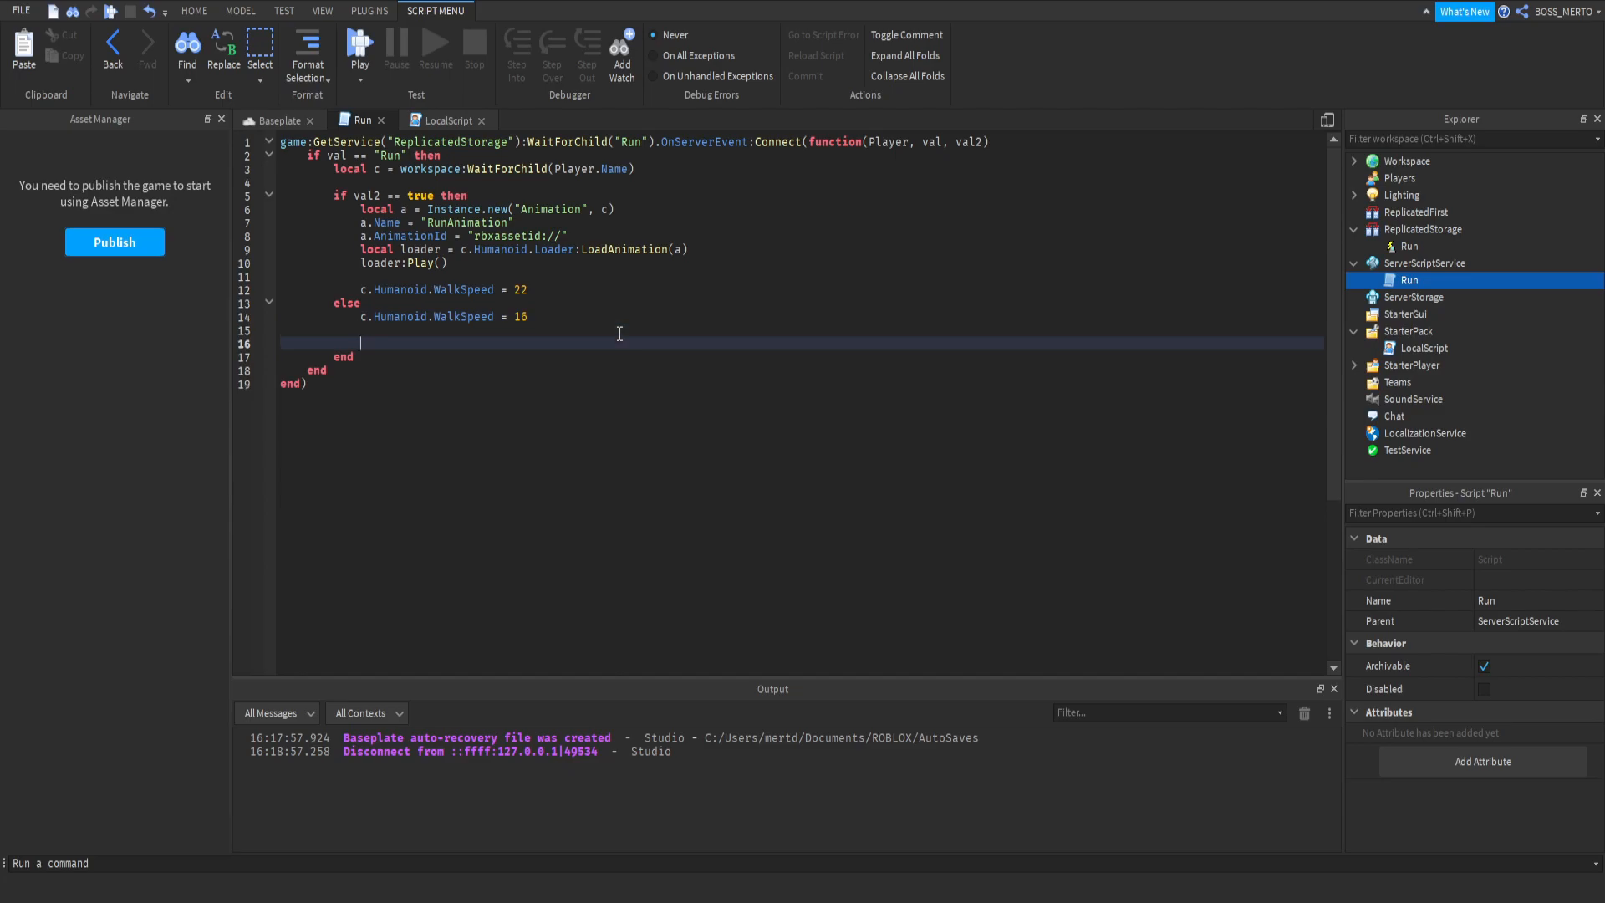
- Write a for i, v in pairs(c.Humanoid.Loader:GetPlayingAnimationTracks()) do loop in the else branch
{"action": "type", "text": "for"}
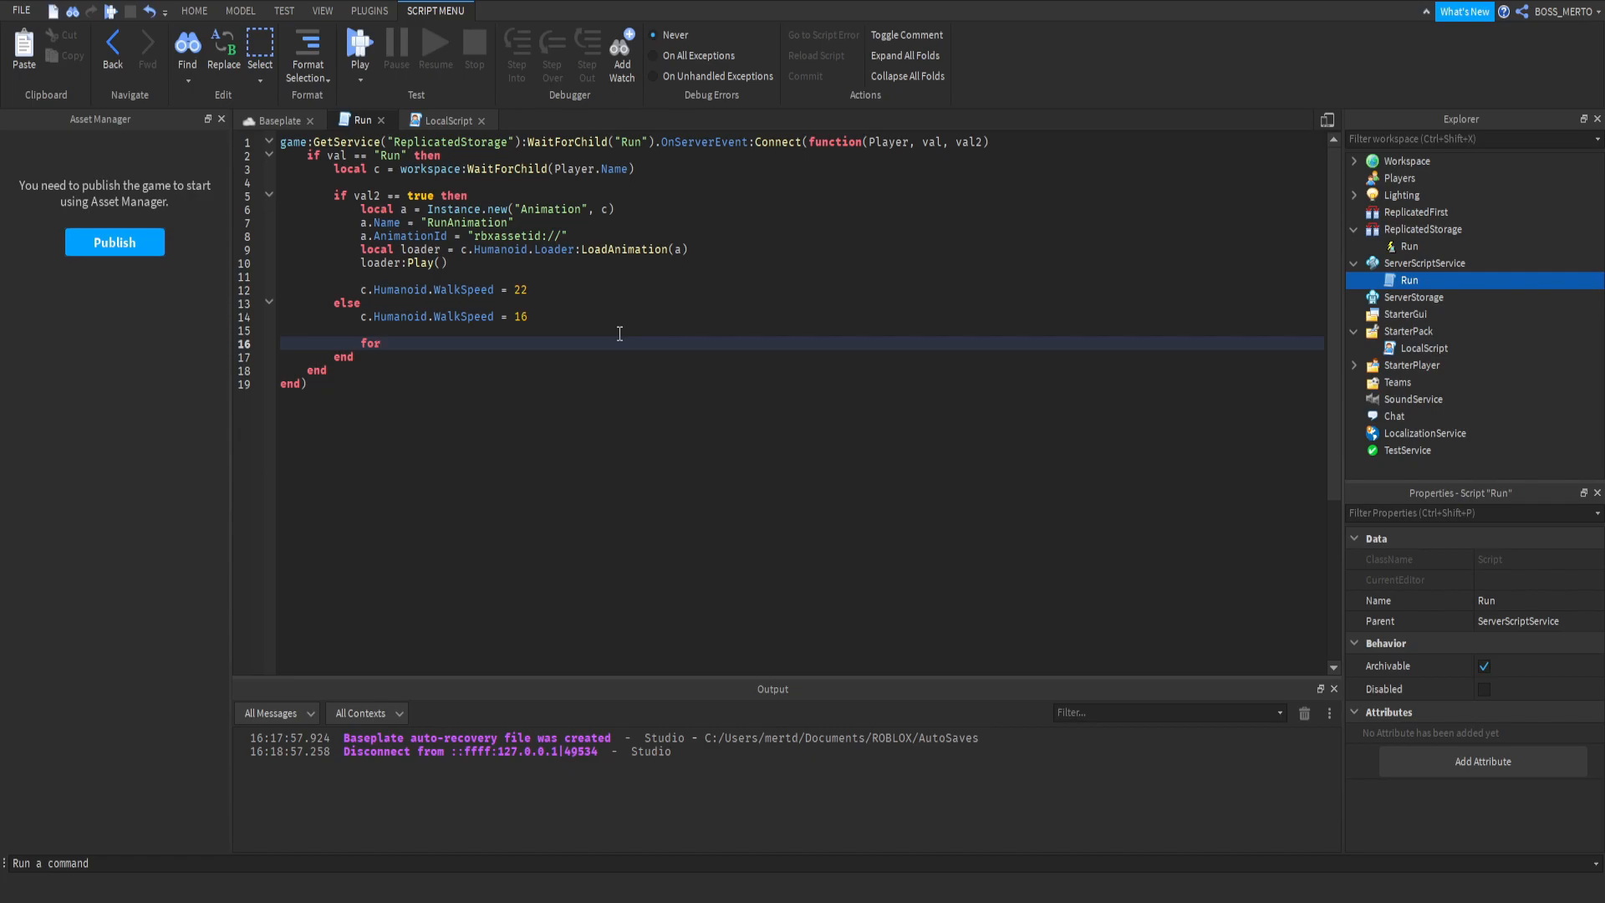
{"action": "type", "text": "i, v in pairs"}
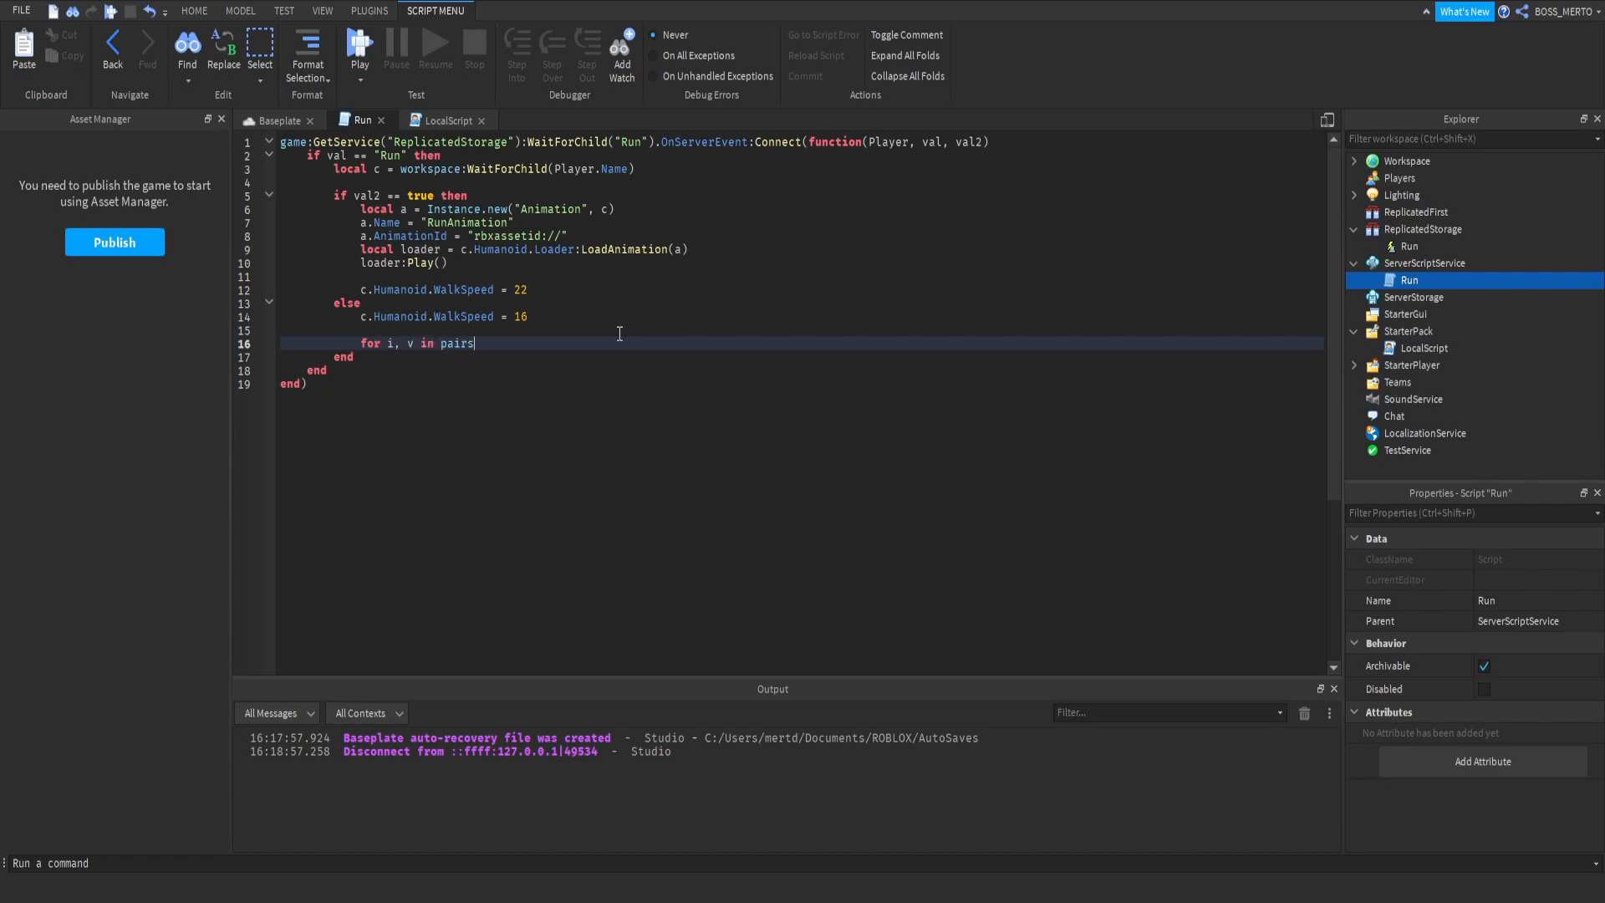
{"action": "type", "text": "()"}
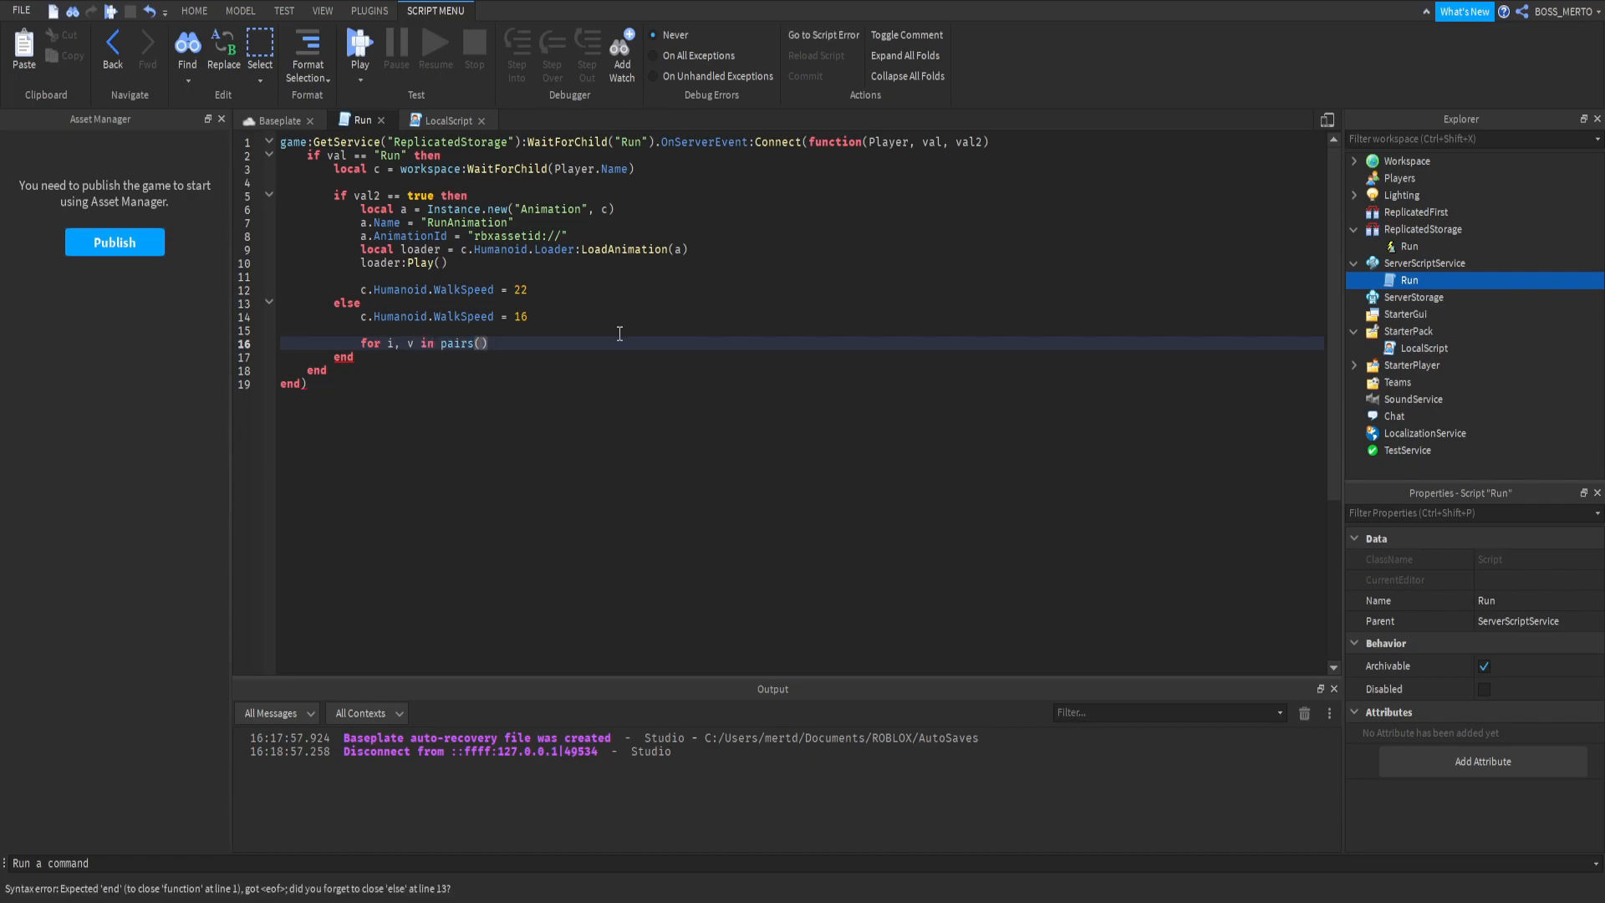
{"action": "mouse_move", "coordinate": [635, 346]}
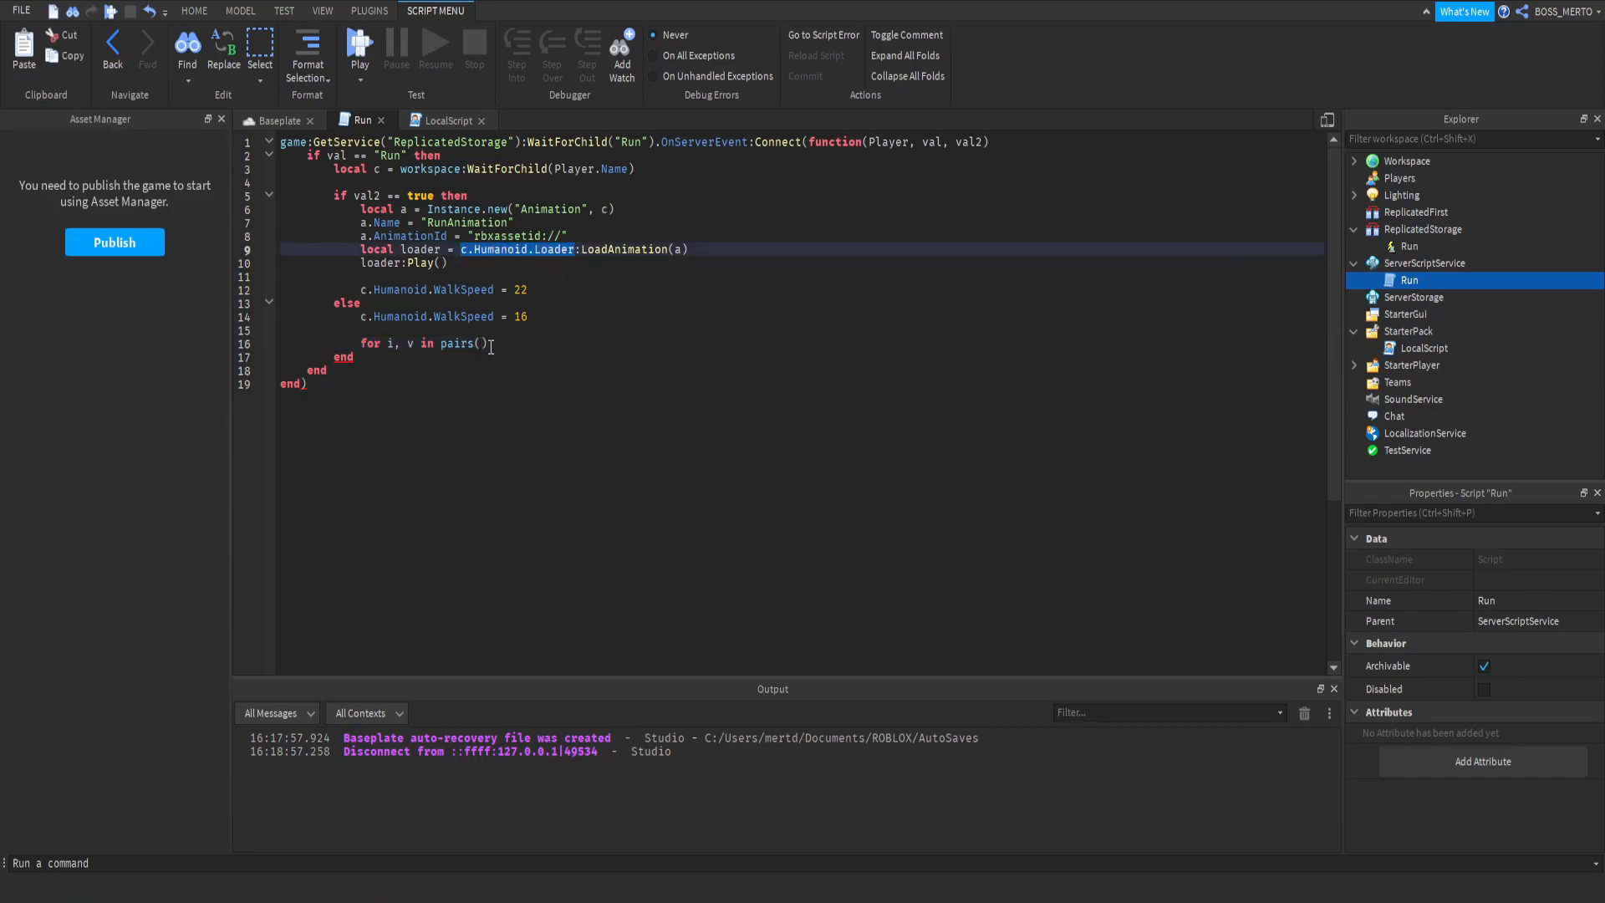
{"action": "type", "text": "c.Humanoid.Loader:G"}
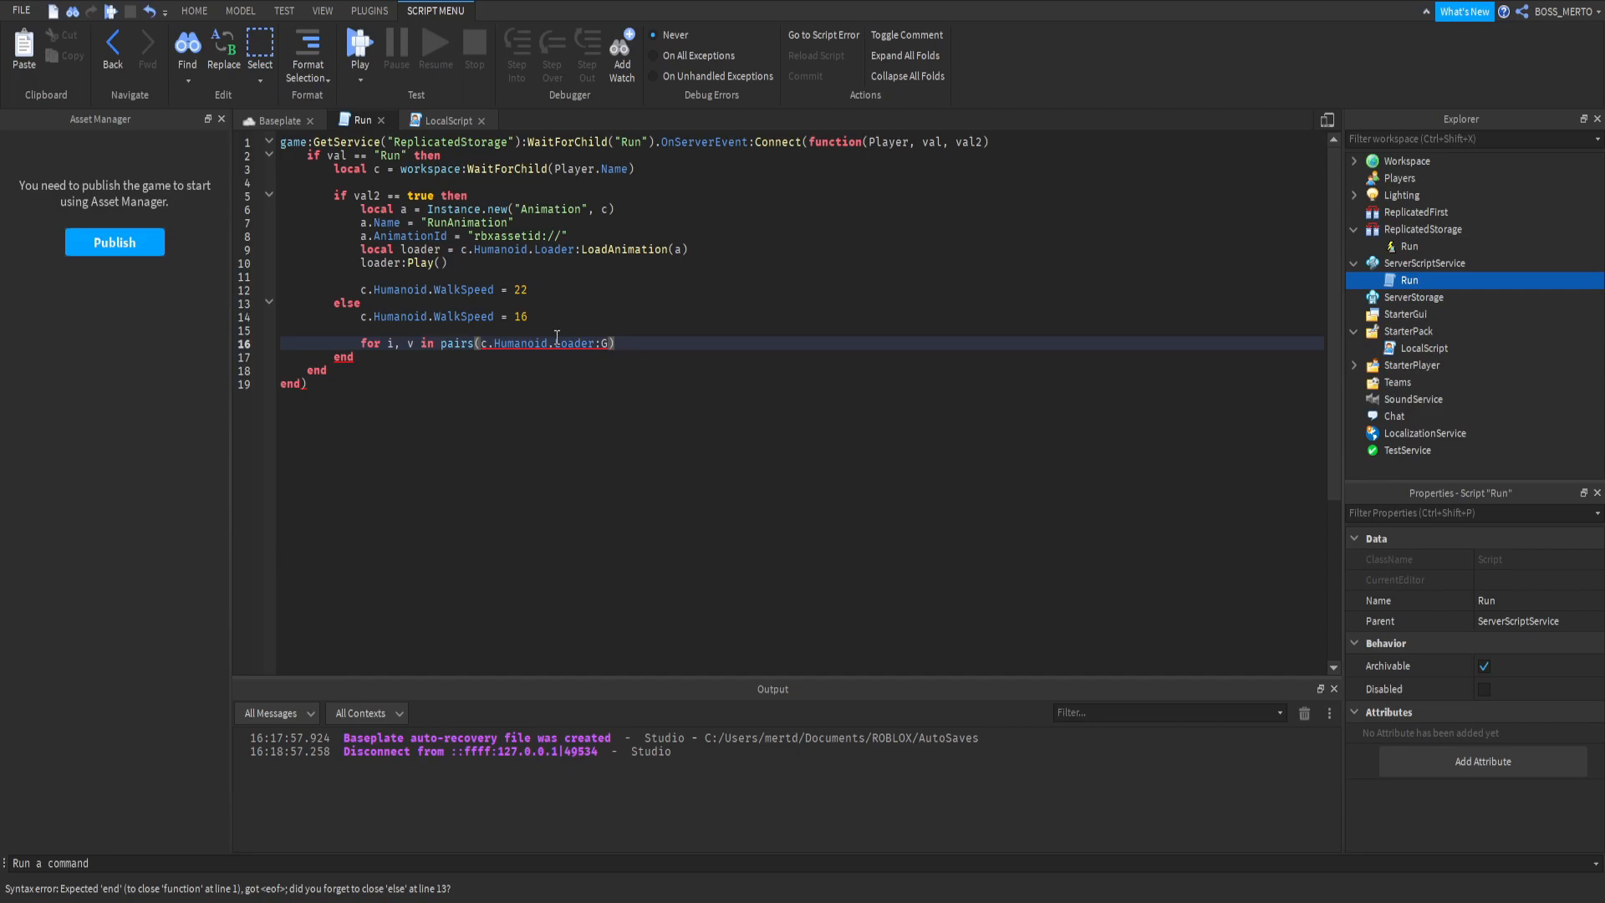
{"action": "type", "text": "etPlayingAnima"}
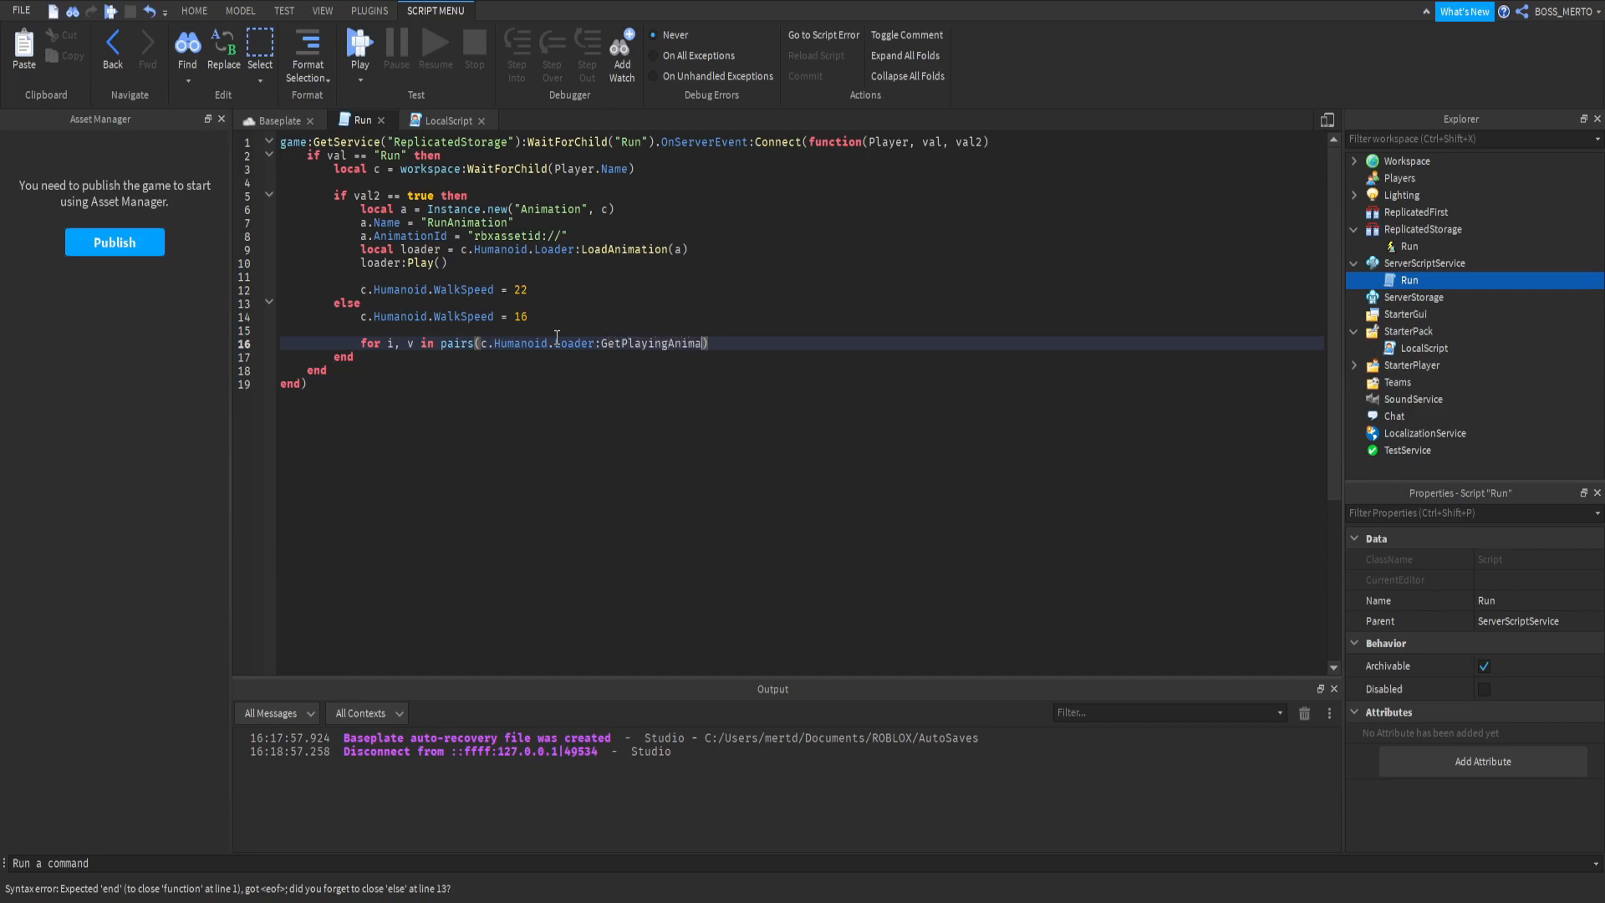
{"action": "type", "text": "tionTracks()"}
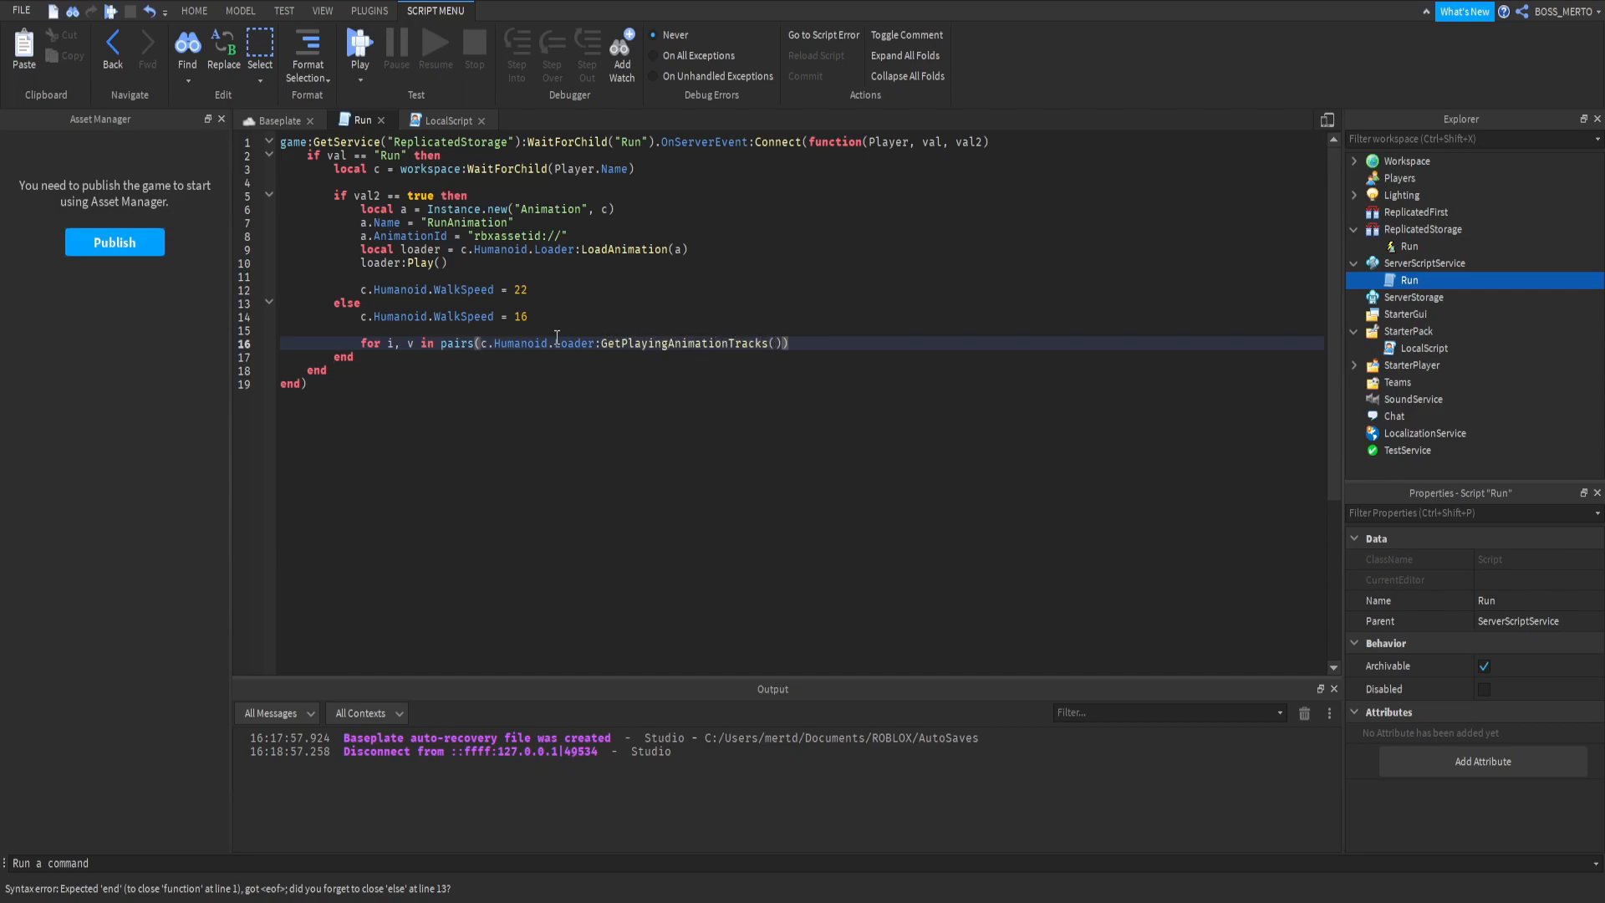
{"action": "type", "text": "do"}
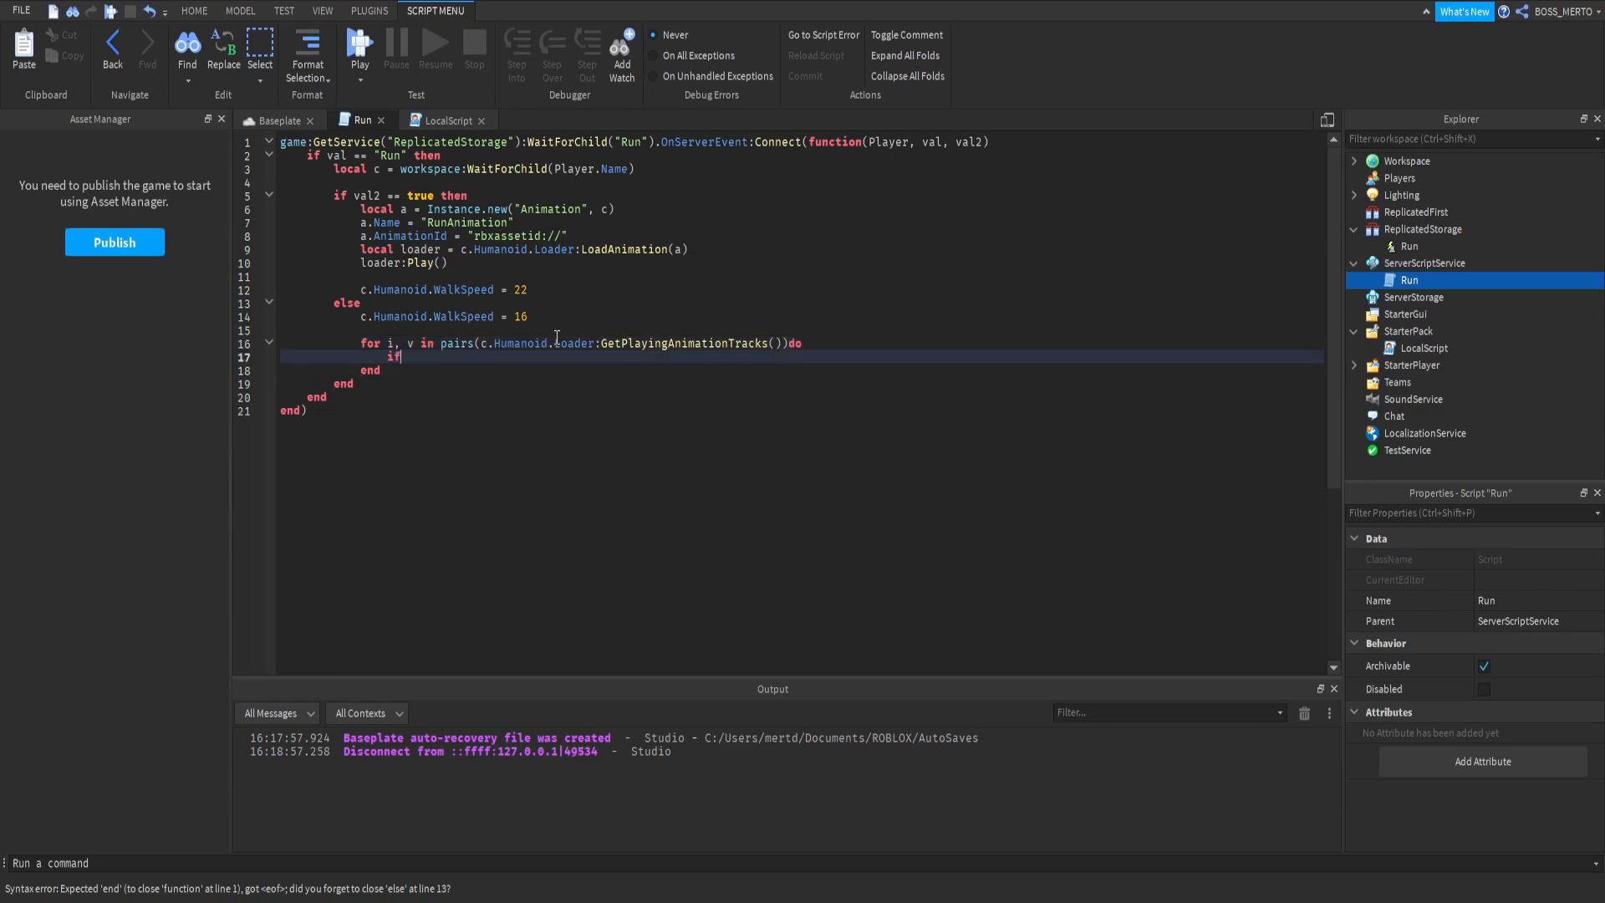
- Inside the loop, add the check if v.Name == "RunAnimation" then
{"action": "type", "text": "v.NA"}
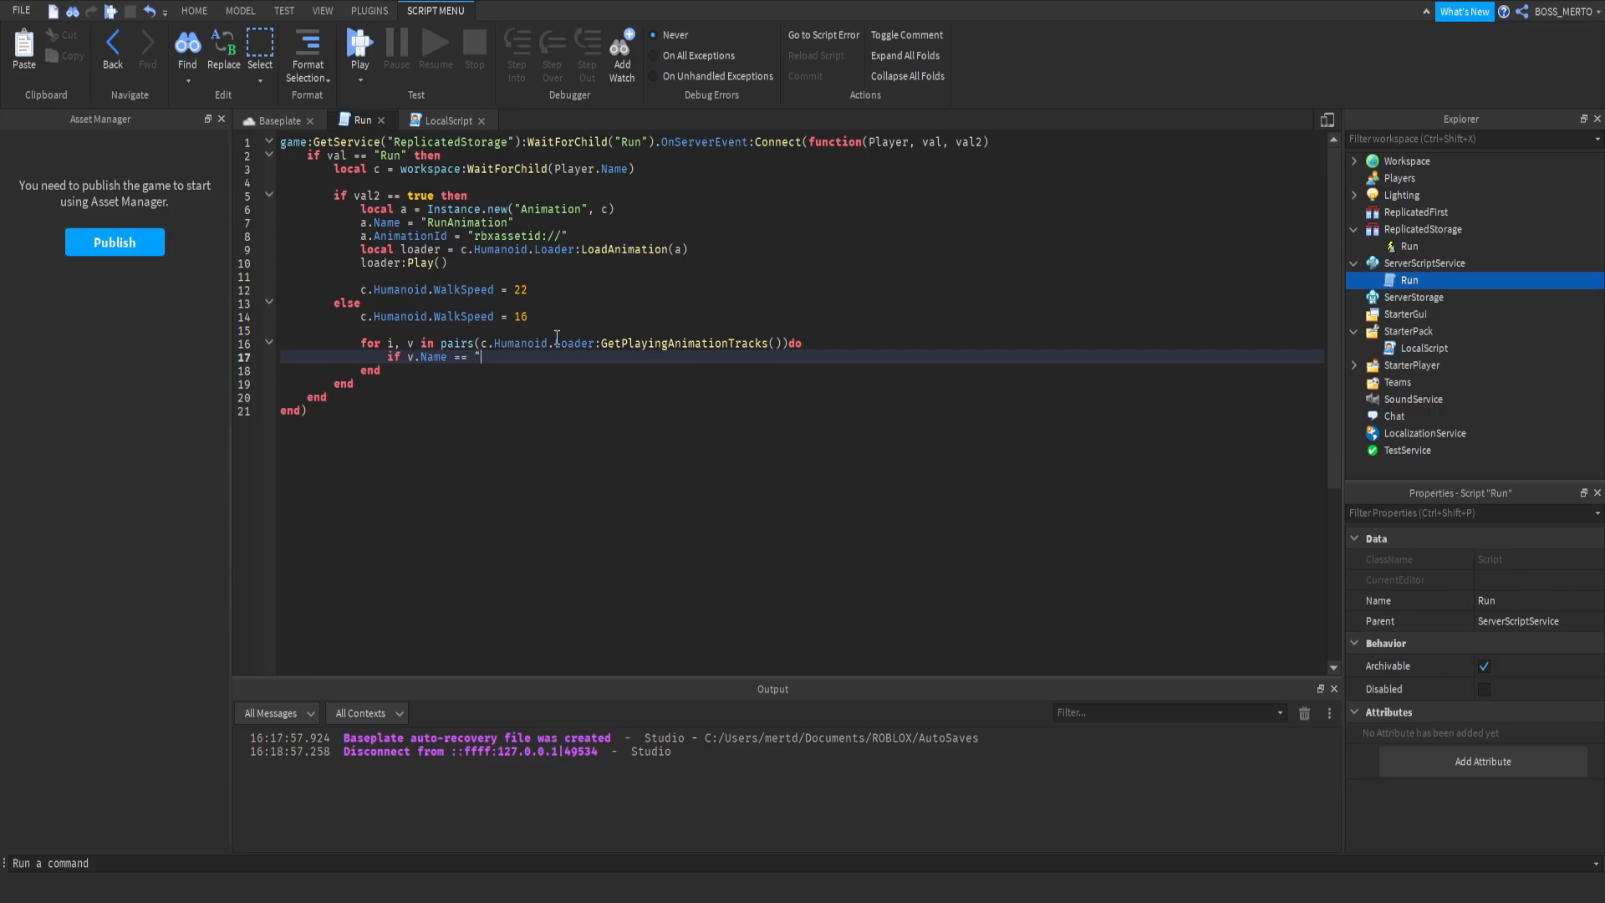
{"action": "type", "text": "R"}
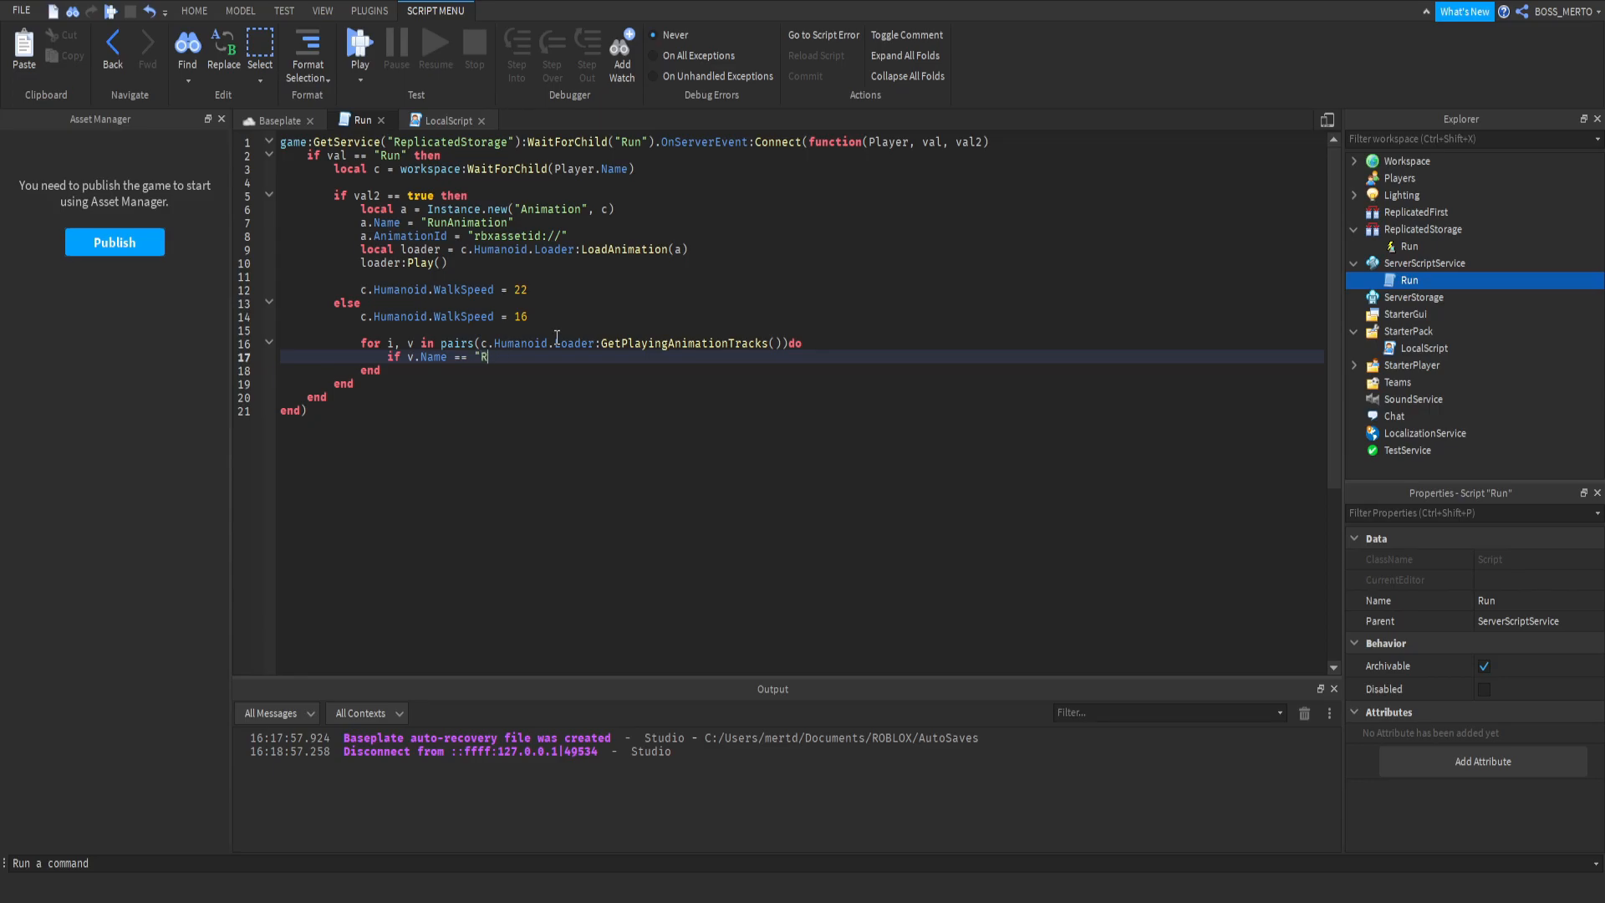
{"action": "type", "text": "unAni"}
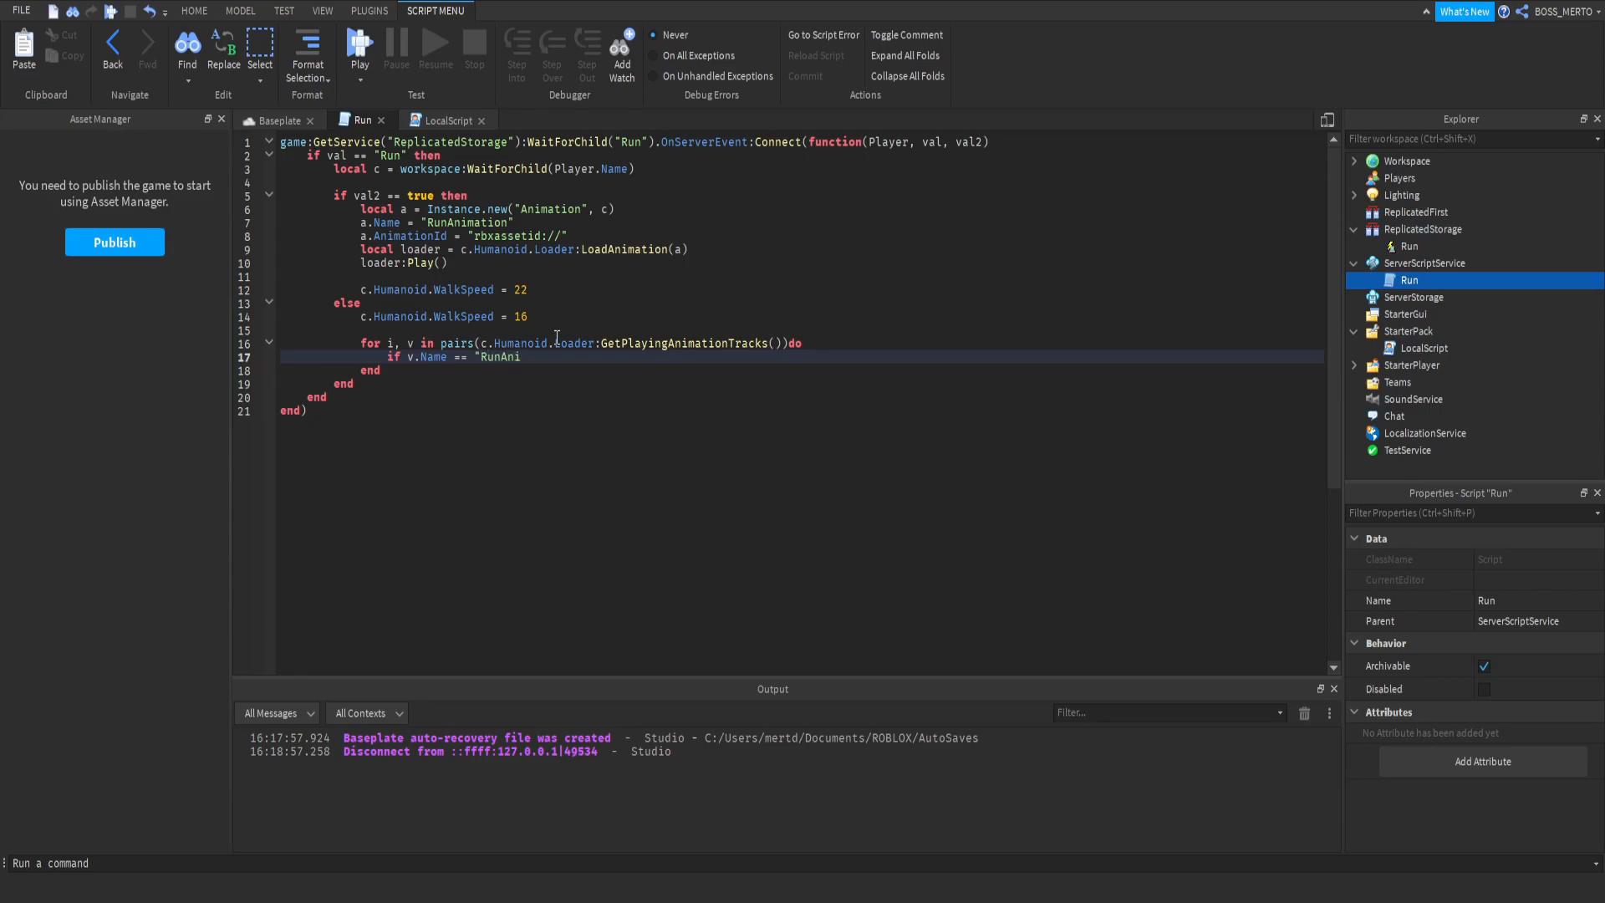
{"action": "type", "text": "mation\" then"}
{"action": "type", "text": "v:Stop()"}
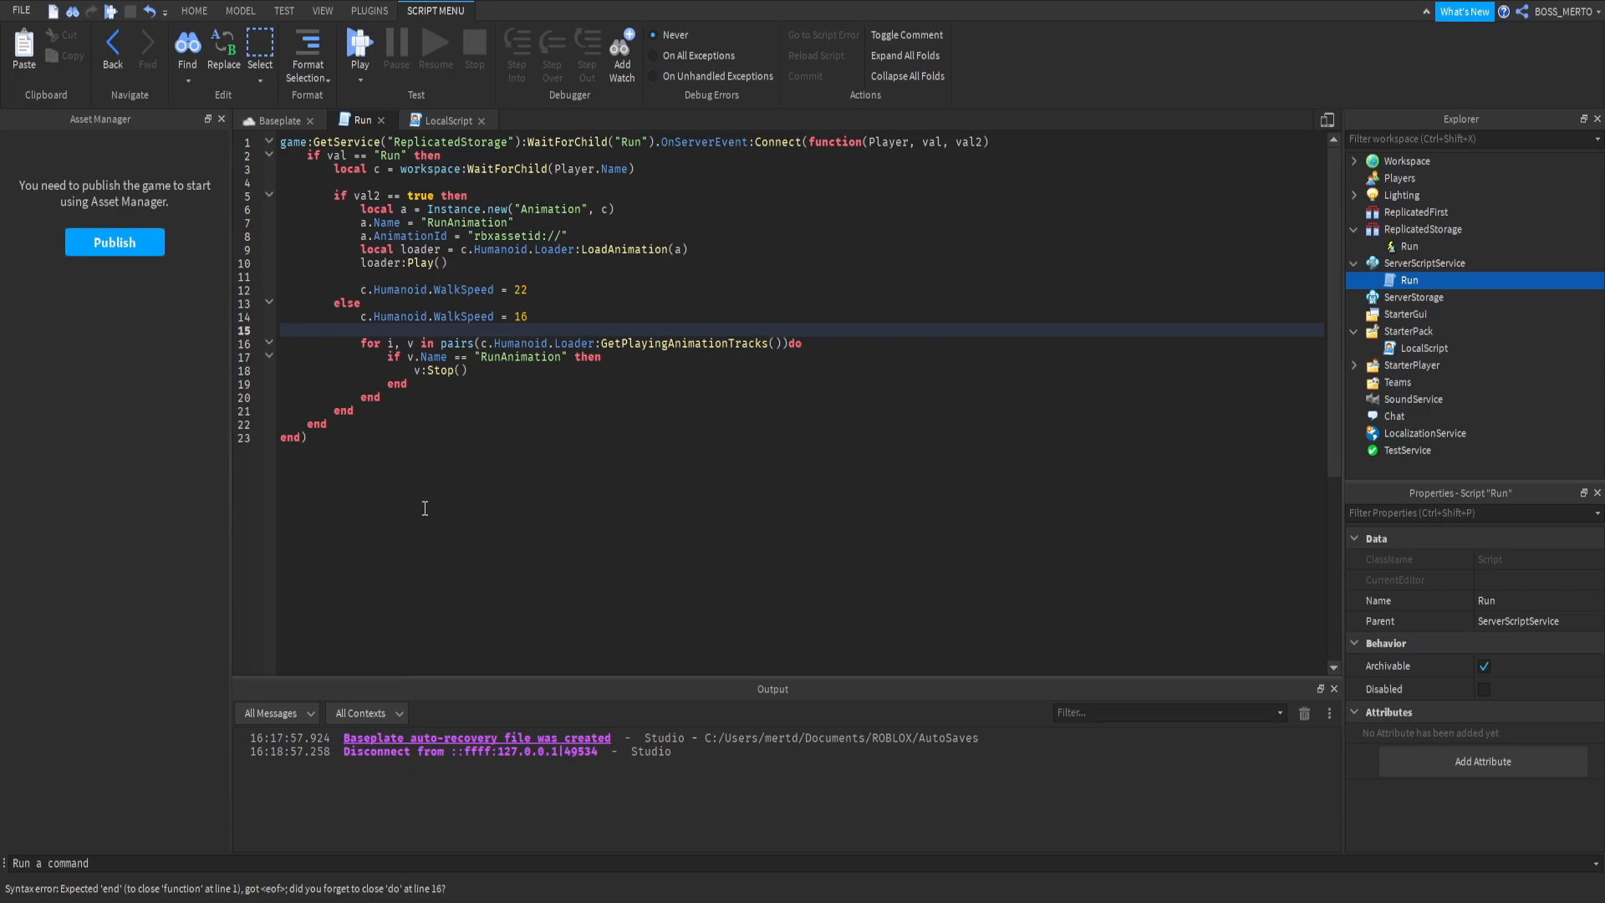
{"action": "left_click", "coordinate": [460, 369]}
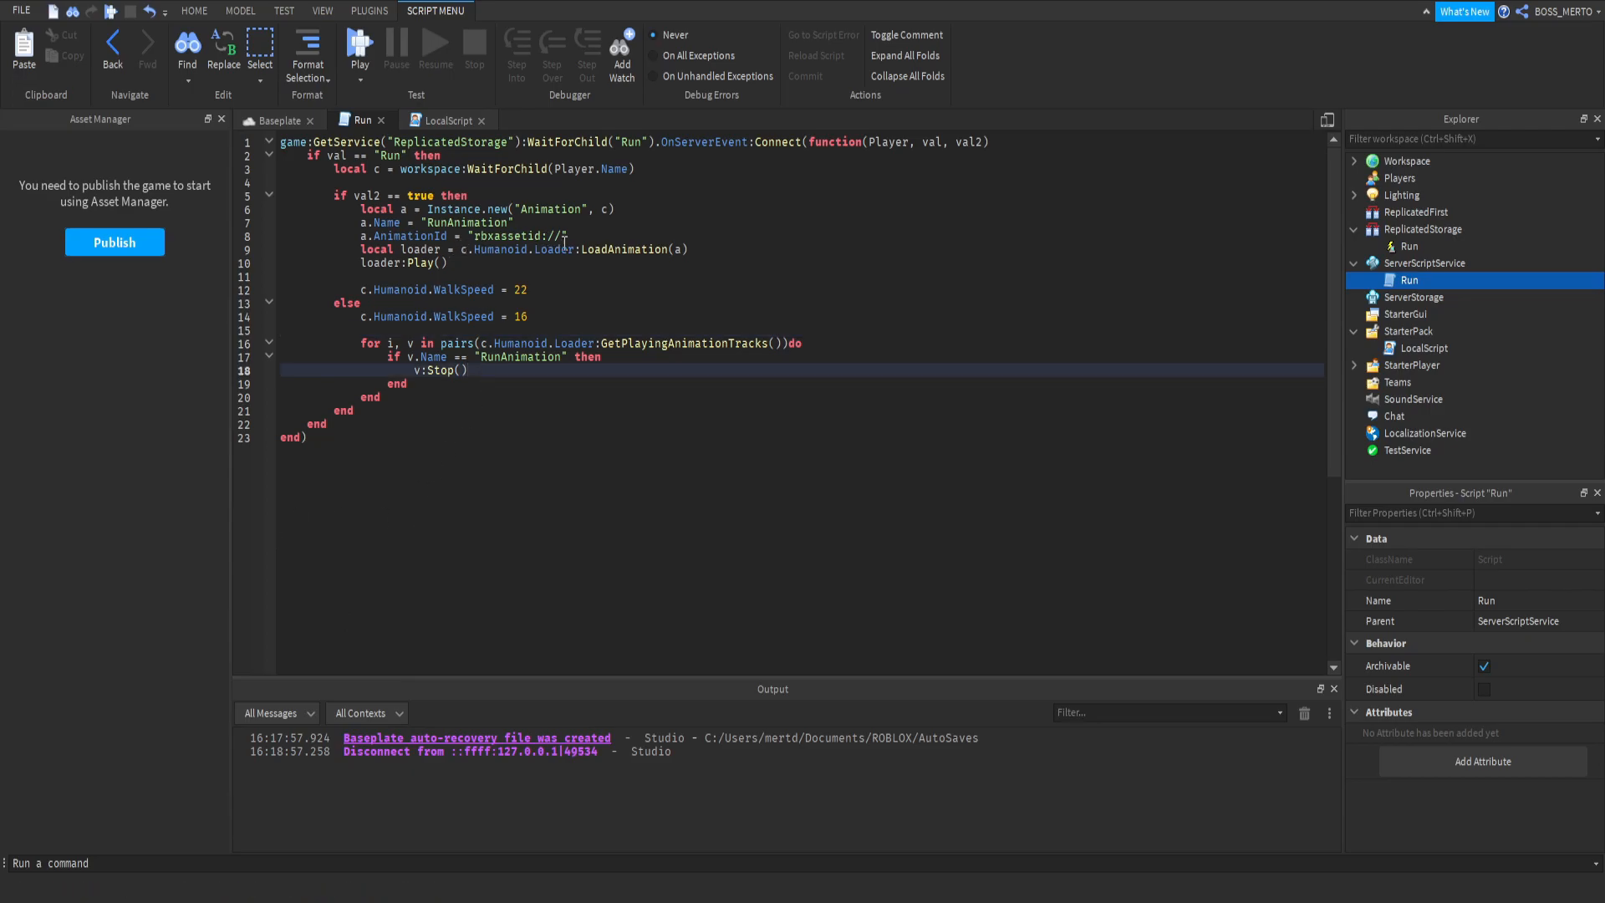
{"action": "double_click", "coordinate": [555, 250]}
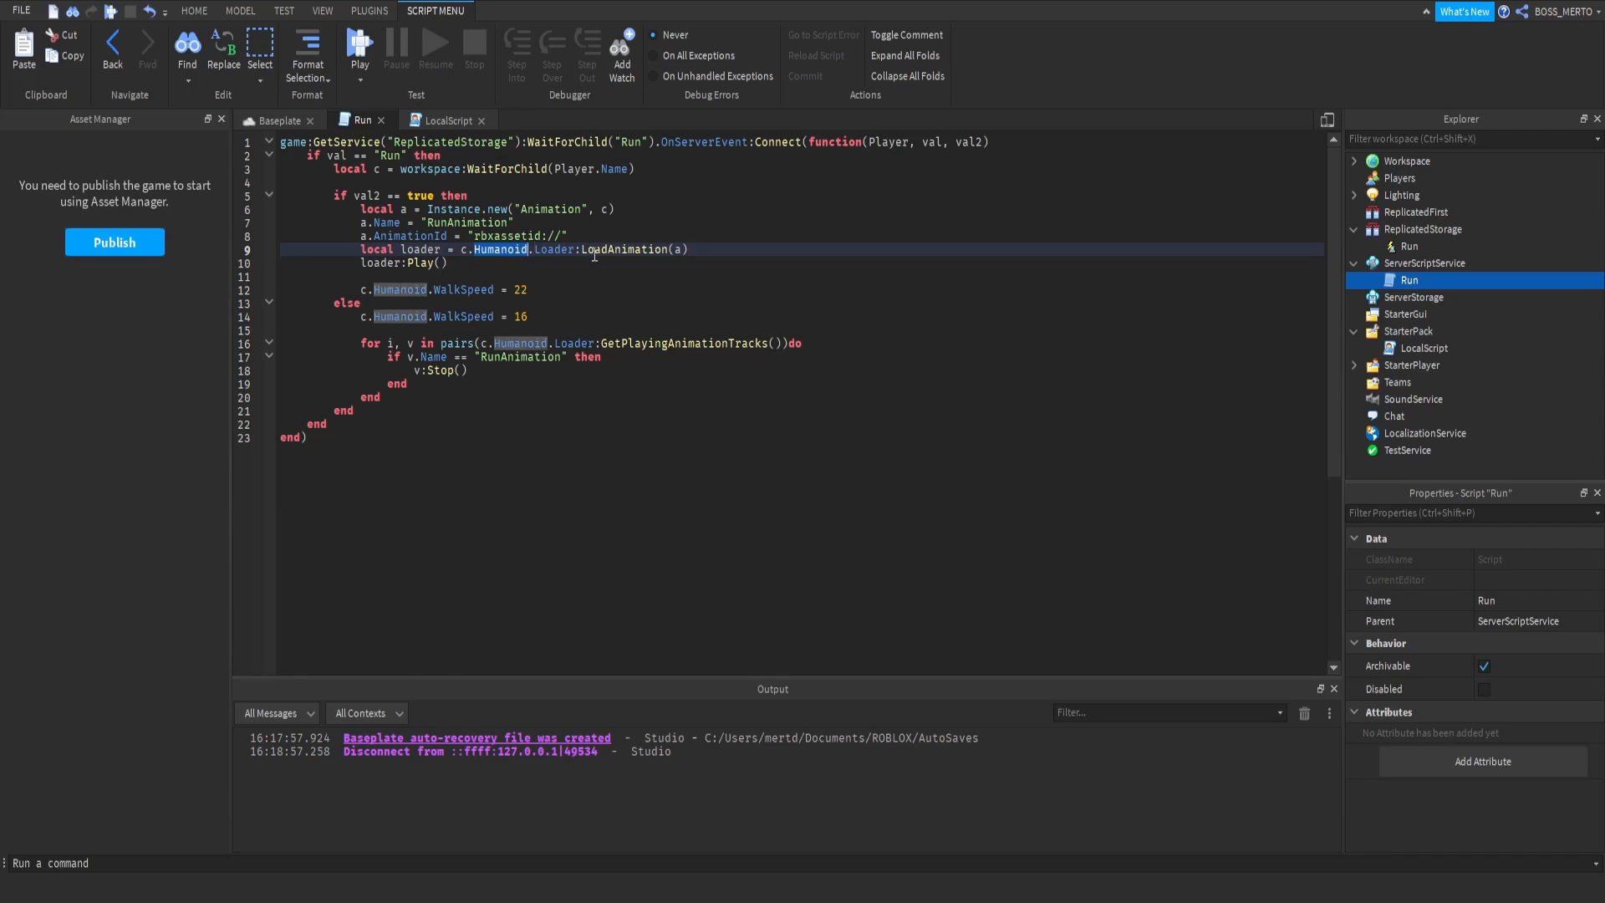
{"action": "double_click", "coordinate": [622, 249]}
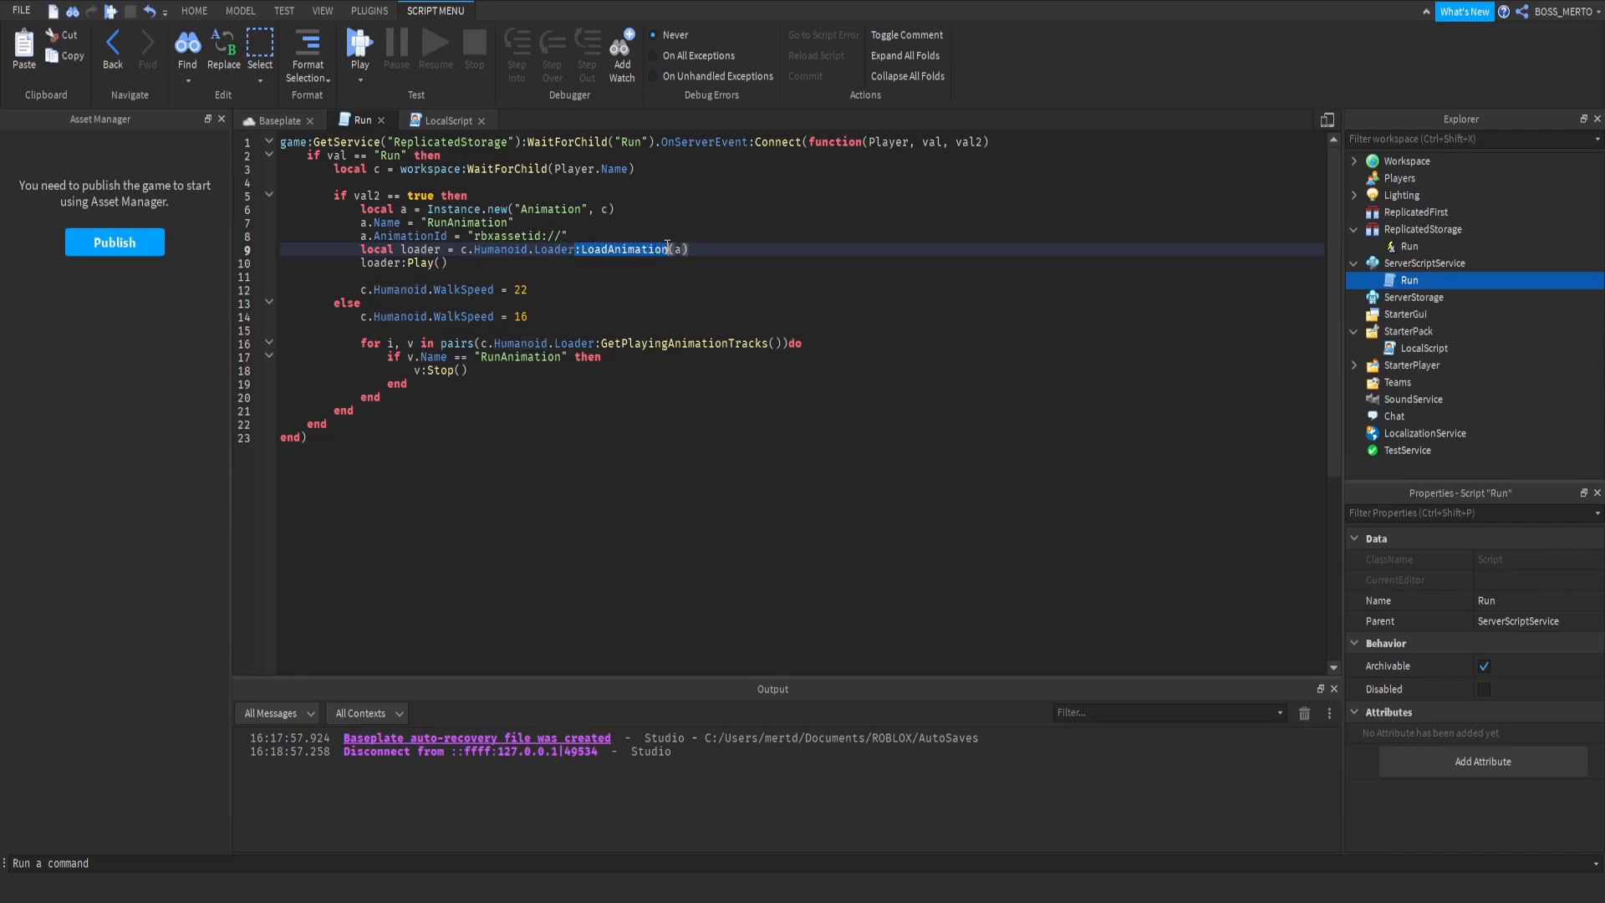
{"action": "left_click", "coordinate": [678, 235]}
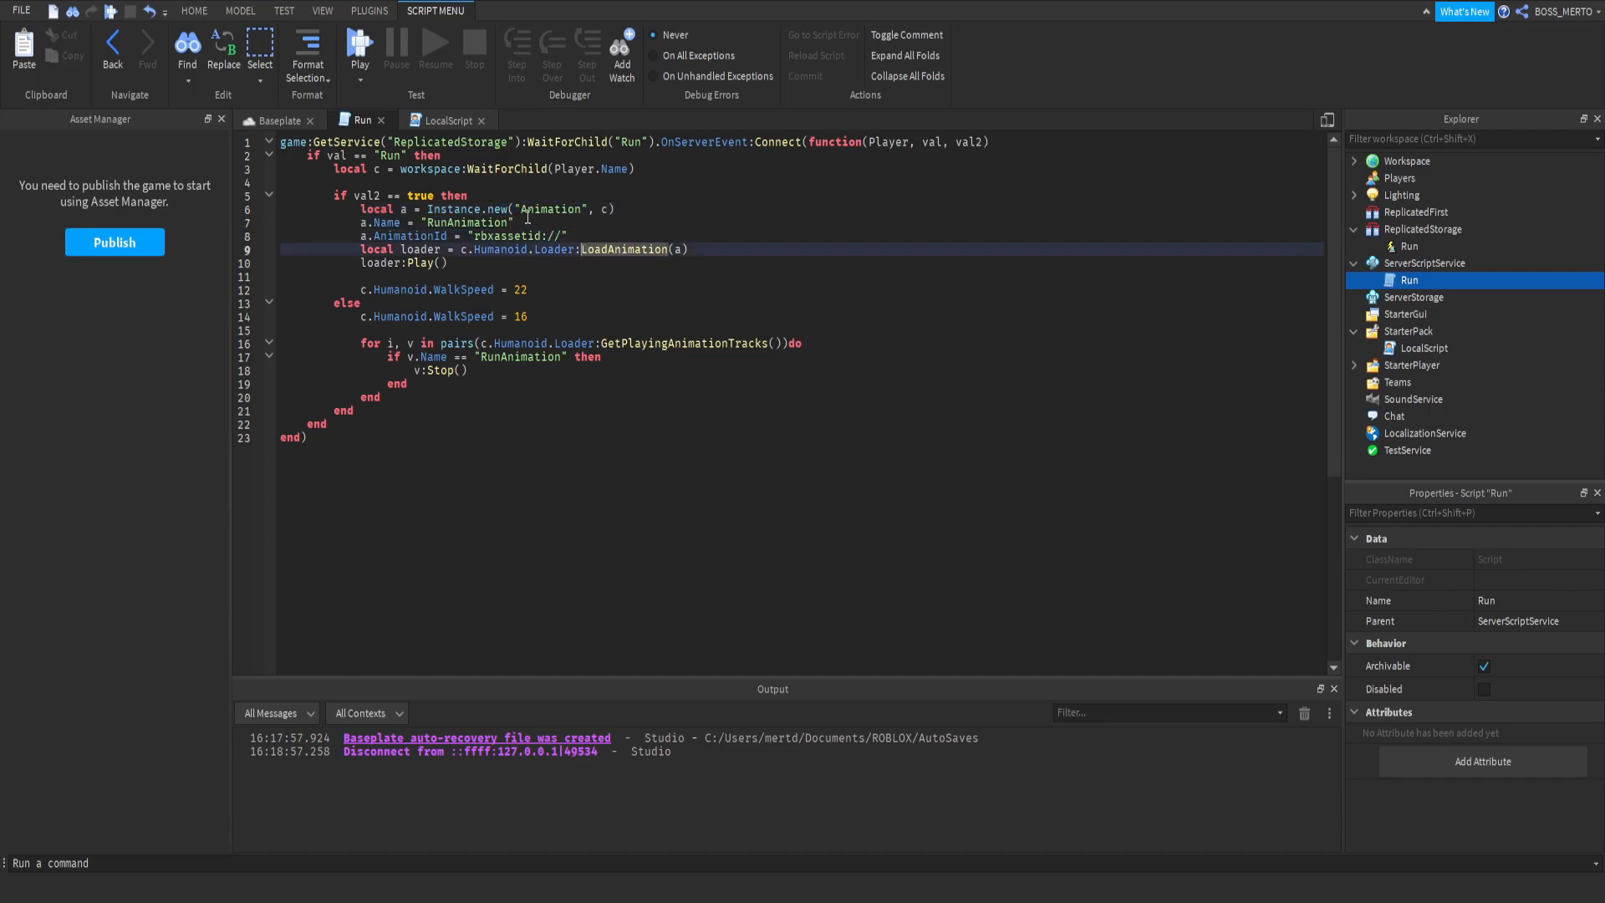
{"action": "double_click", "coordinate": [556, 249]}
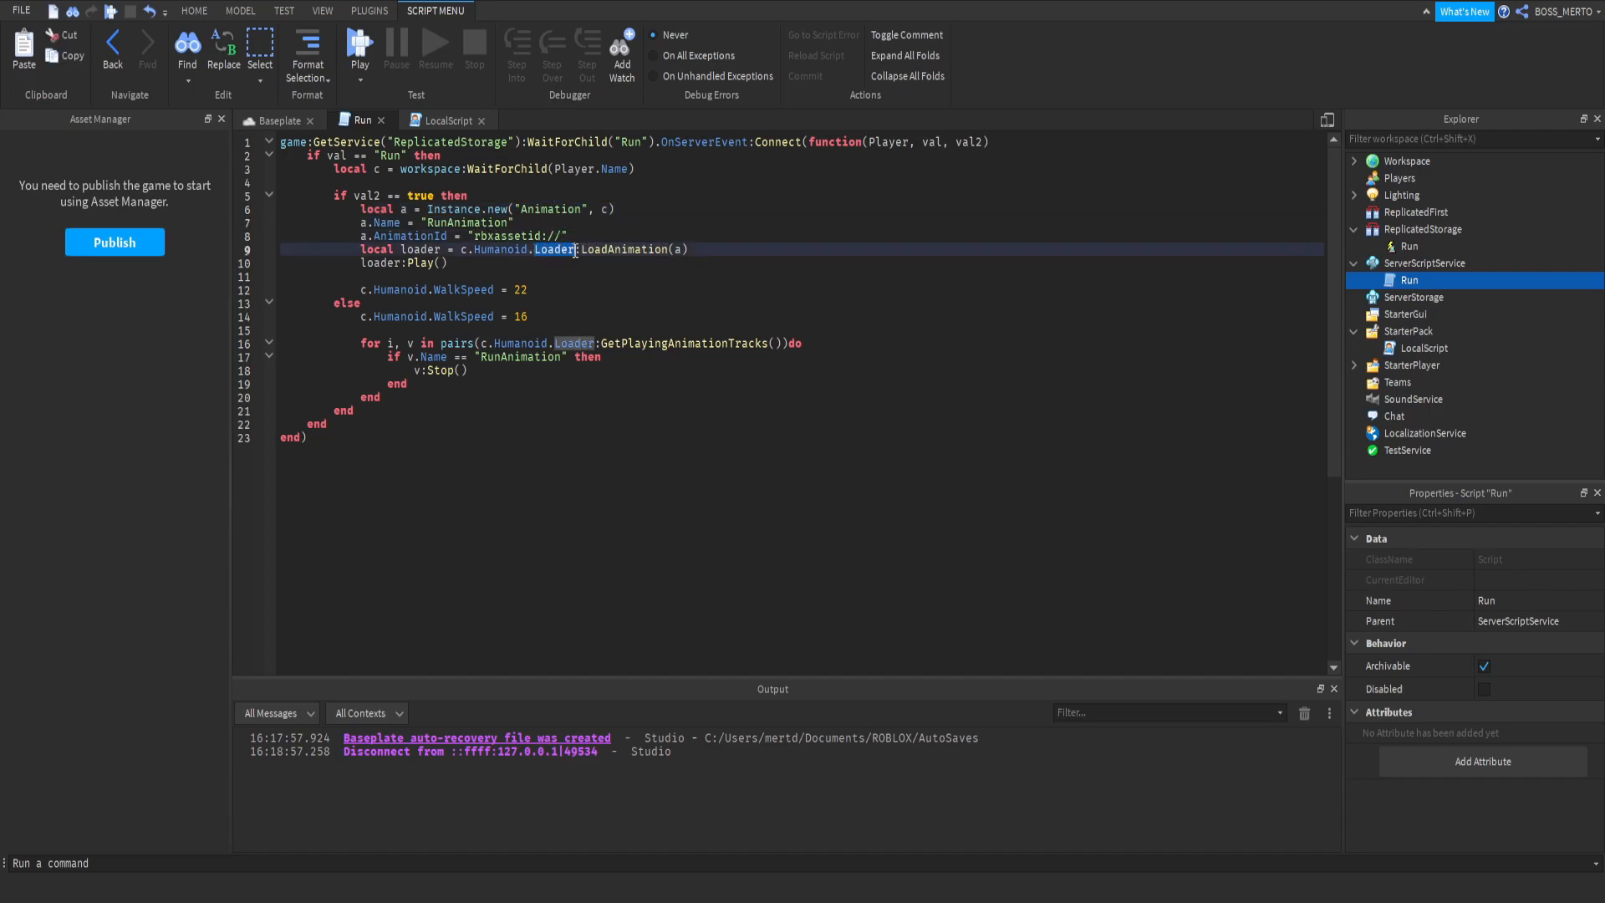
{"action": "left_click", "coordinate": [447, 262]}
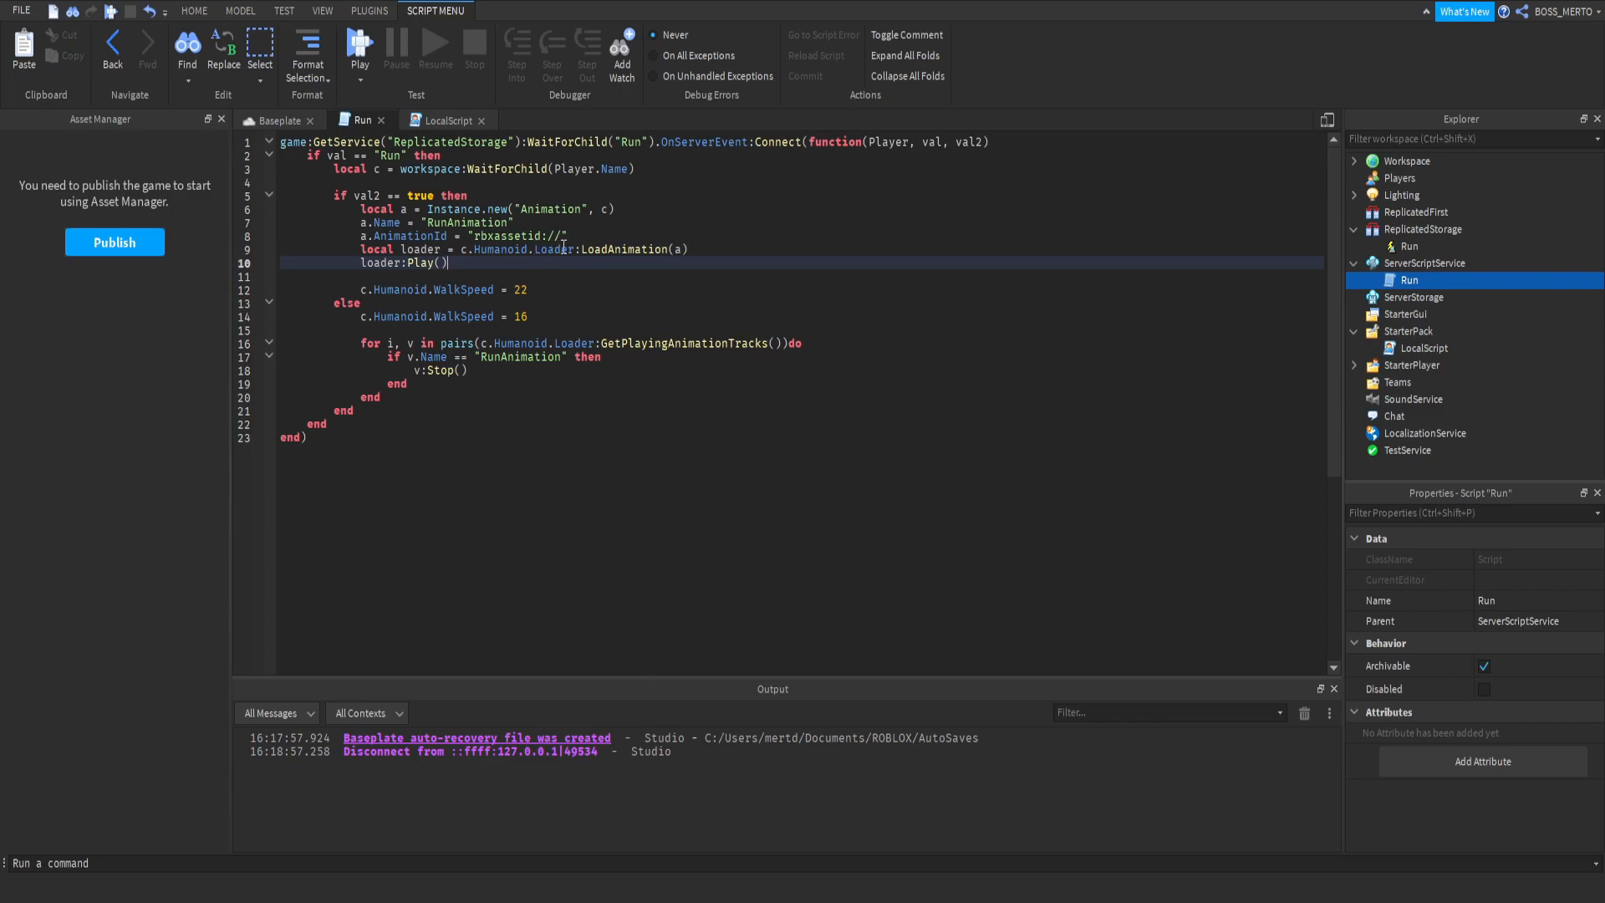
{"action": "left_click", "coordinate": [527, 249]}
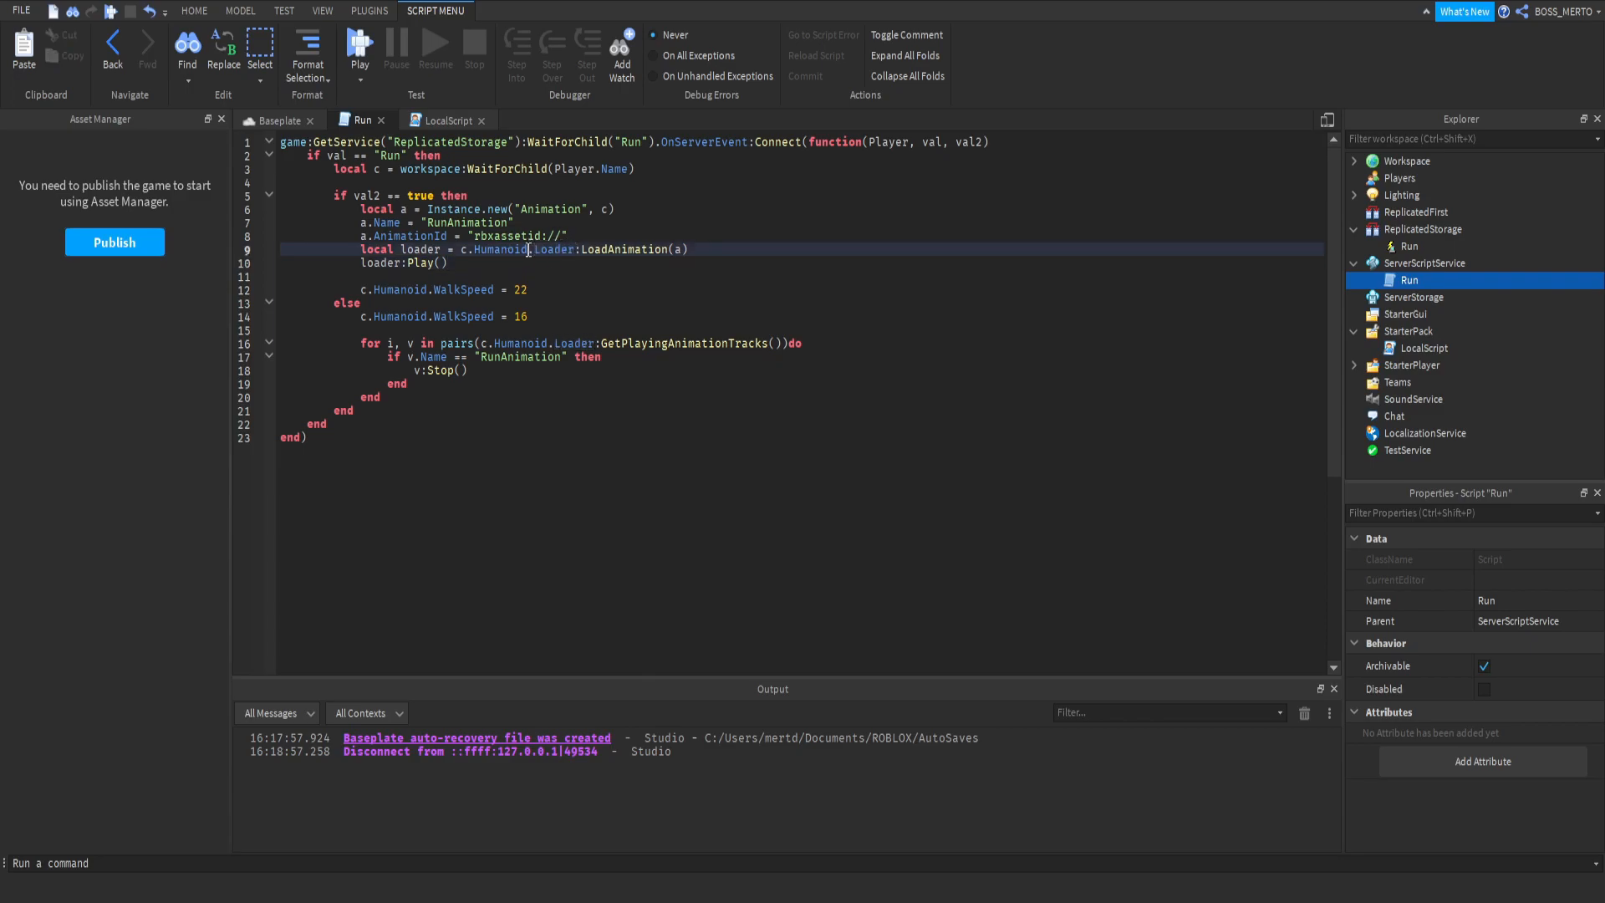
{"action": "double_click", "coordinate": [502, 249]}
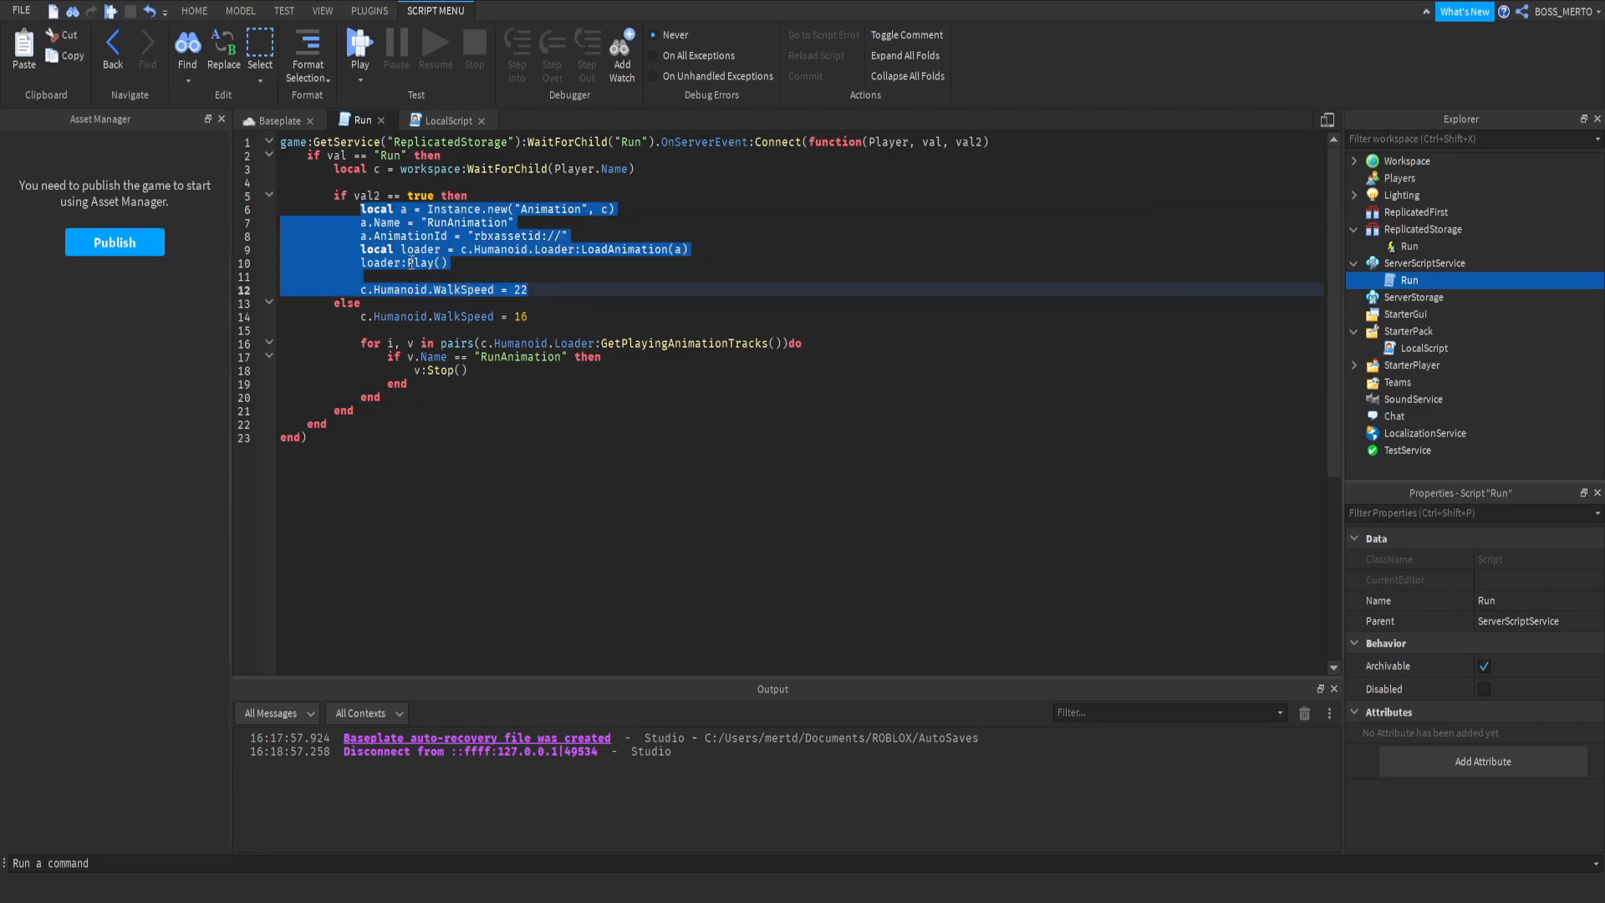
{"action": "left_click", "coordinate": [383, 384]}
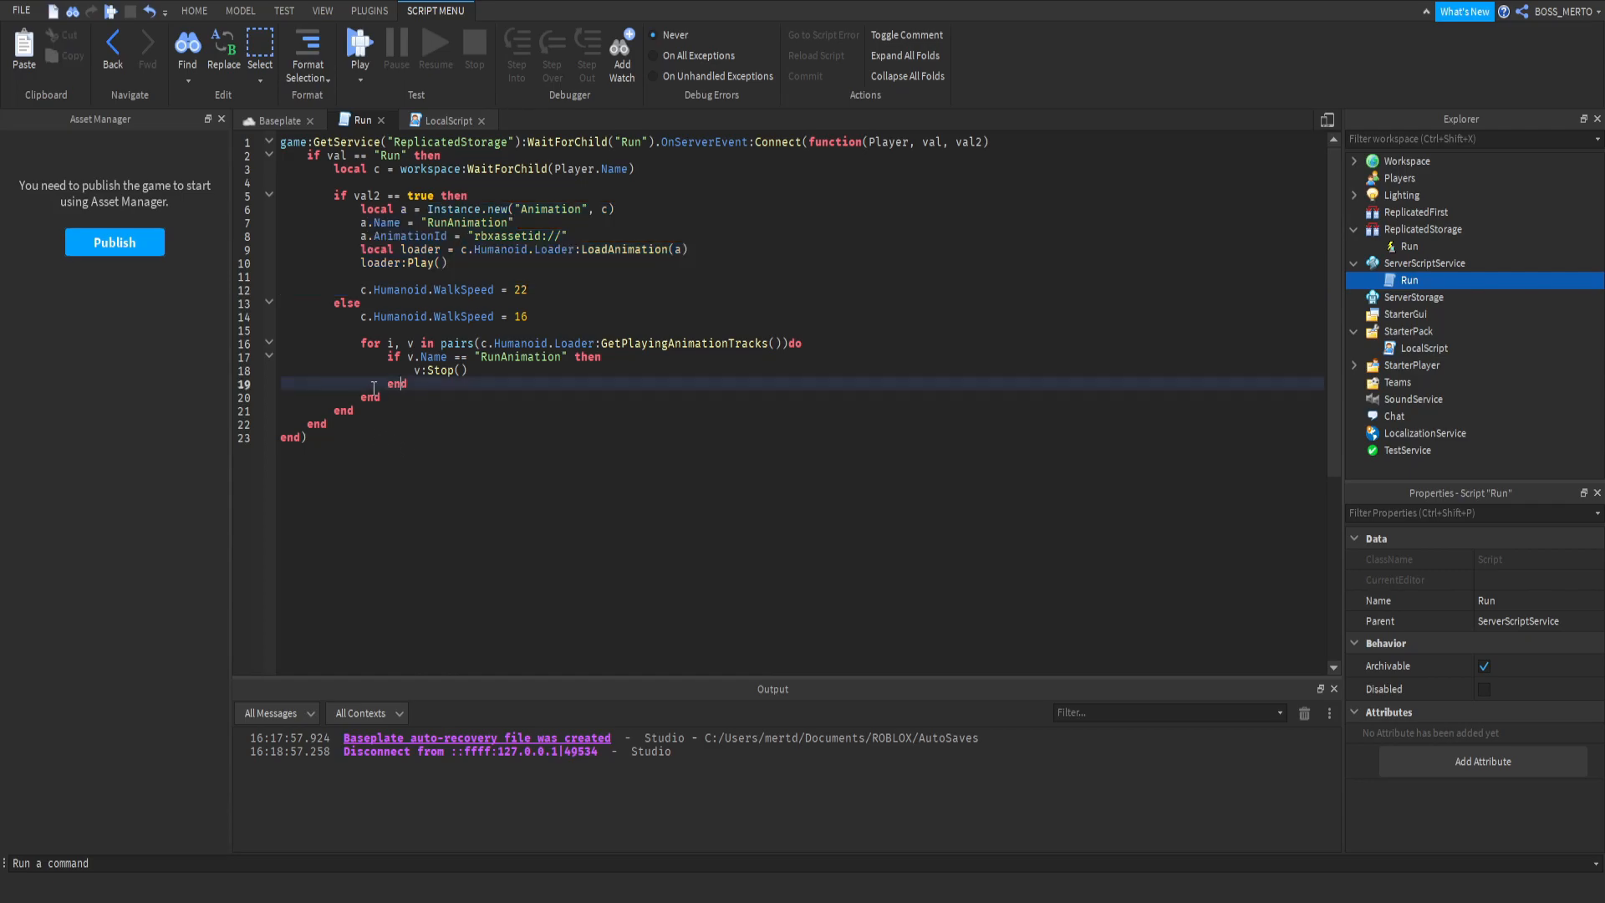
{"action": "type", "text": "loader"}
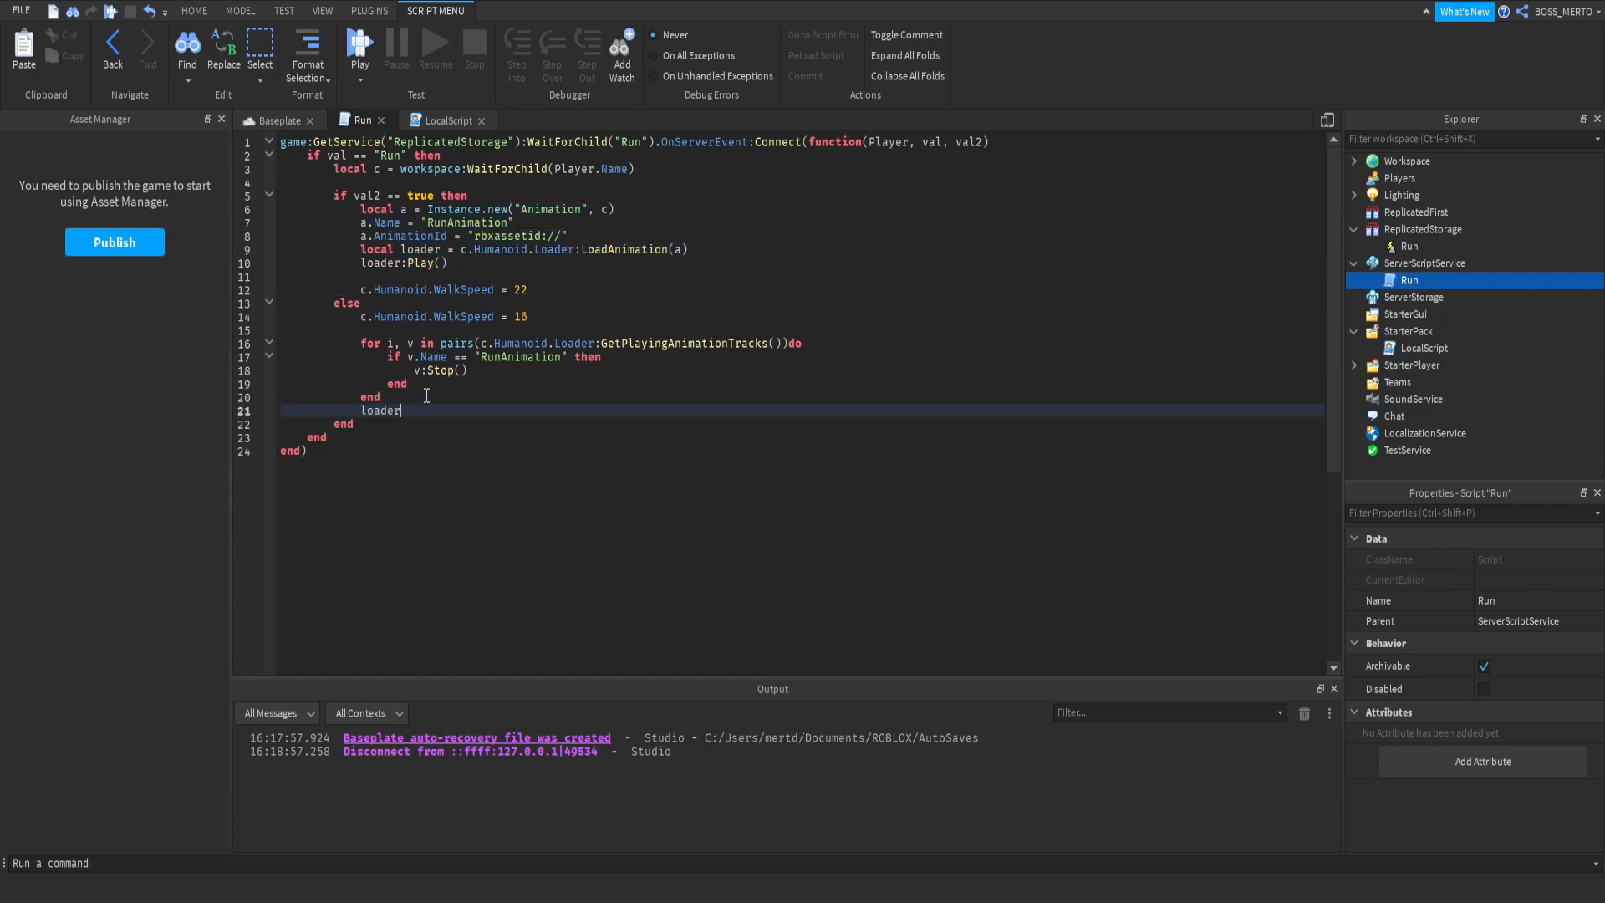
{"action": "type", "text": ":Stop()"}
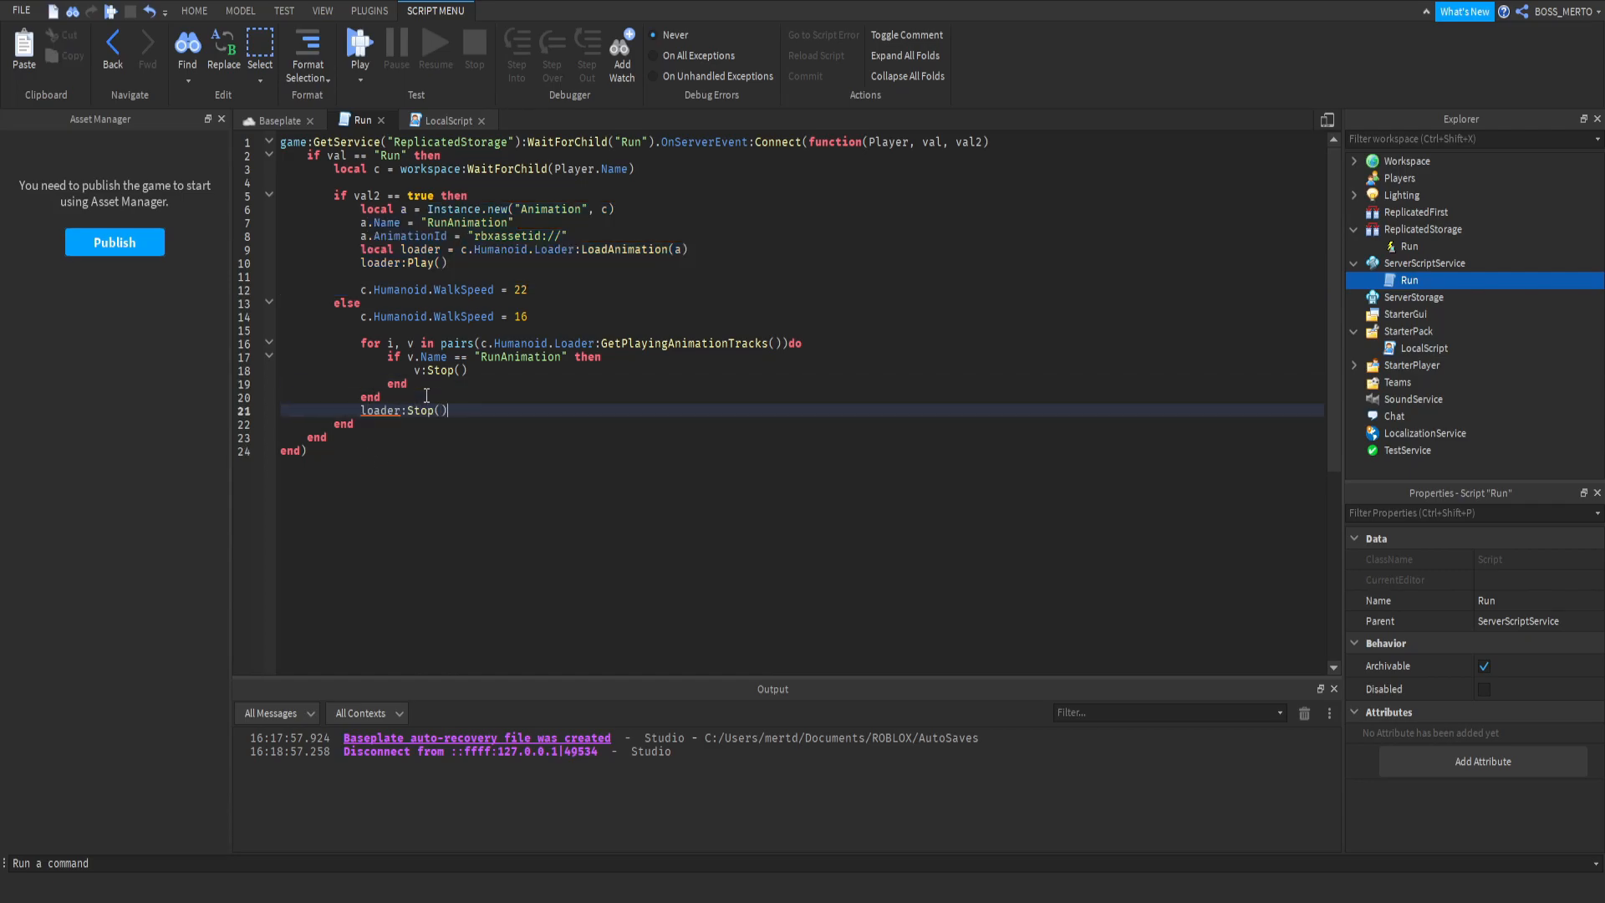
{"action": "mouse_move", "coordinate": [532, 381]}
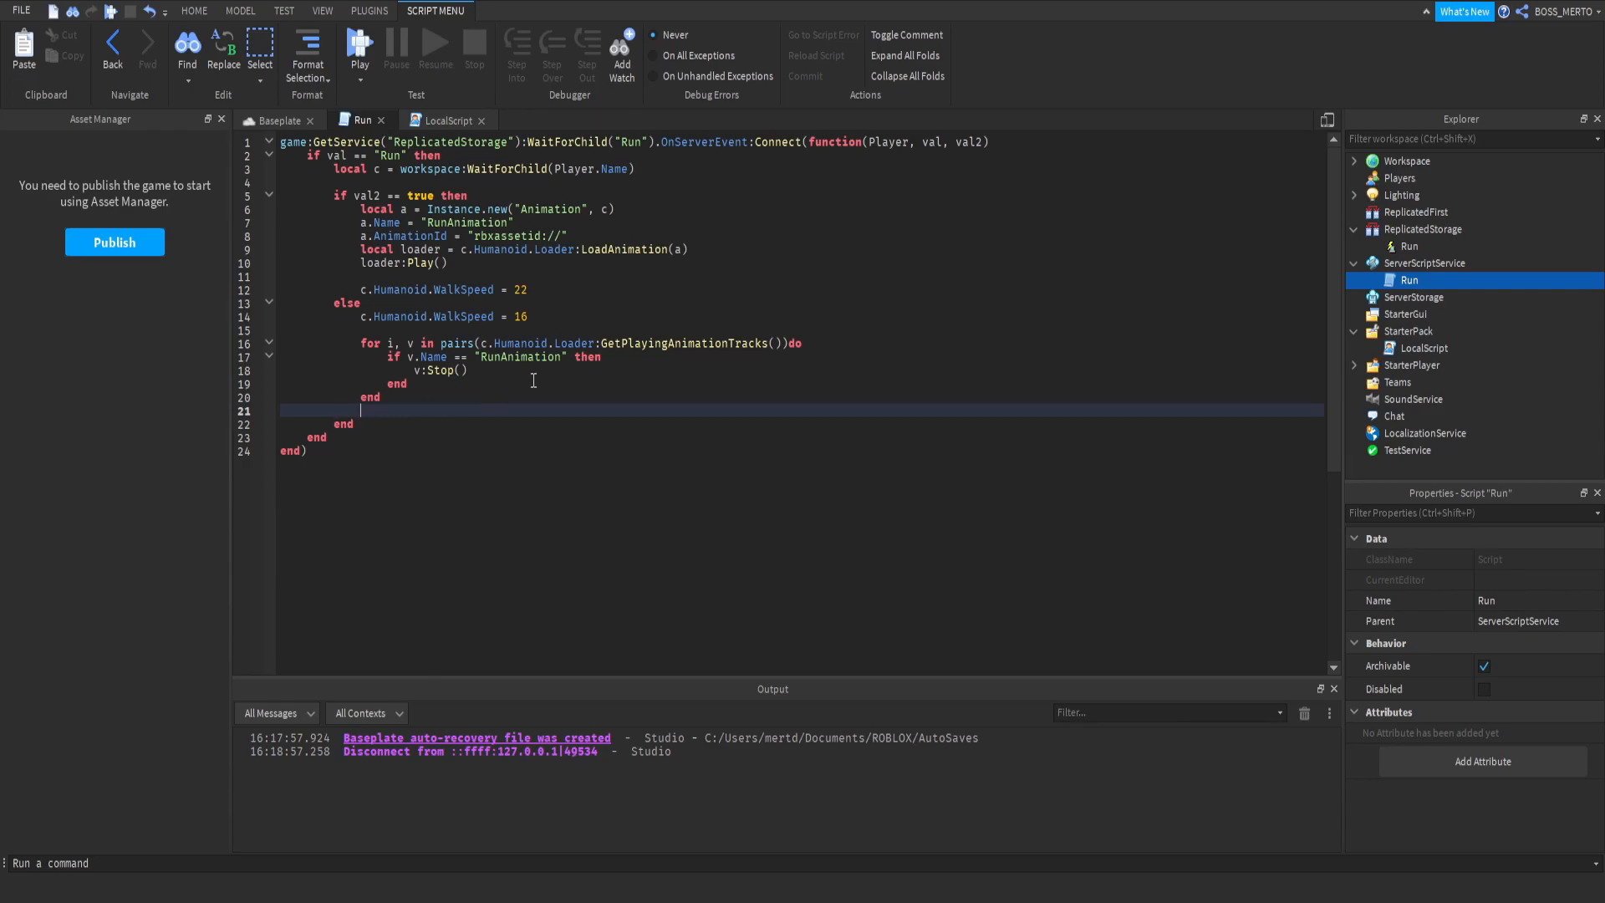
{"action": "key", "text": "Backspace"}
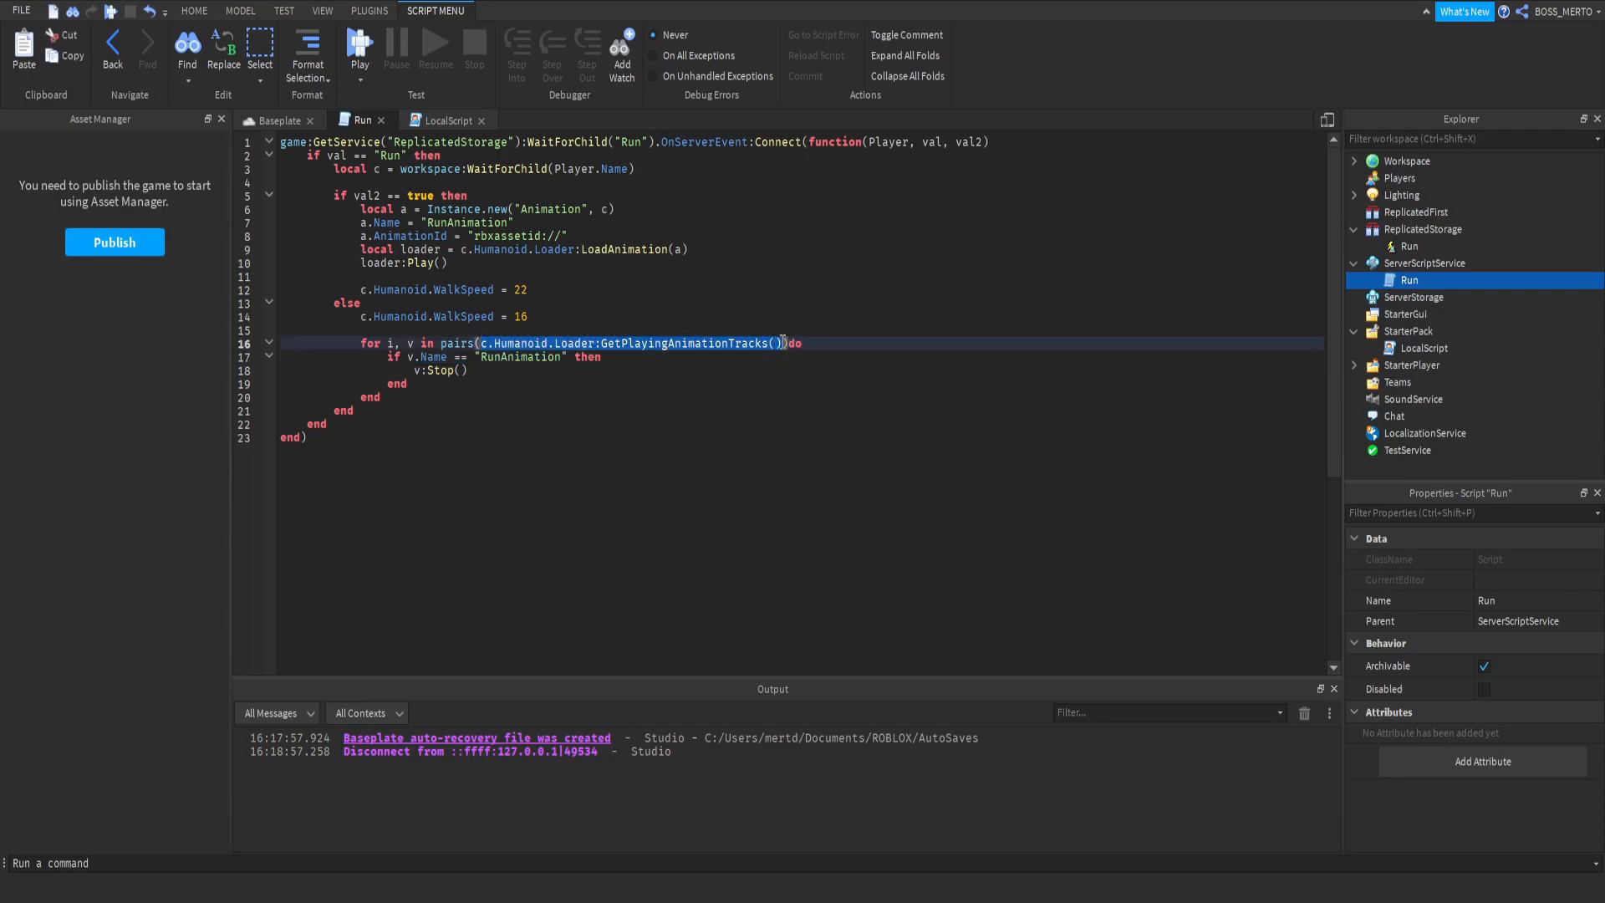
{"action": "left_click", "coordinate": [410, 356]}
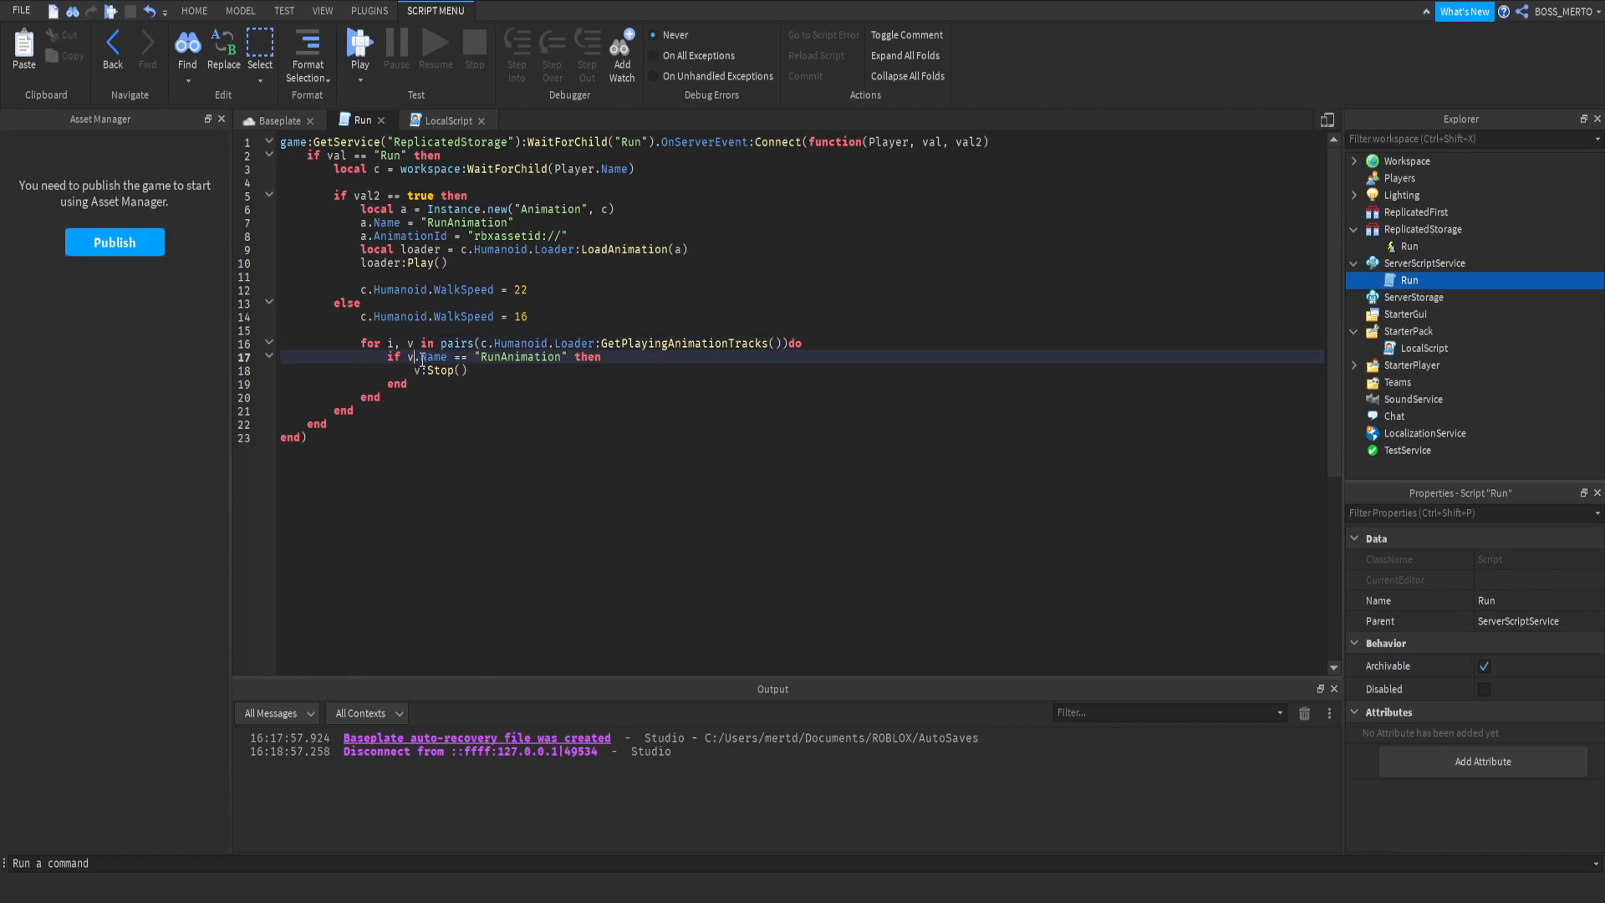
{"action": "left_click", "coordinate": [450, 356]}
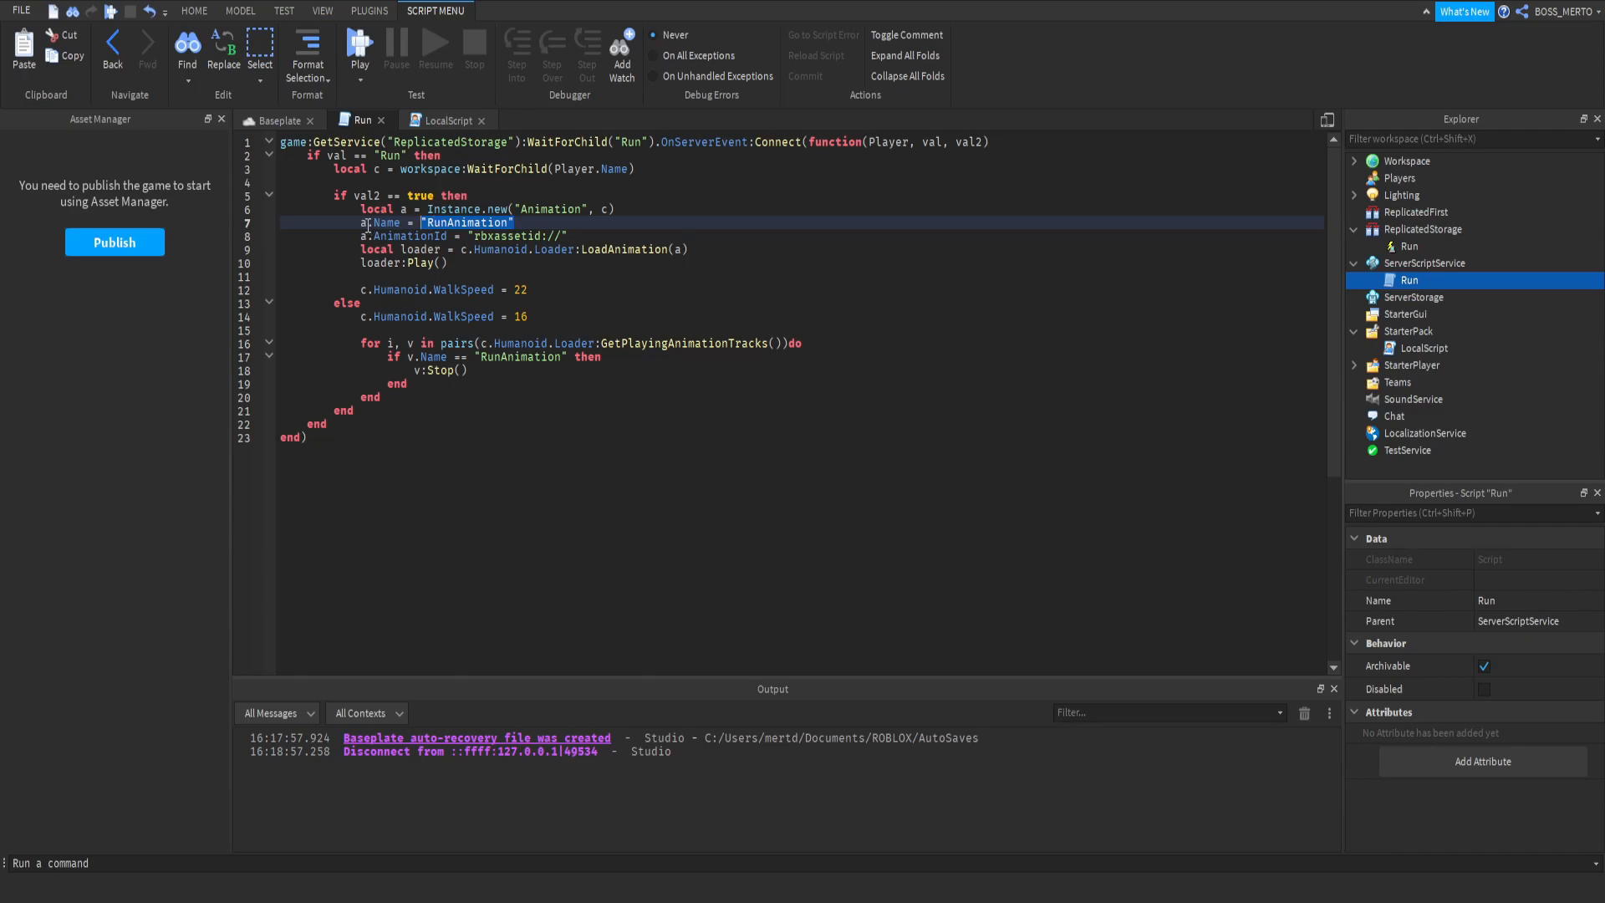
{"action": "left_click", "coordinate": [469, 375]}
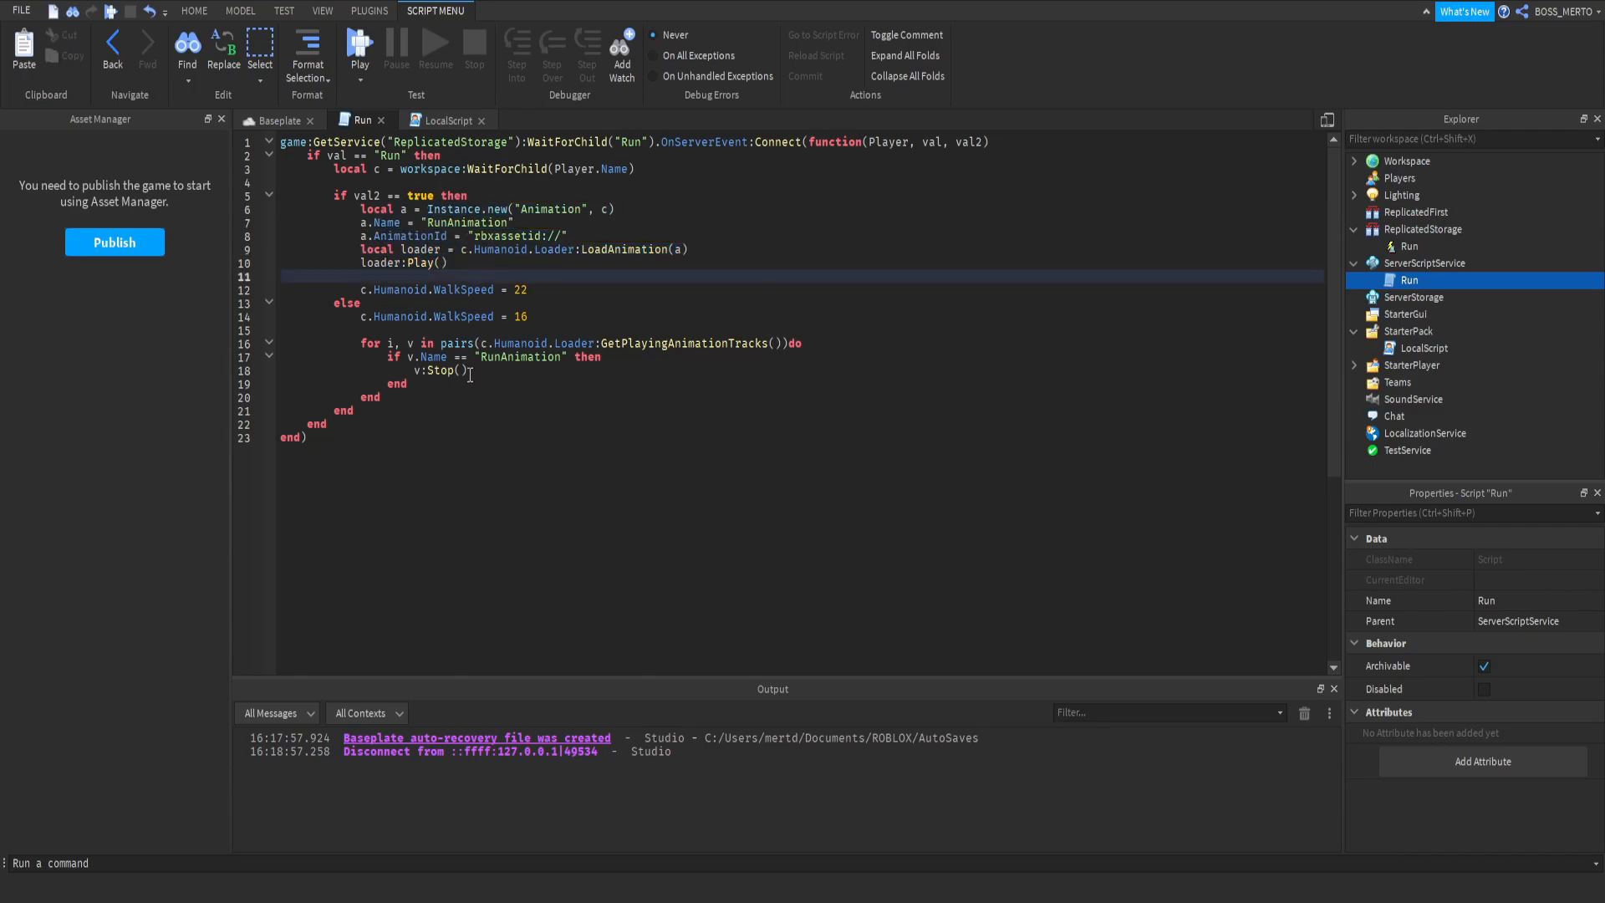
{"action": "left_click", "coordinate": [788, 370]}
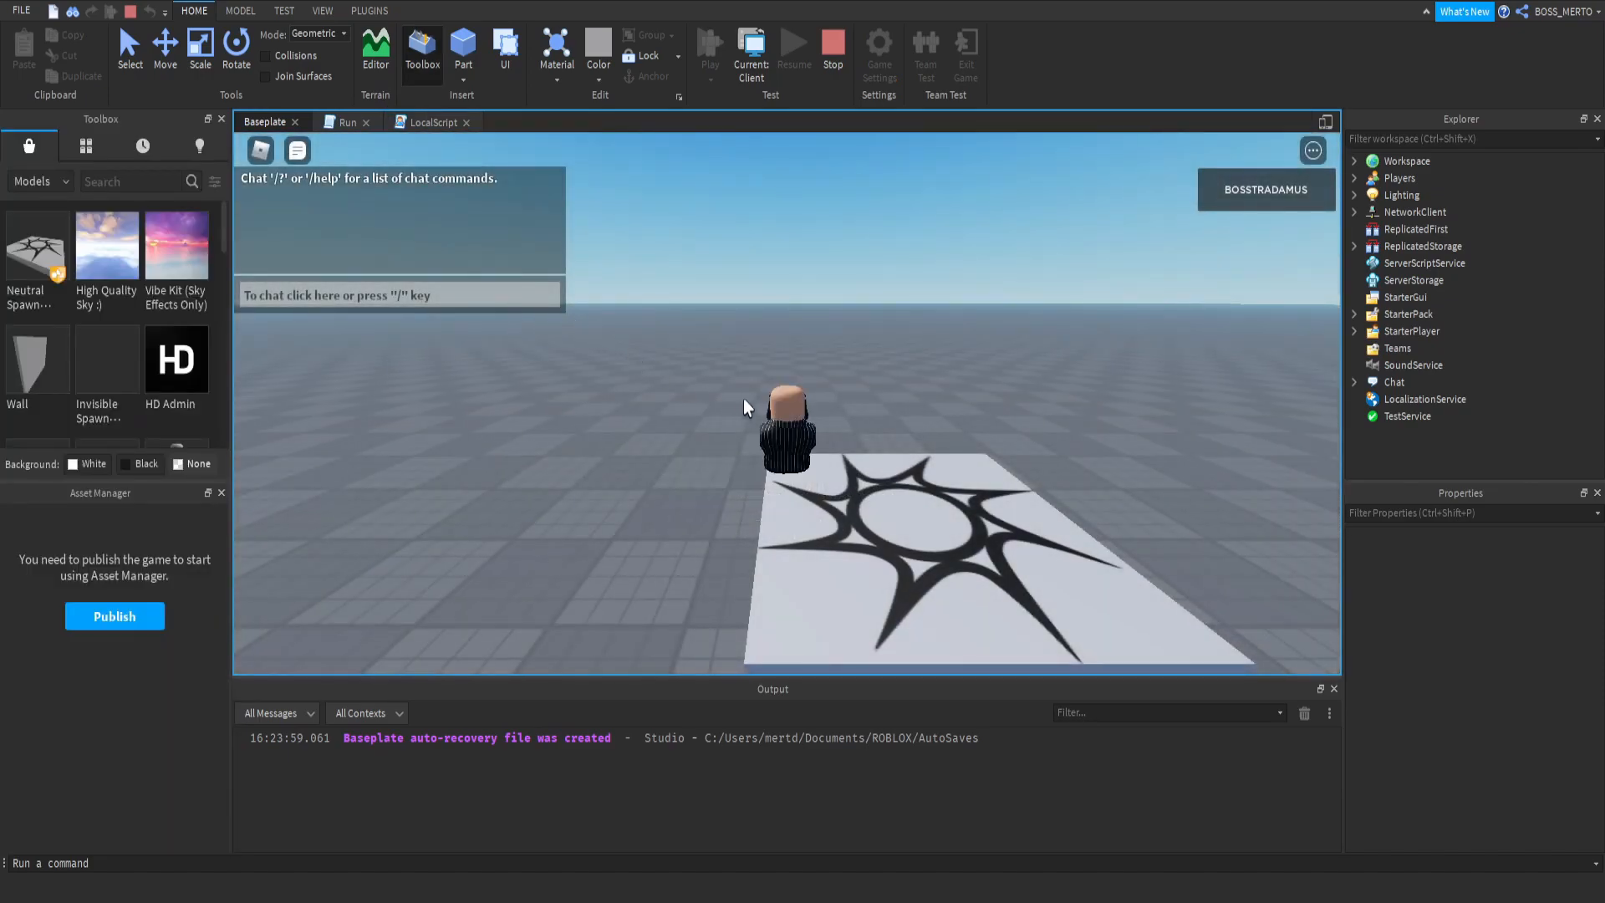
- Expand Workspace > BOSS_MERTO > Humanoid to show the Animator, then select the character on the server
{"action": "left_click", "coordinate": [1355, 161]}
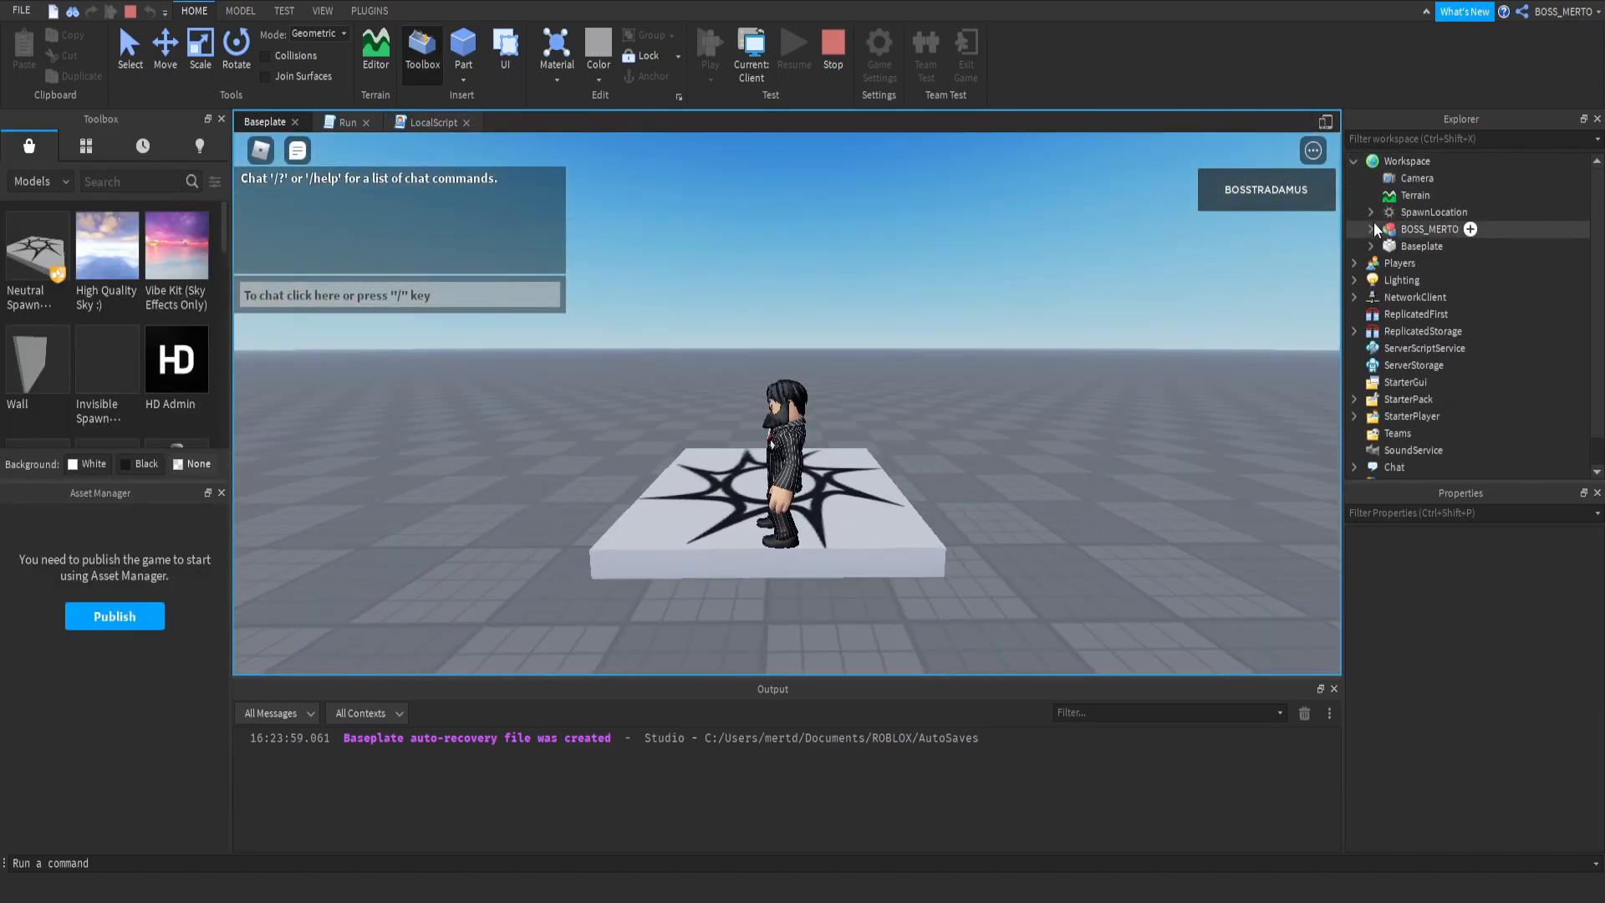
{"action": "left_click", "coordinate": [1371, 228]}
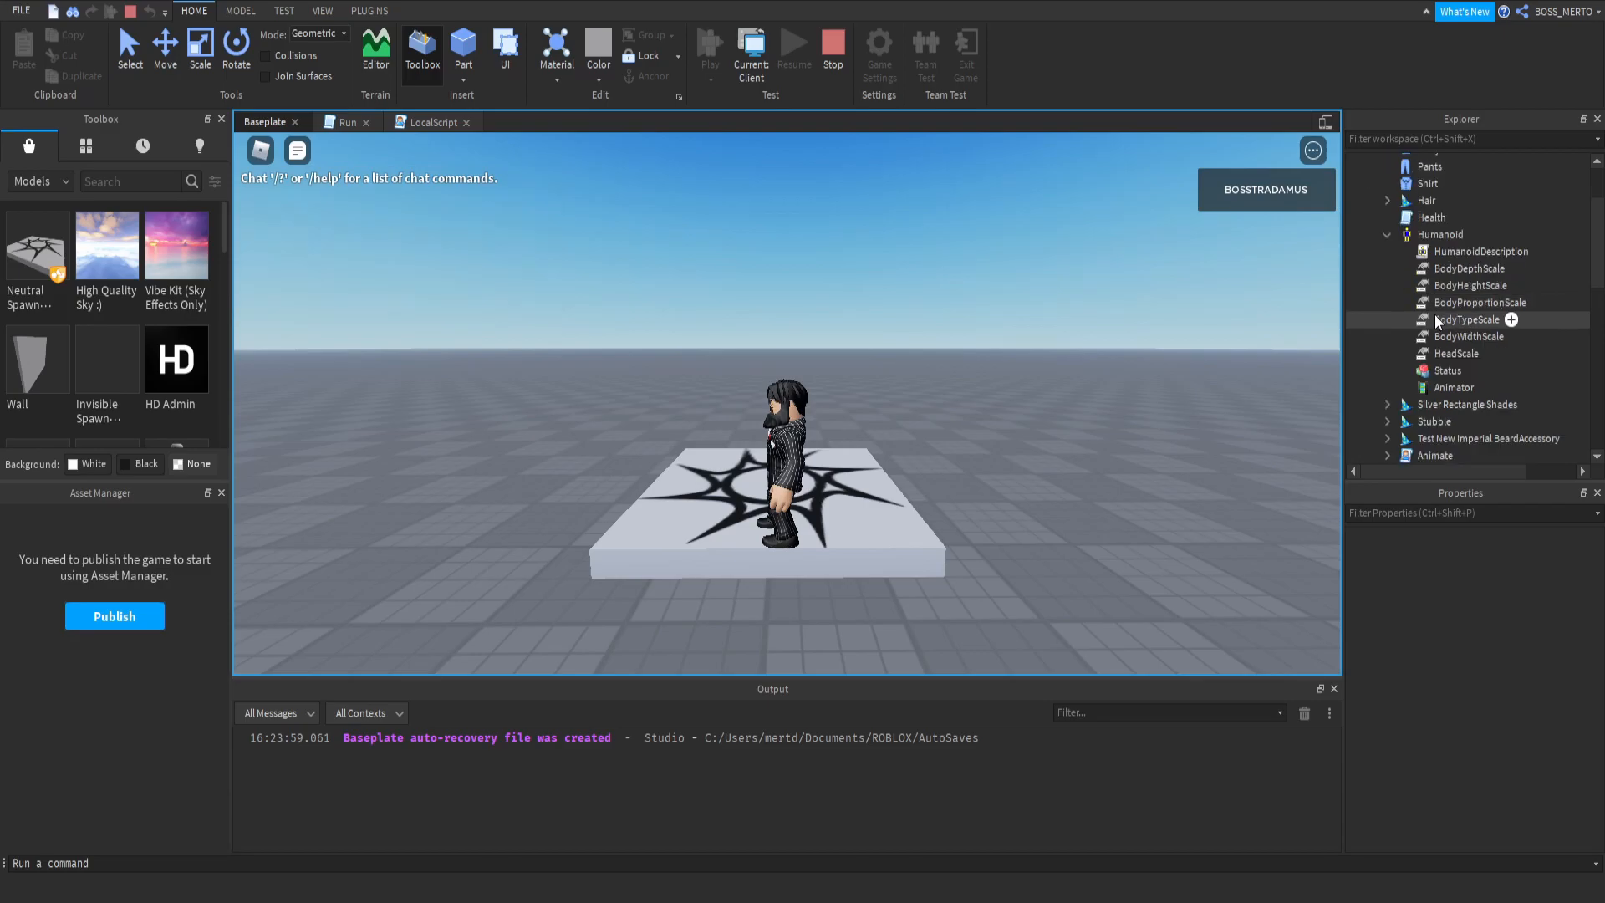
{"action": "left_click", "coordinate": [1451, 387]}
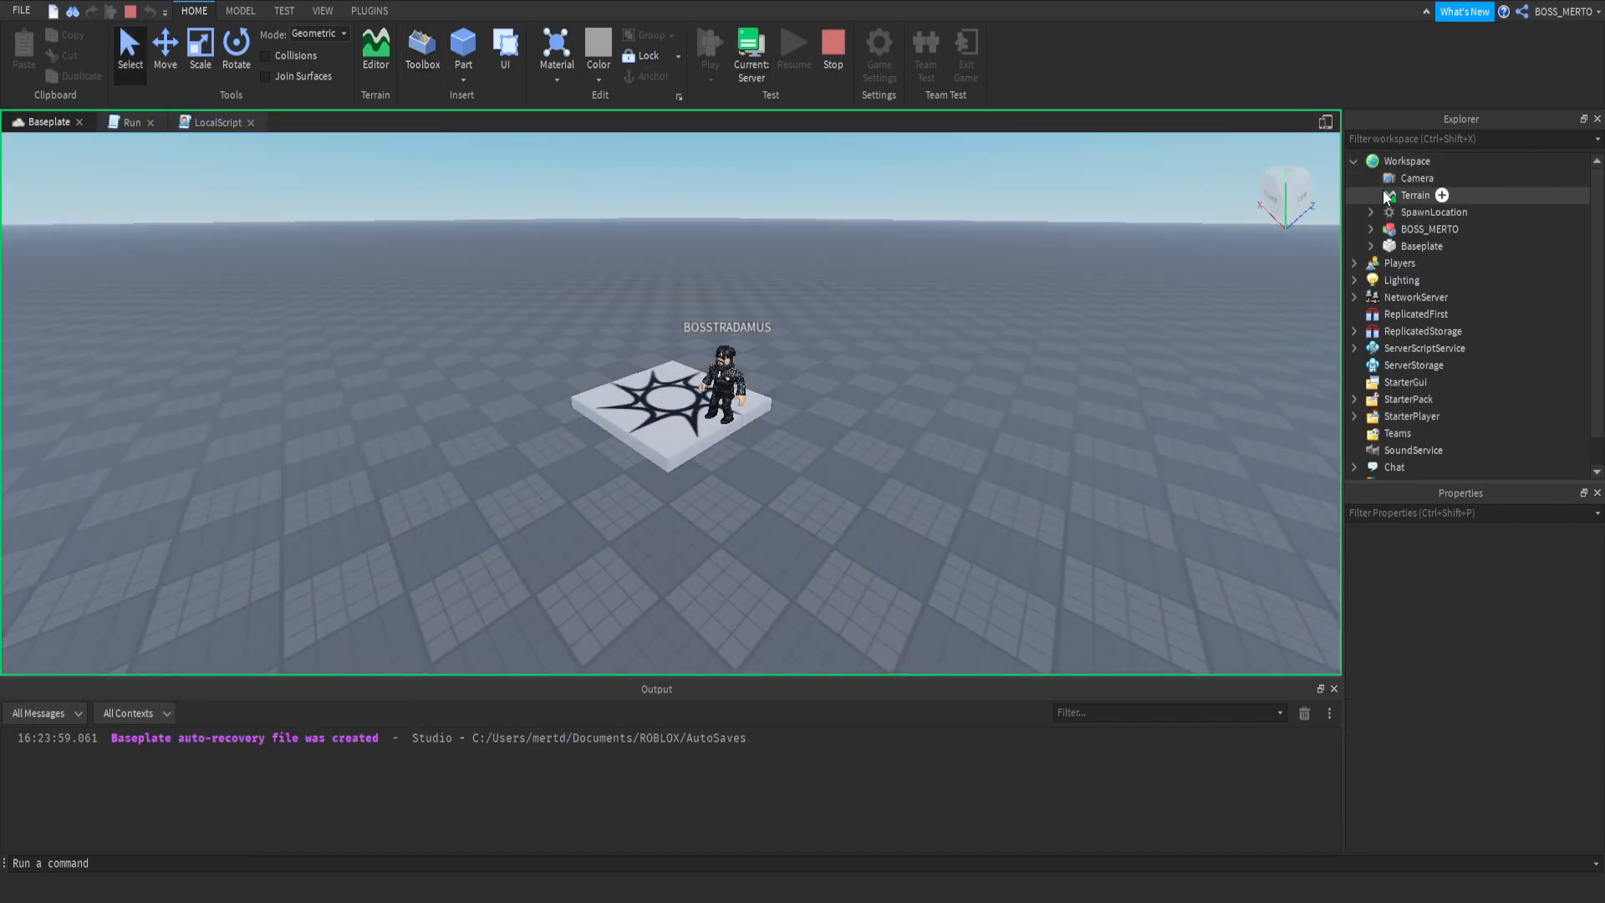
{"action": "left_click", "coordinate": [1430, 228]}
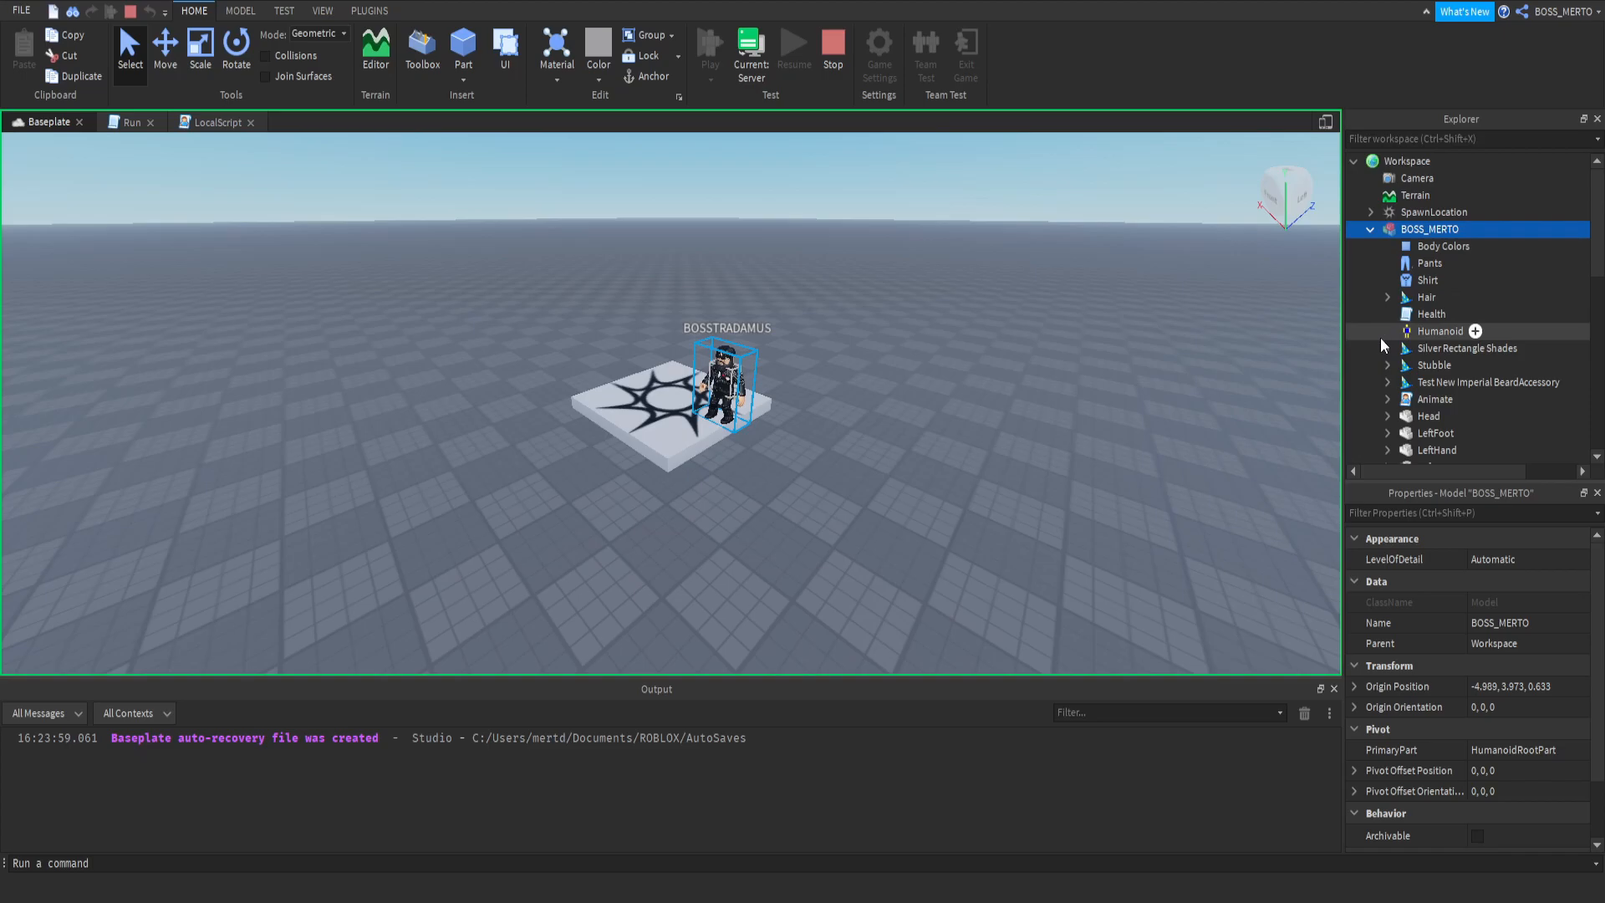
{"action": "left_click", "coordinate": [1390, 330]}
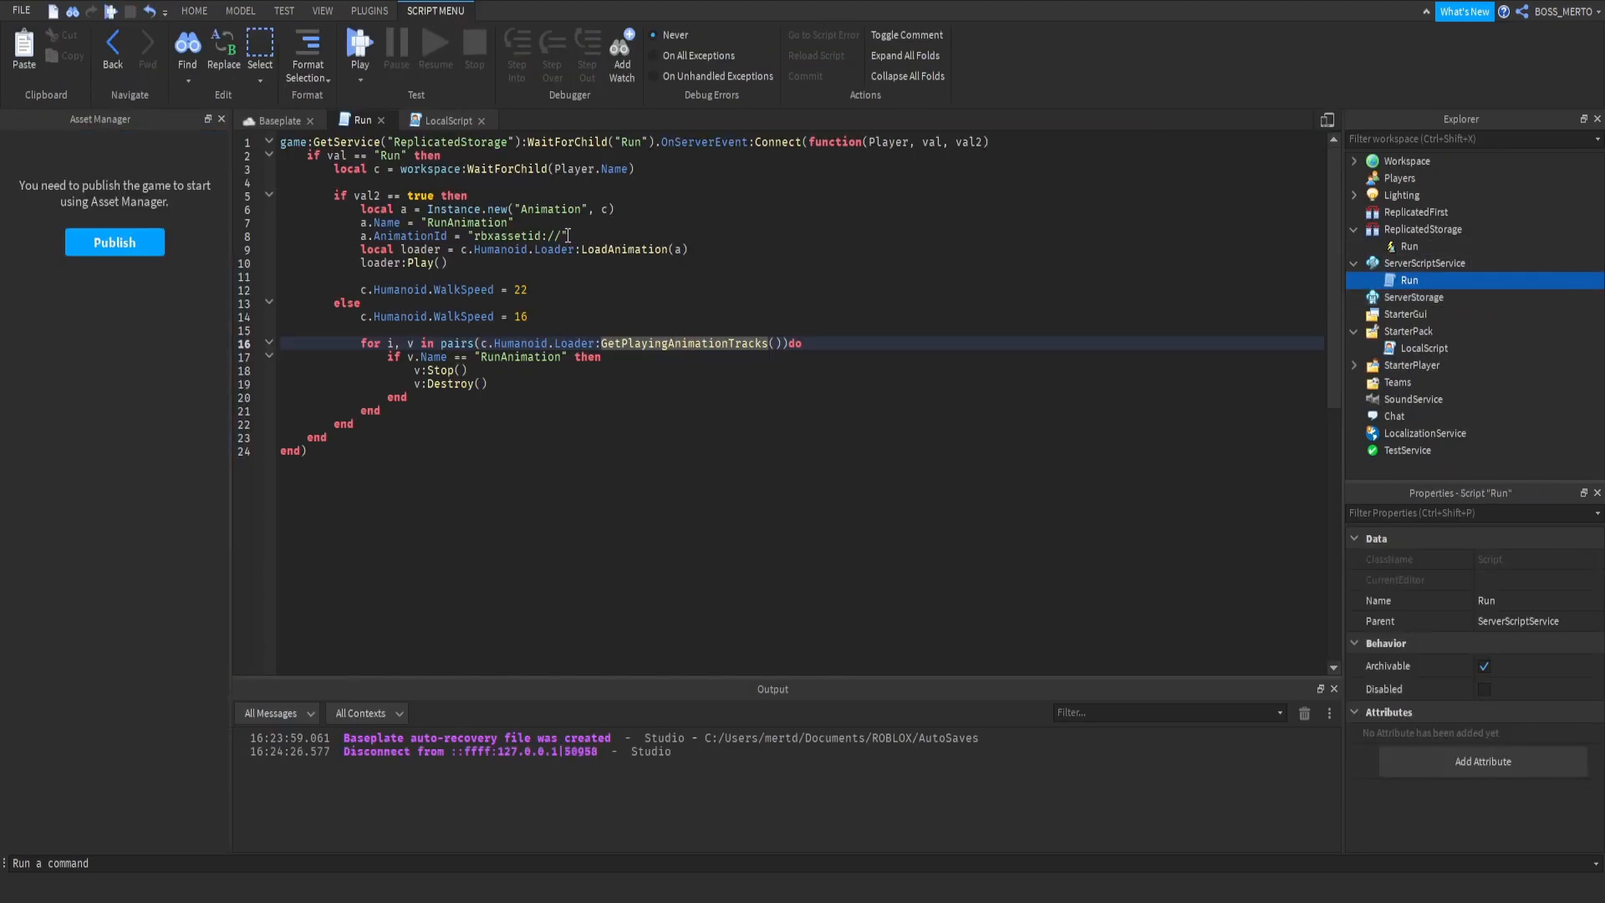
- Set the AnimationId to rbxassetid://507771019 and play-test, hitting the 'Loader is not a valid member' error
{"action": "type", "text": "507771019"}
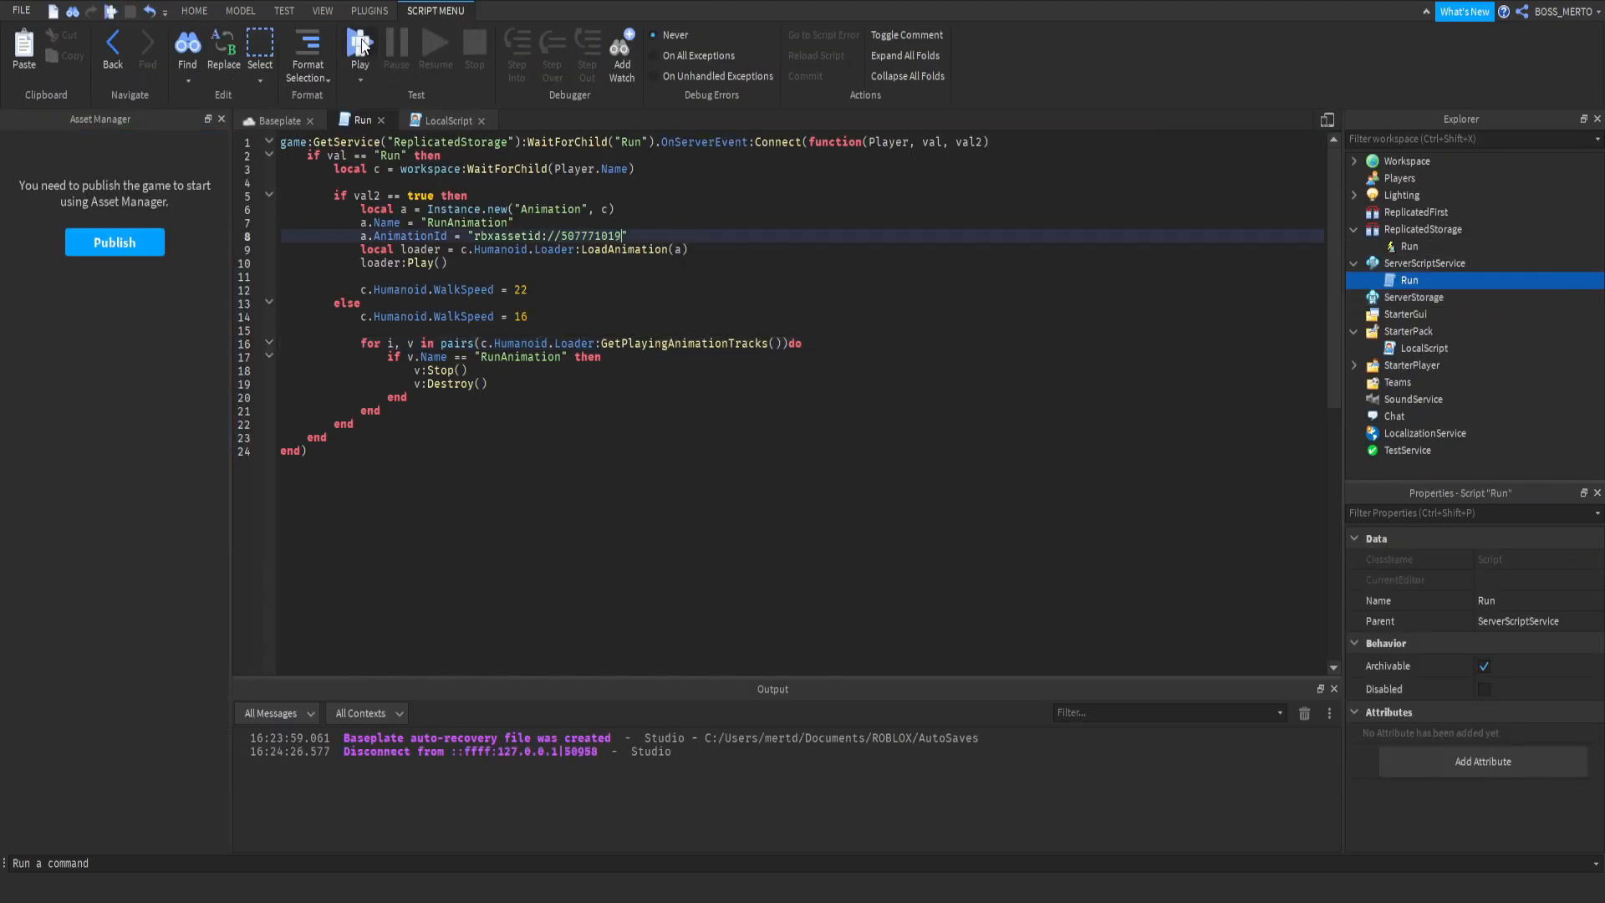
{"action": "left_click", "coordinate": [360, 49]}
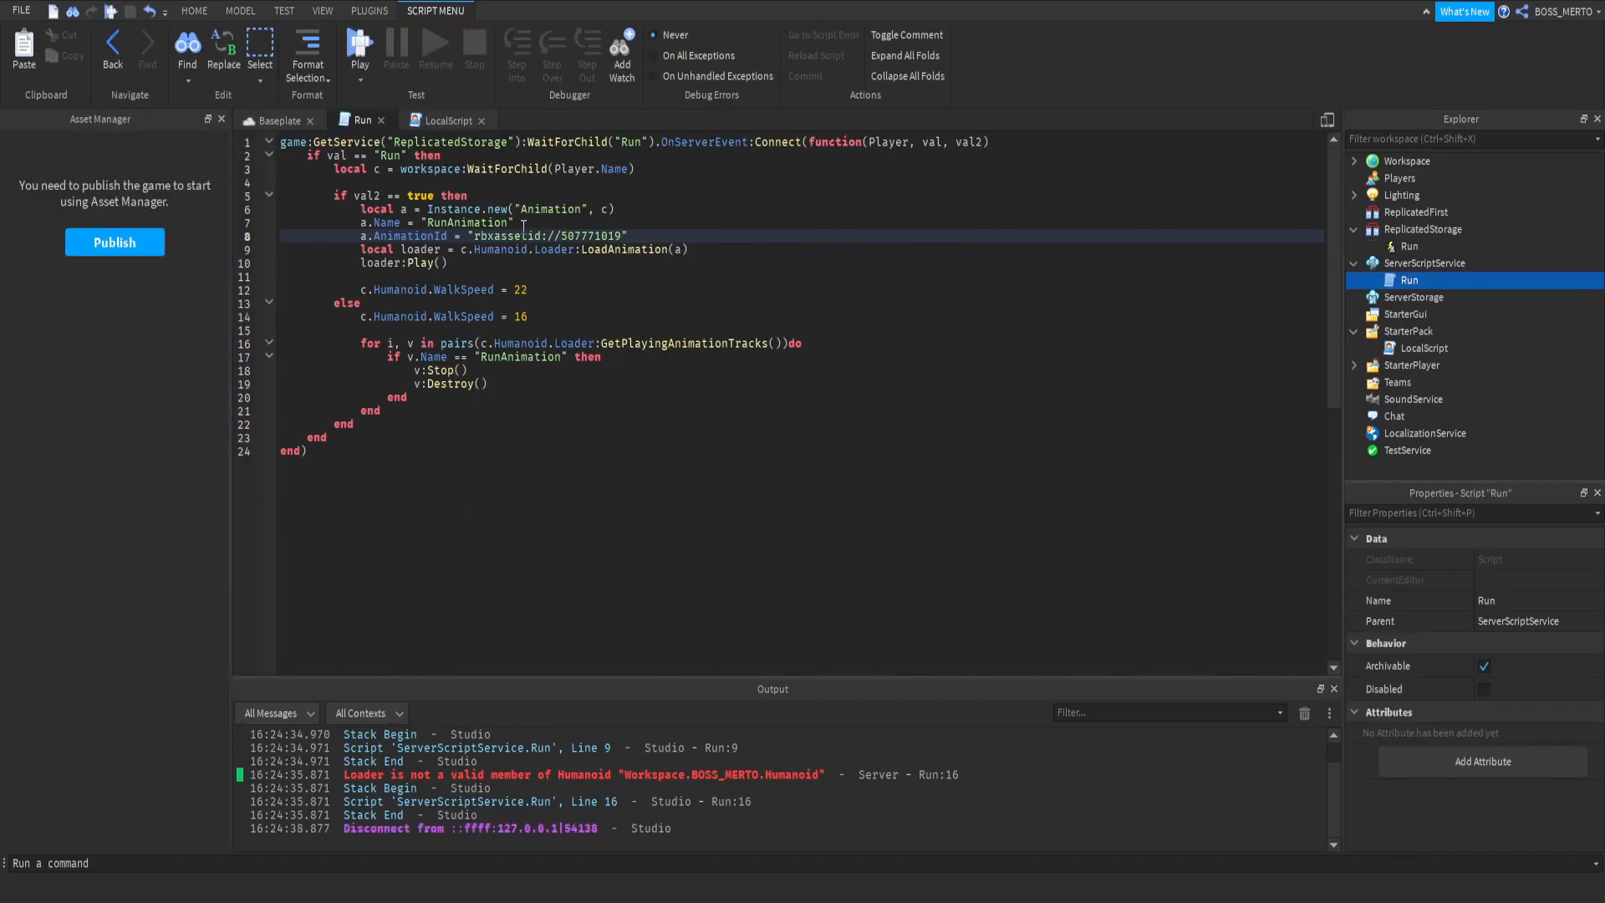
- Replace Loader with Animator on line 9 and select Loader on line 16
{"action": "double_click", "coordinate": [552, 249]}
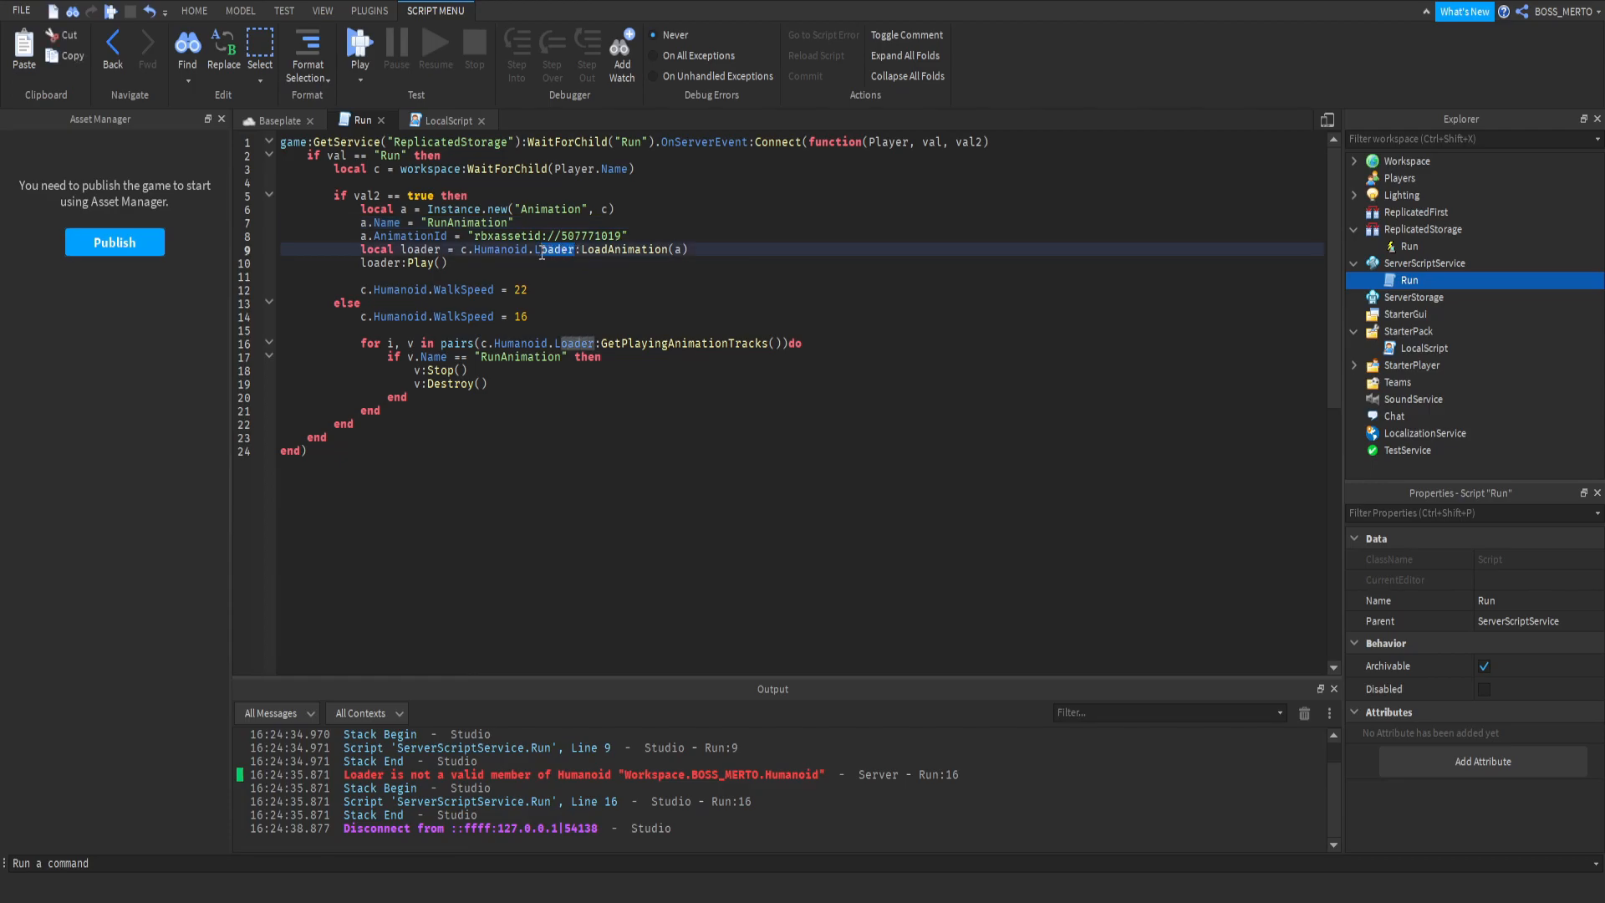
{"action": "type", "text": "Animator"}
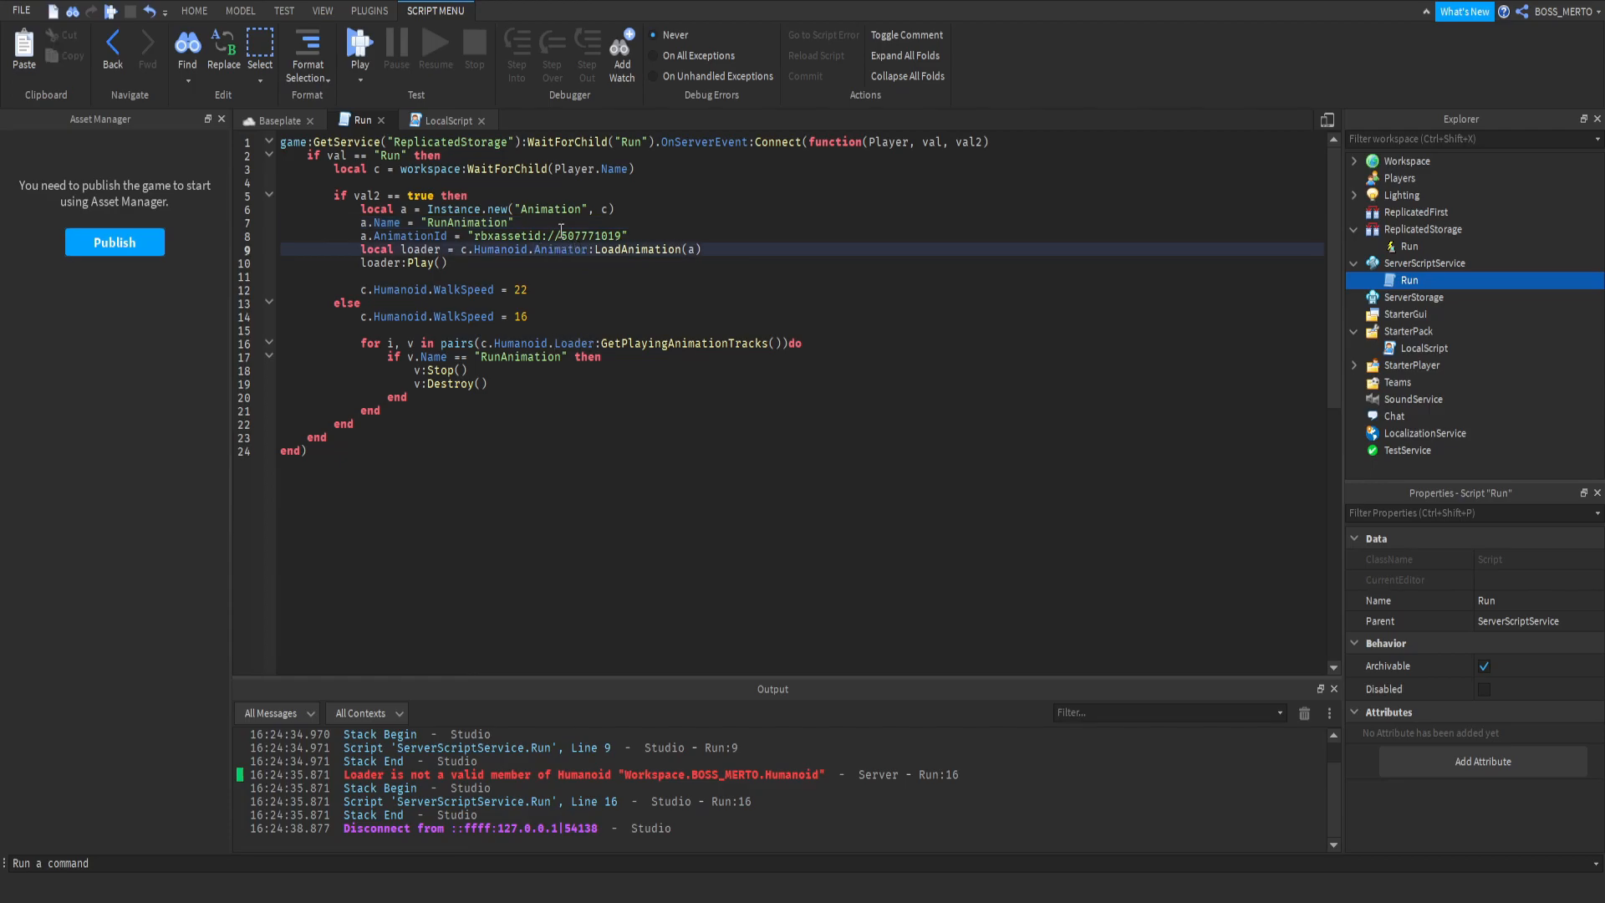
{"action": "double_click", "coordinate": [561, 249]}
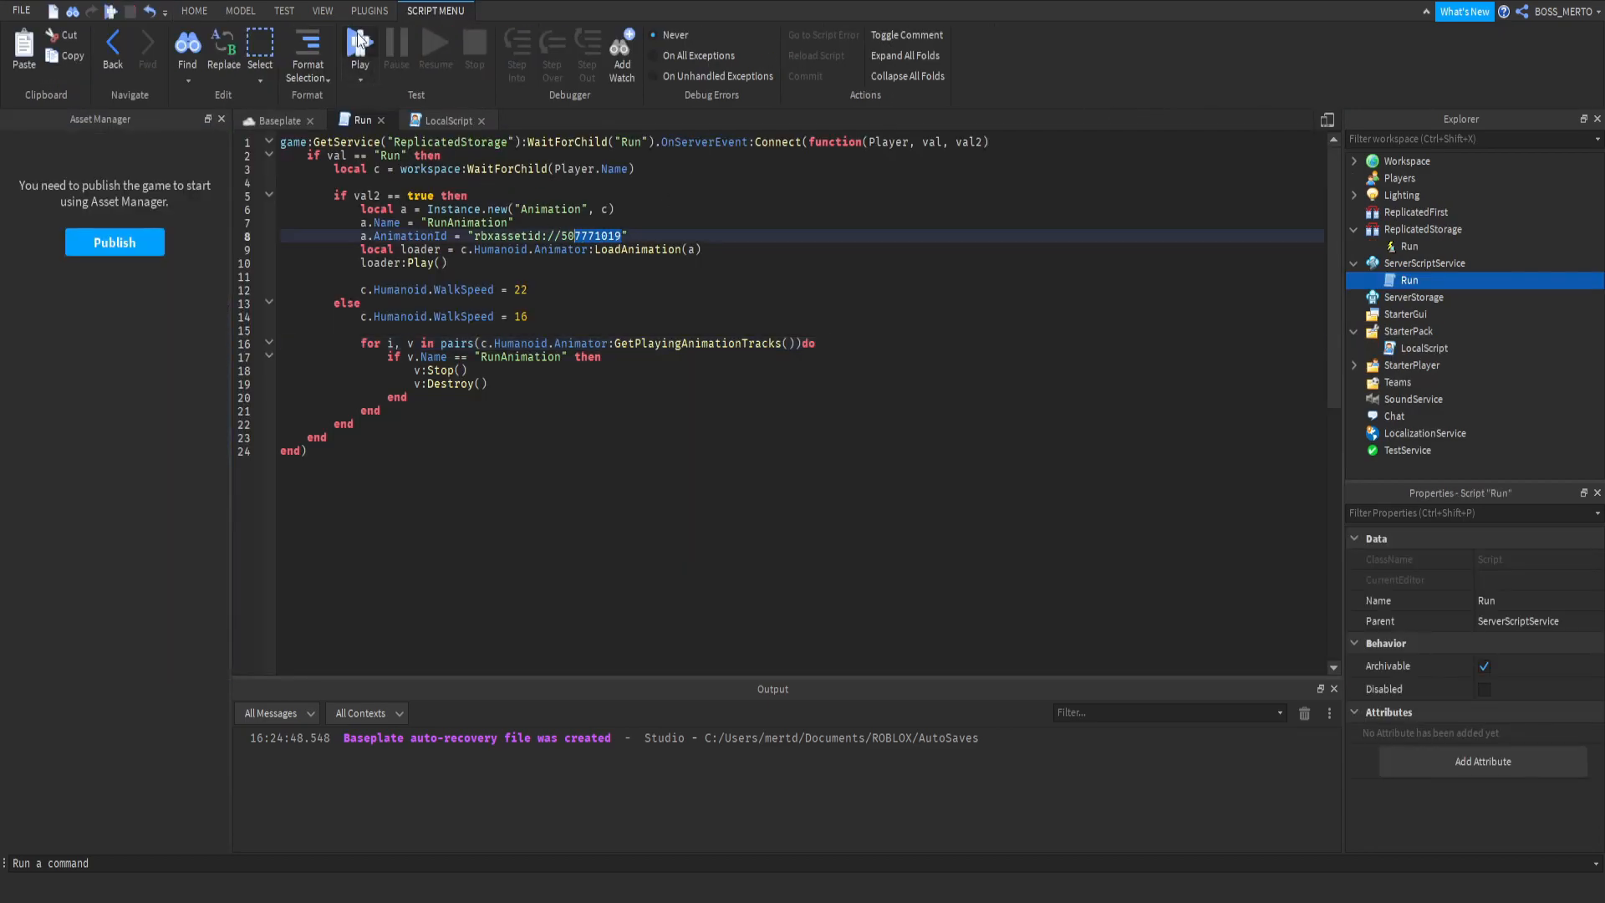
- Play-test the character with the Animator-based Run script, then stop the test
{"action": "left_click", "coordinate": [360, 51]}
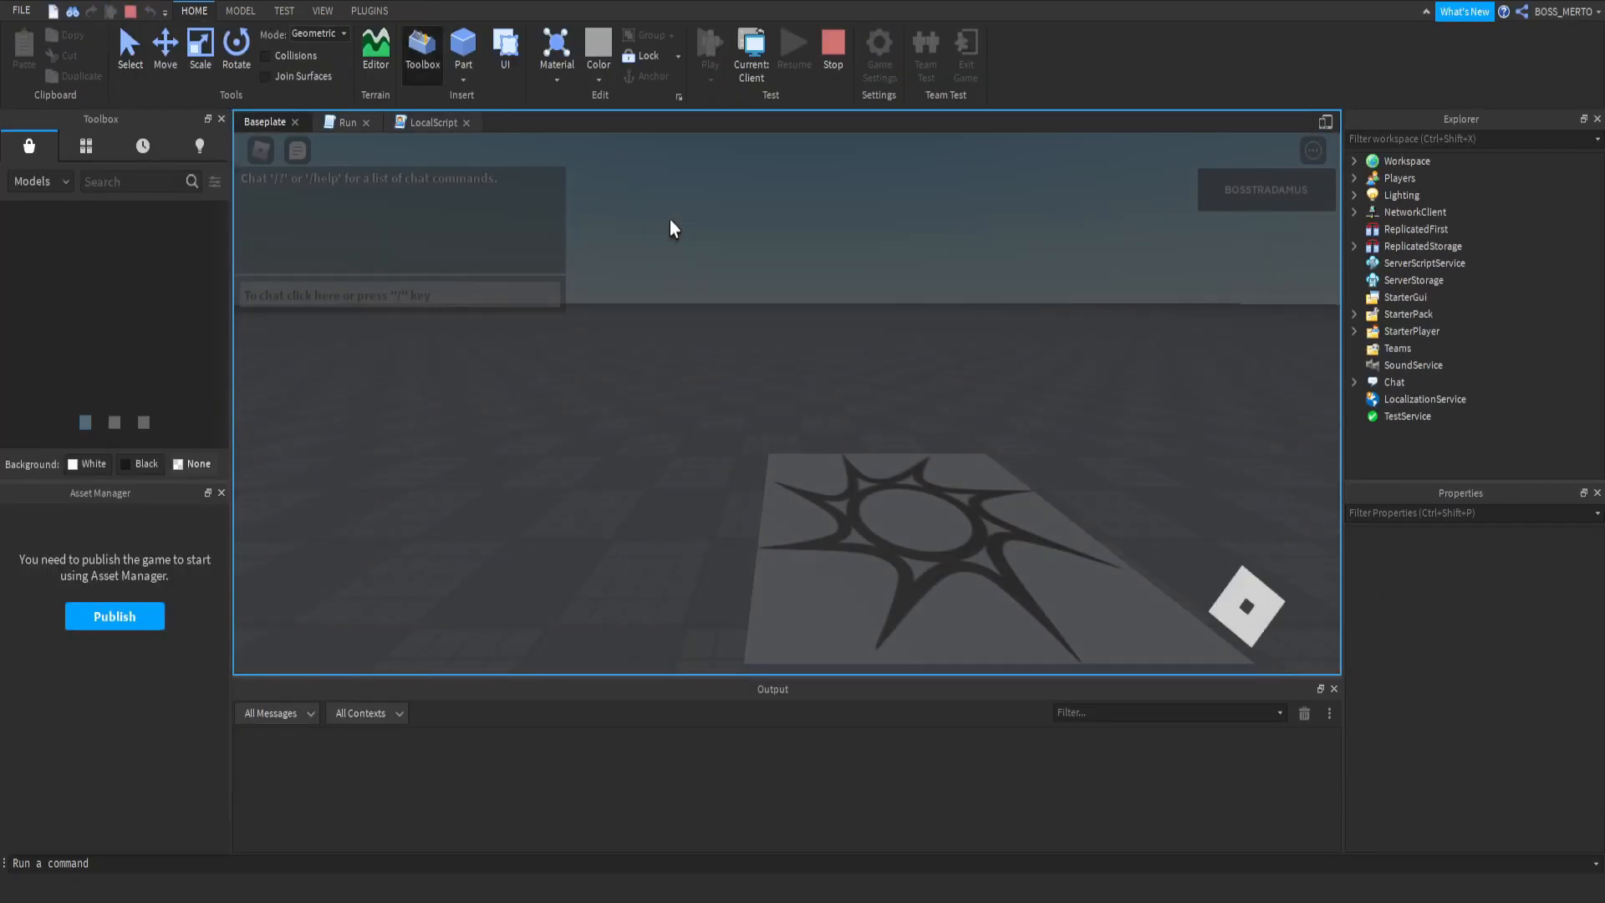
{"action": "left_click", "coordinate": [708, 49]}
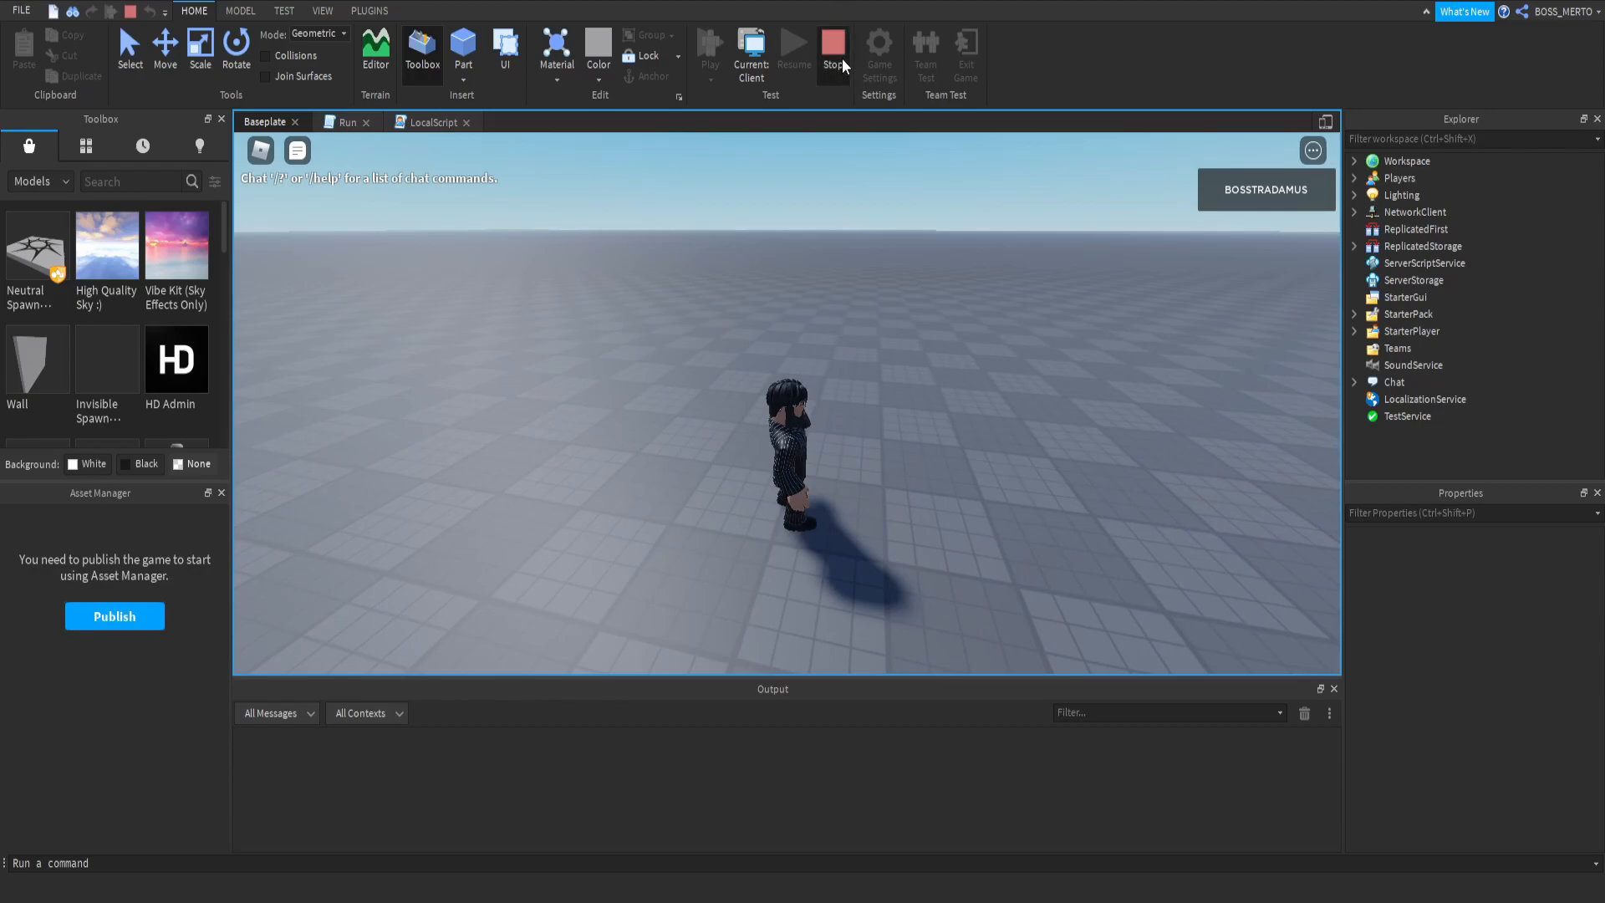
{"action": "left_click", "coordinate": [834, 46]}
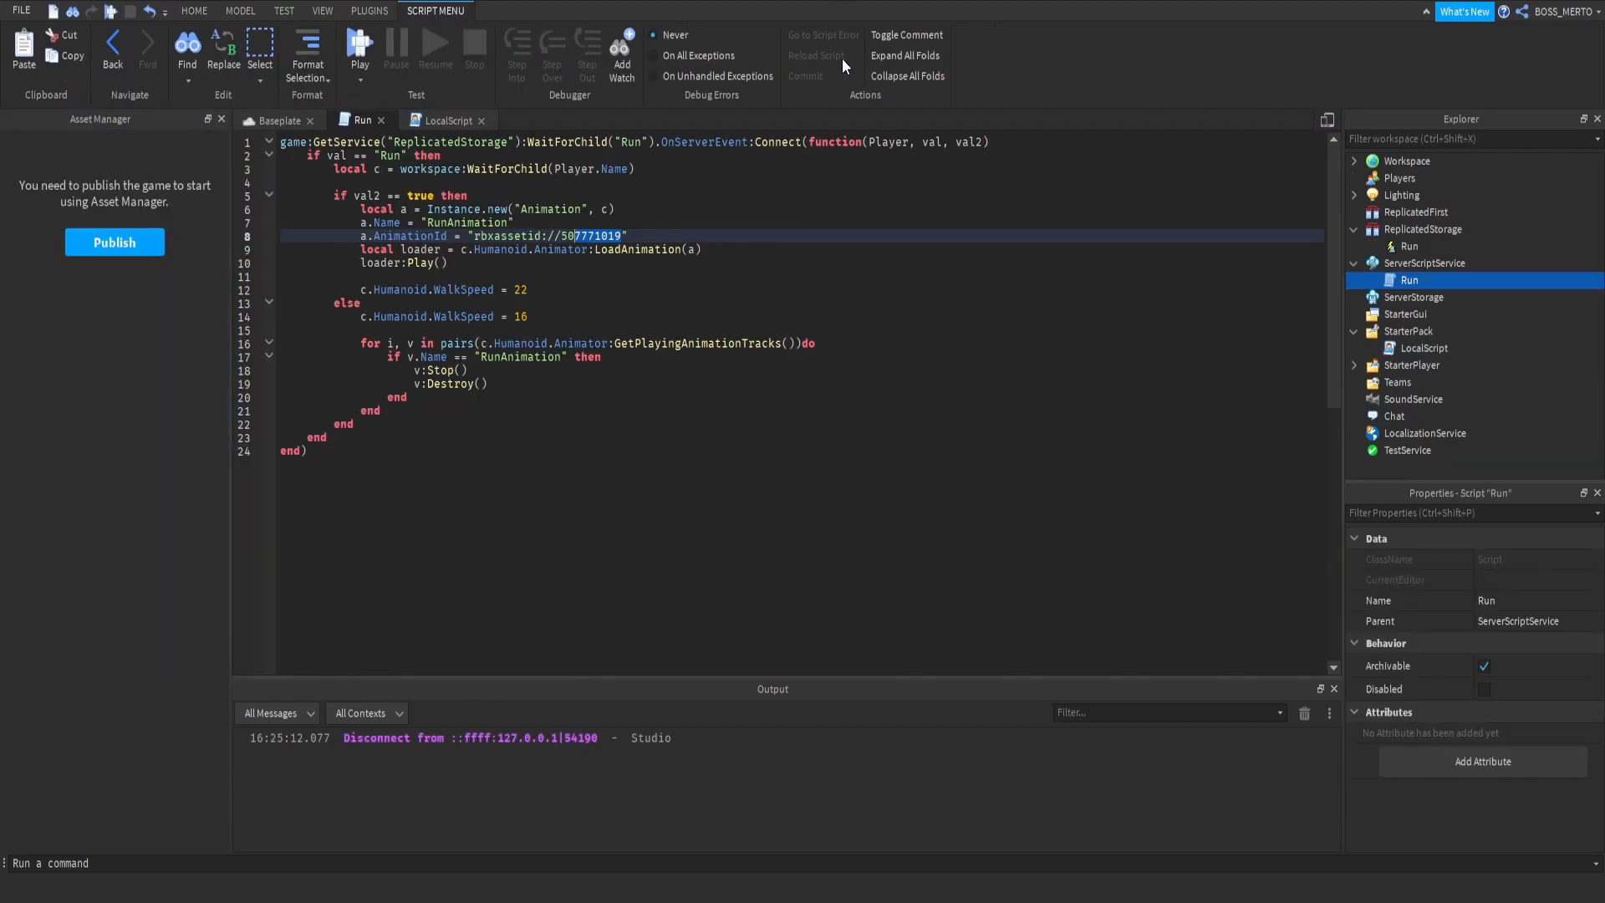